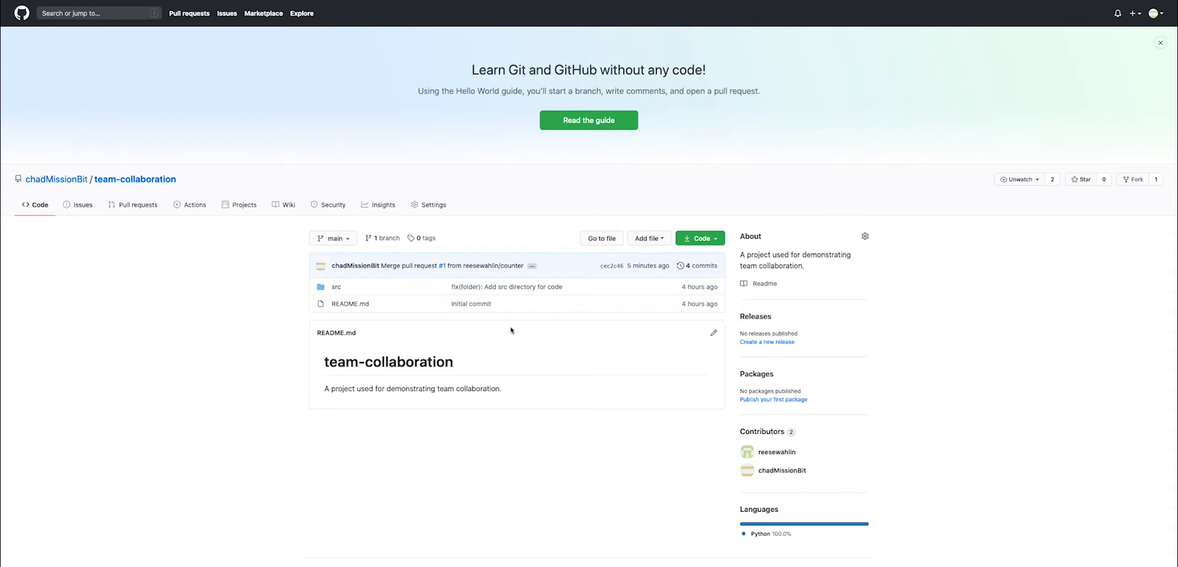
mouse_move(526, 408)
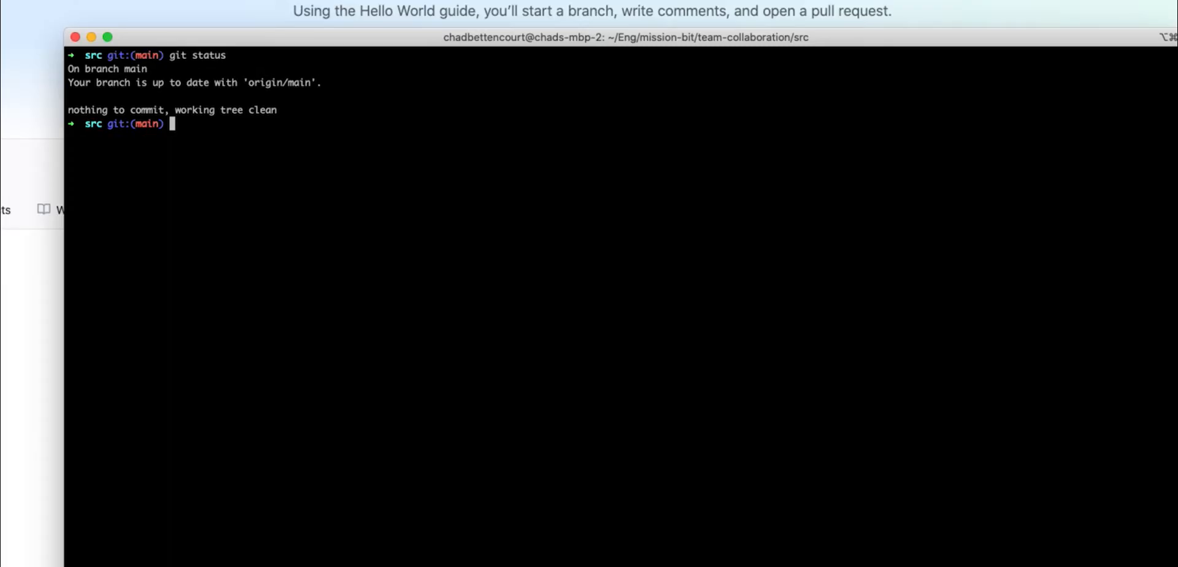
mouse_move(334, 241)
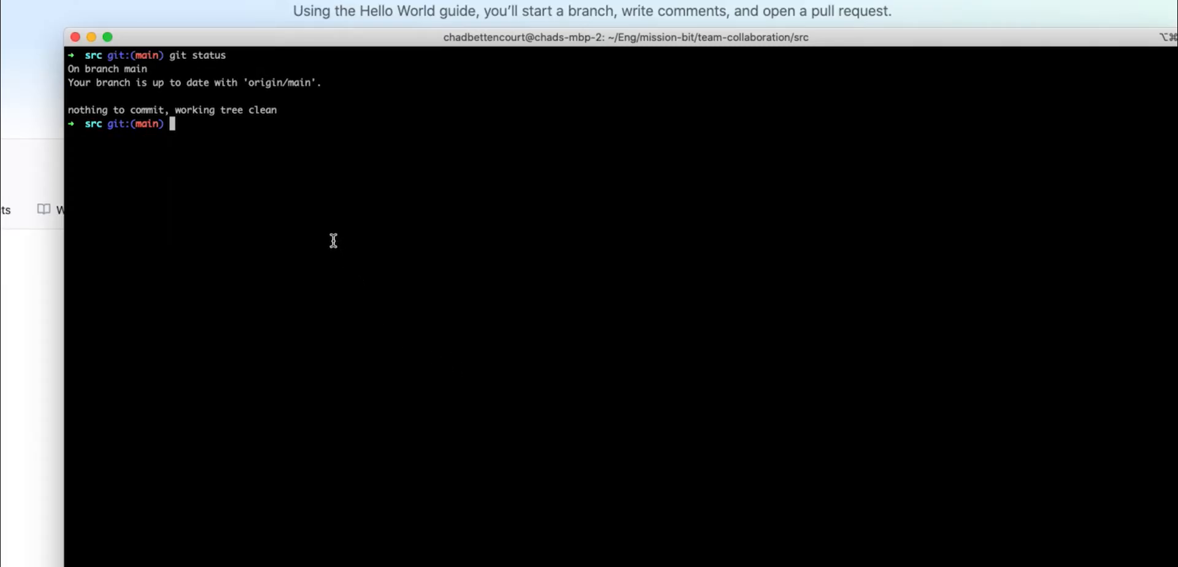
- Pull main (already up to date), then create and check out branch chad/hello-world
type("git pull")
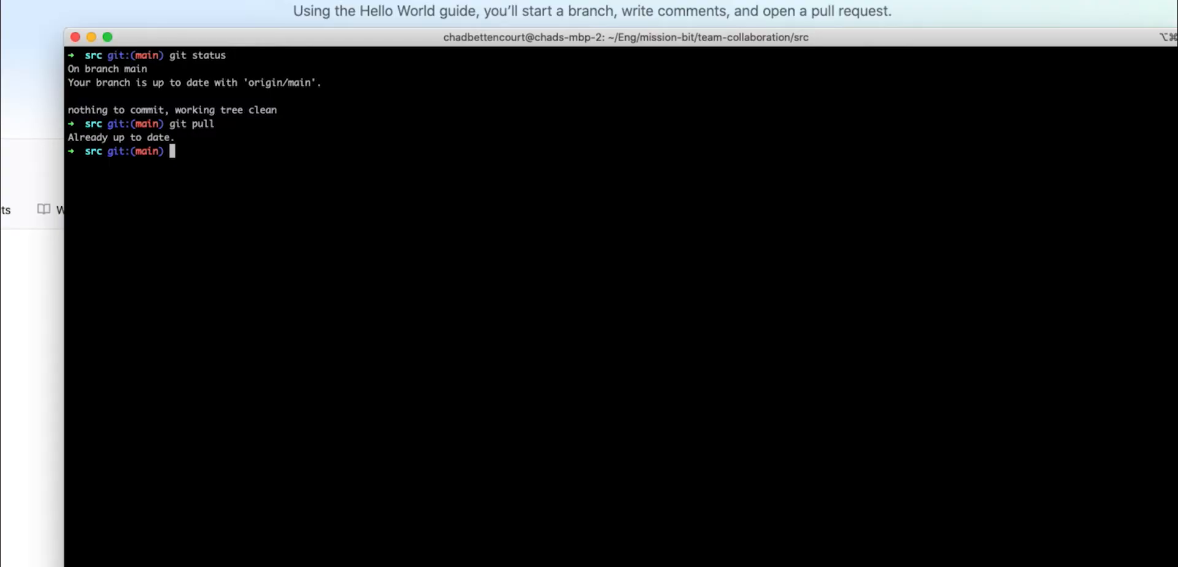
type("git che")
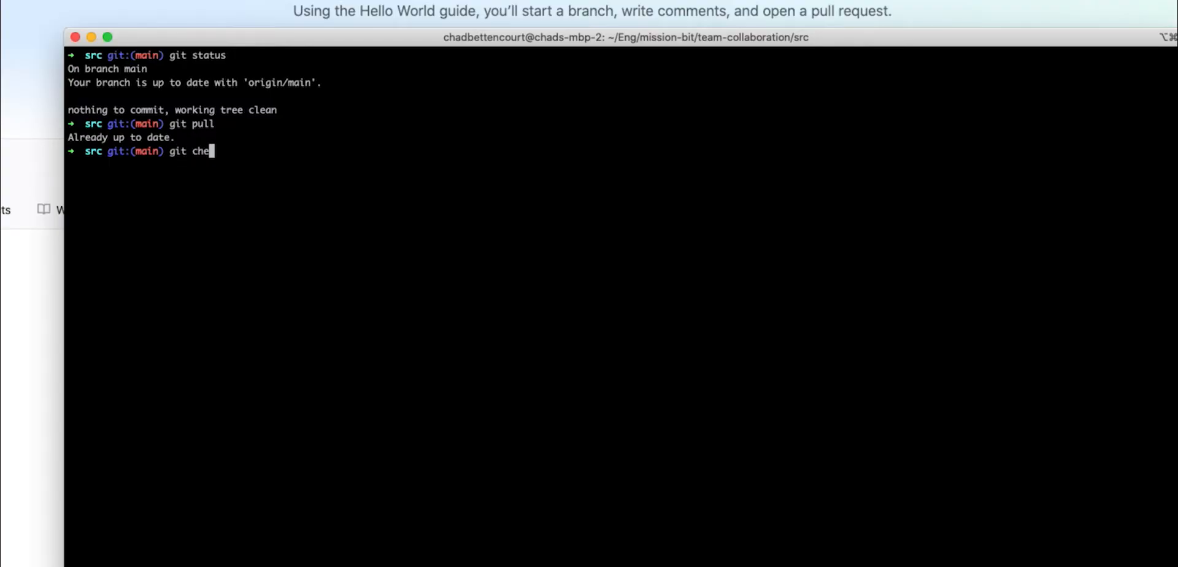
type("ckout -B")
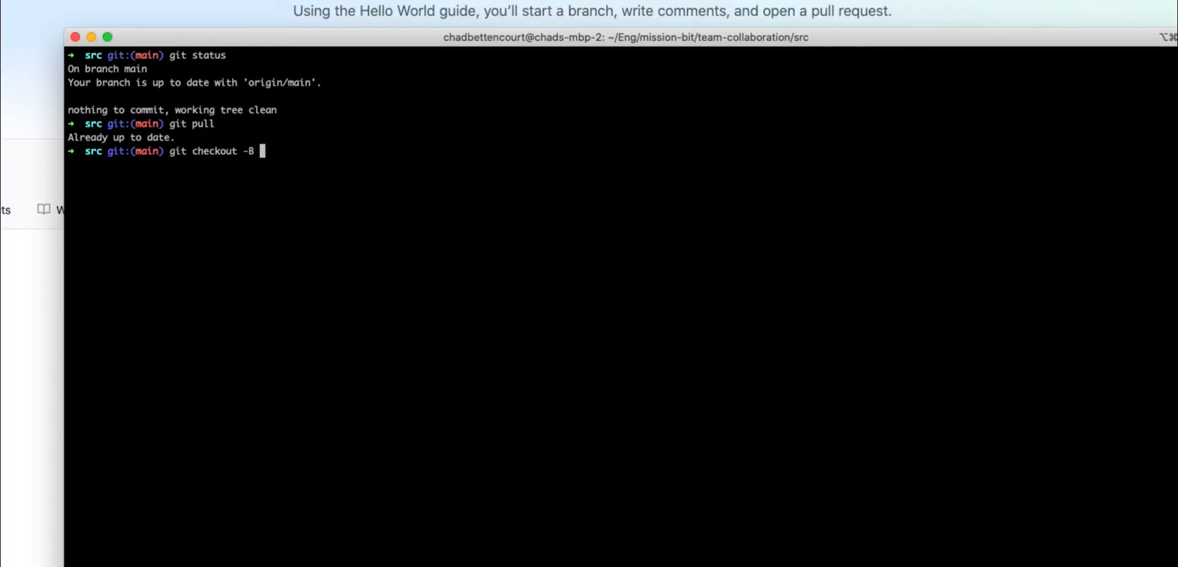
type("chad")
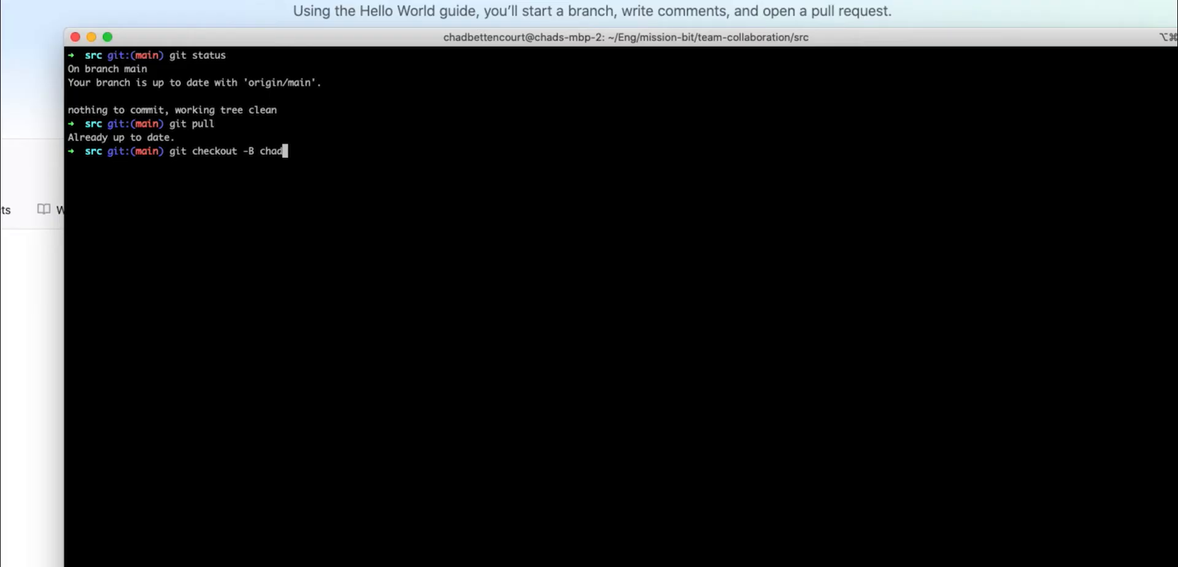
type("/he")
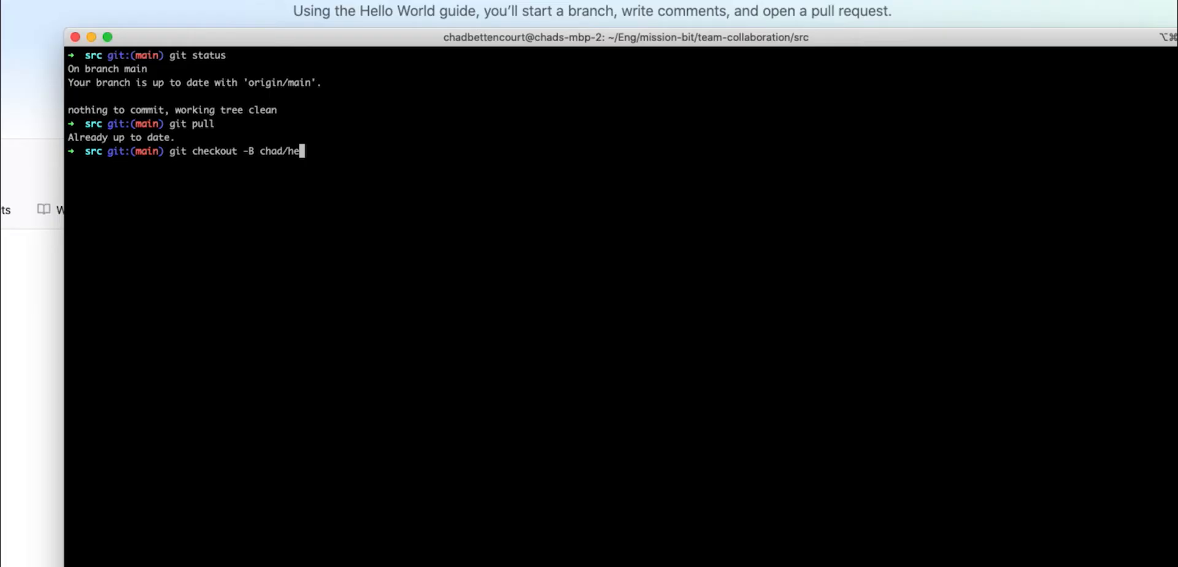
type("llo-world")
type("touch")
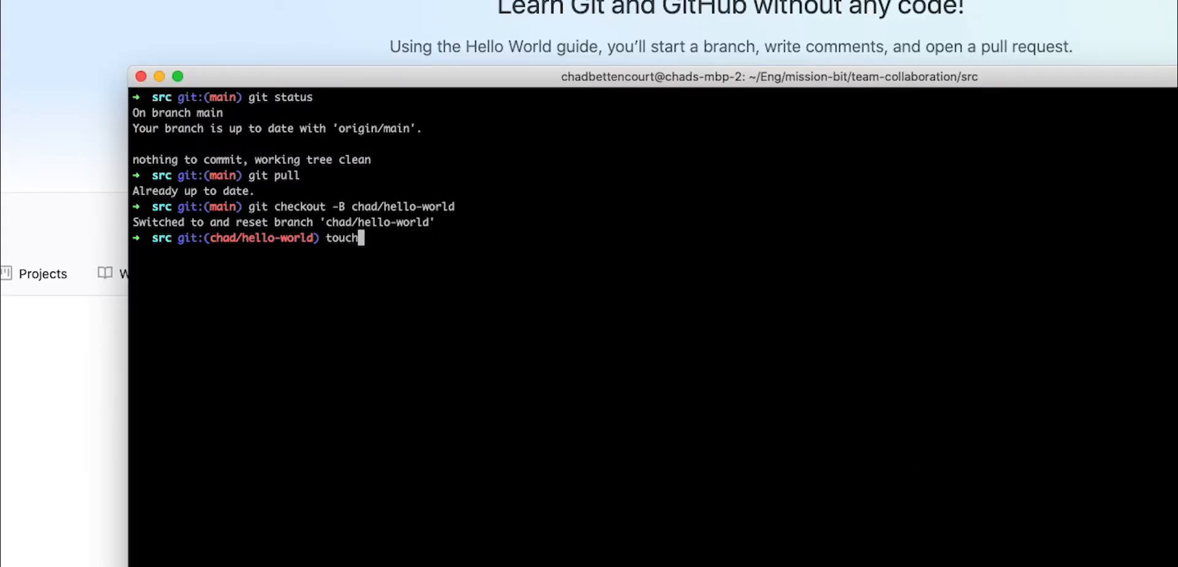
- Create an empty HelloWorld.py file with touch
type("HelloW")
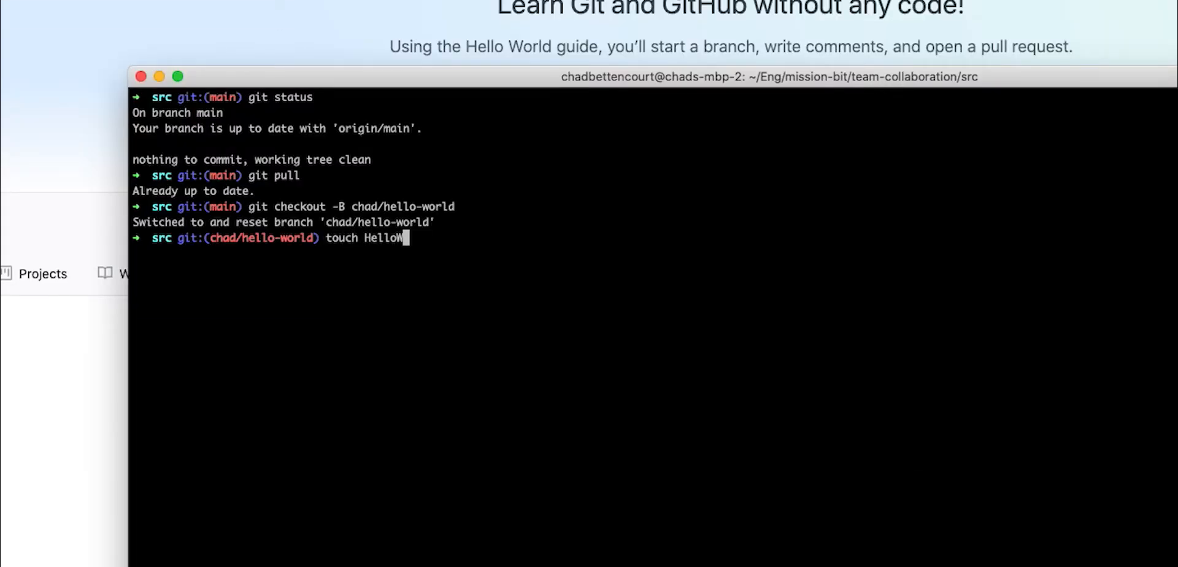
type("orld.p")
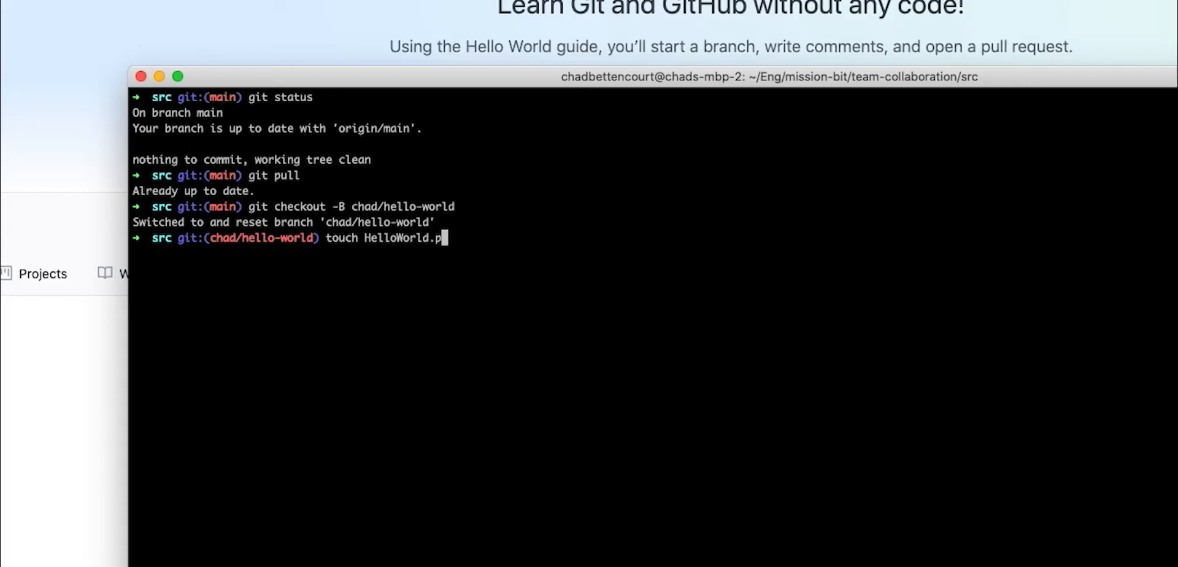
key("Return")
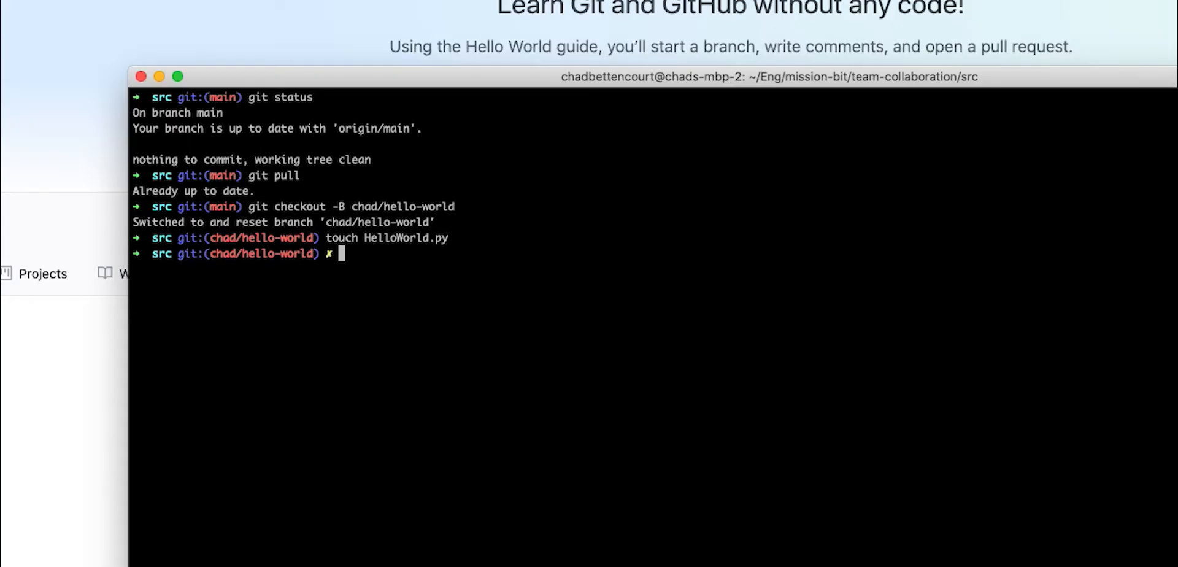
- Open HelloWorld.py in VS Code with the code command
type("code Hello")
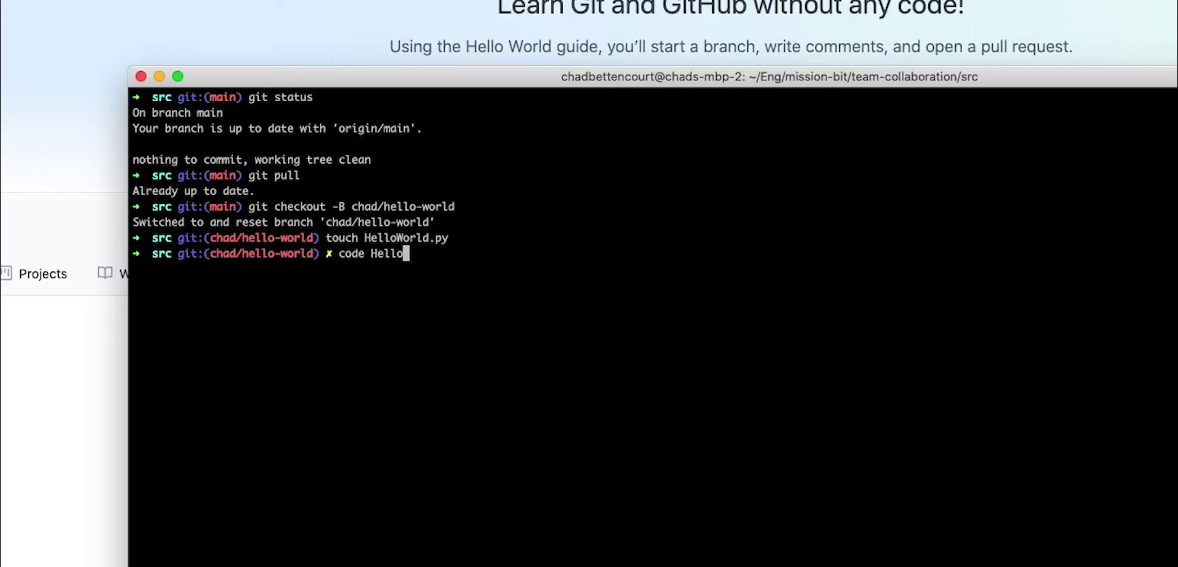
type("World.py")
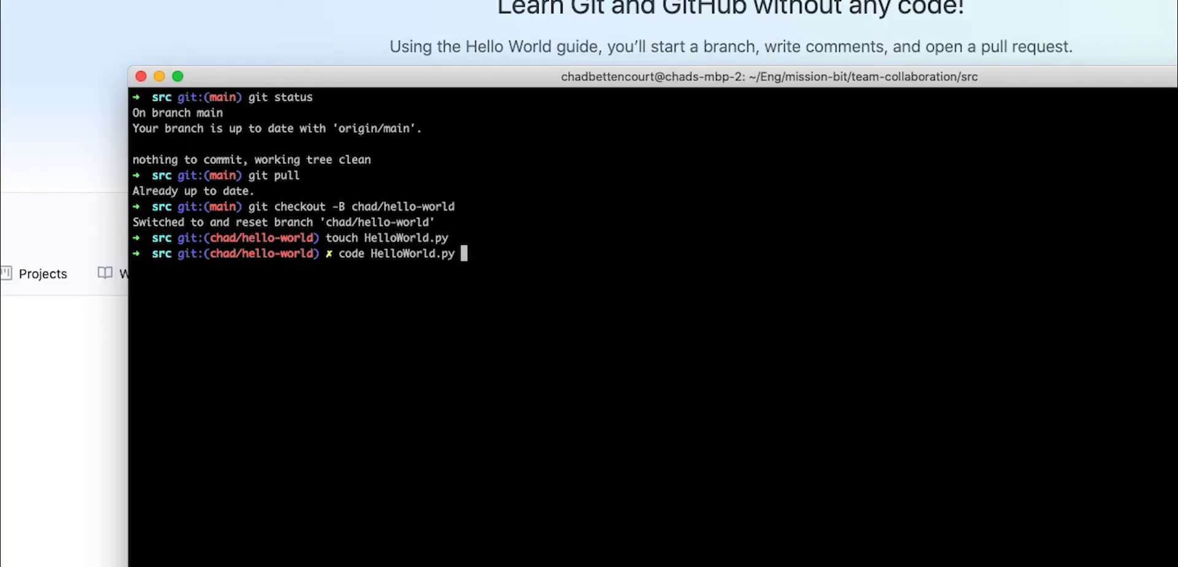
key("Return")
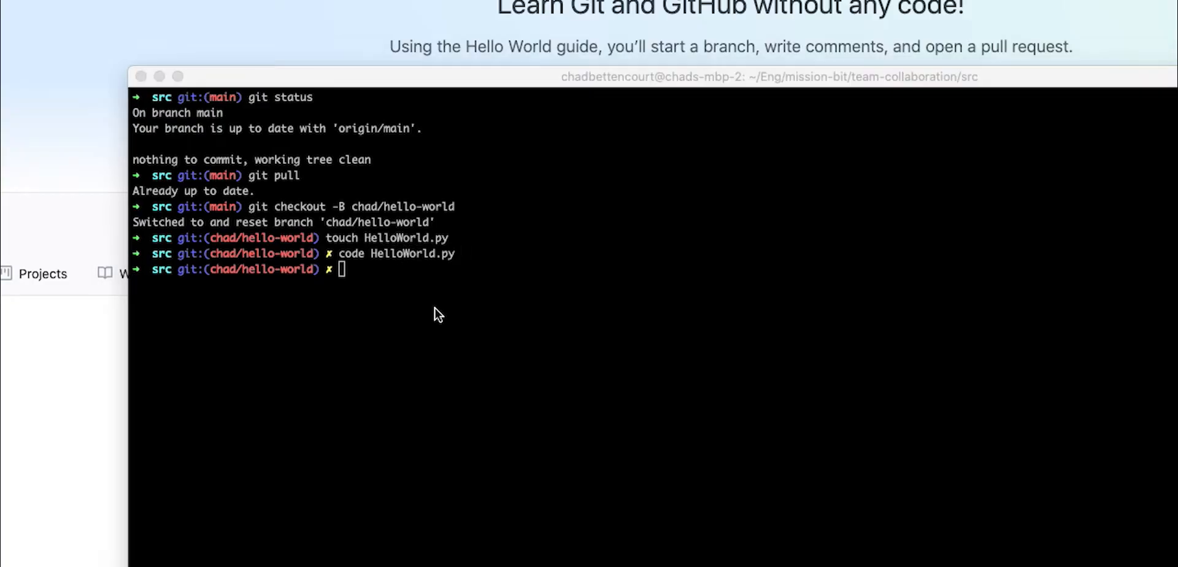
key("Return")
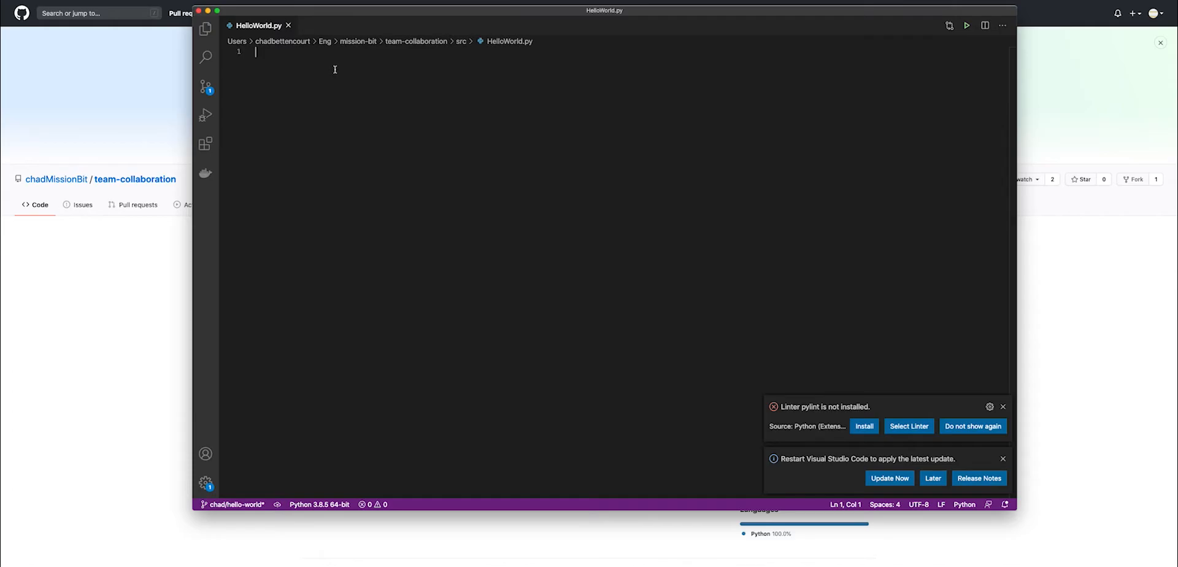
- Write print("Hello World") on line 1 of HelloWorld.py
type("print(")
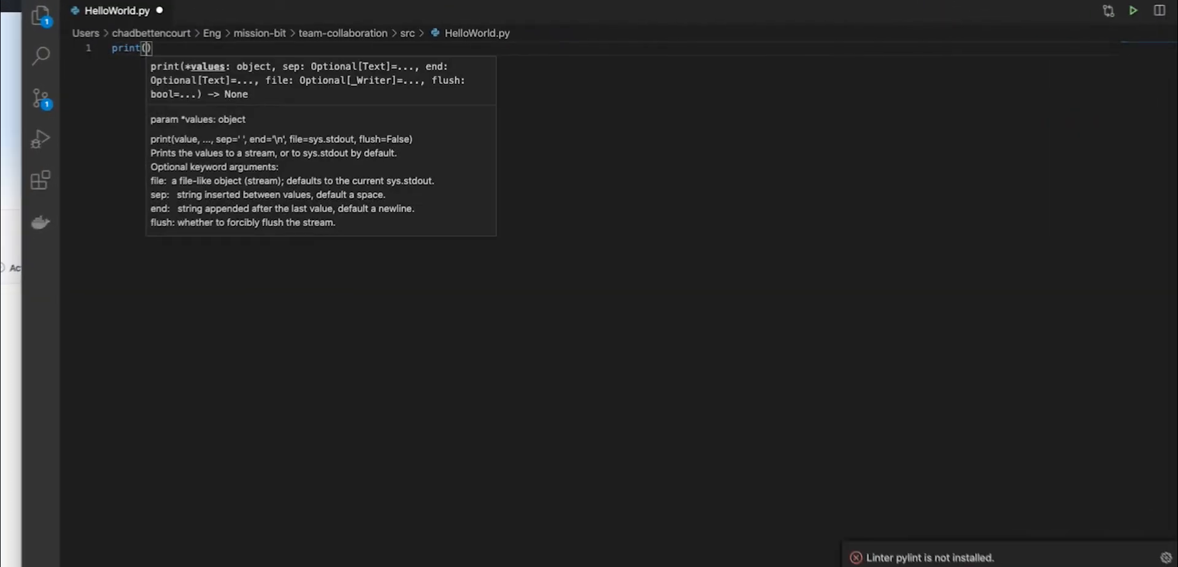
type("\"Hello")
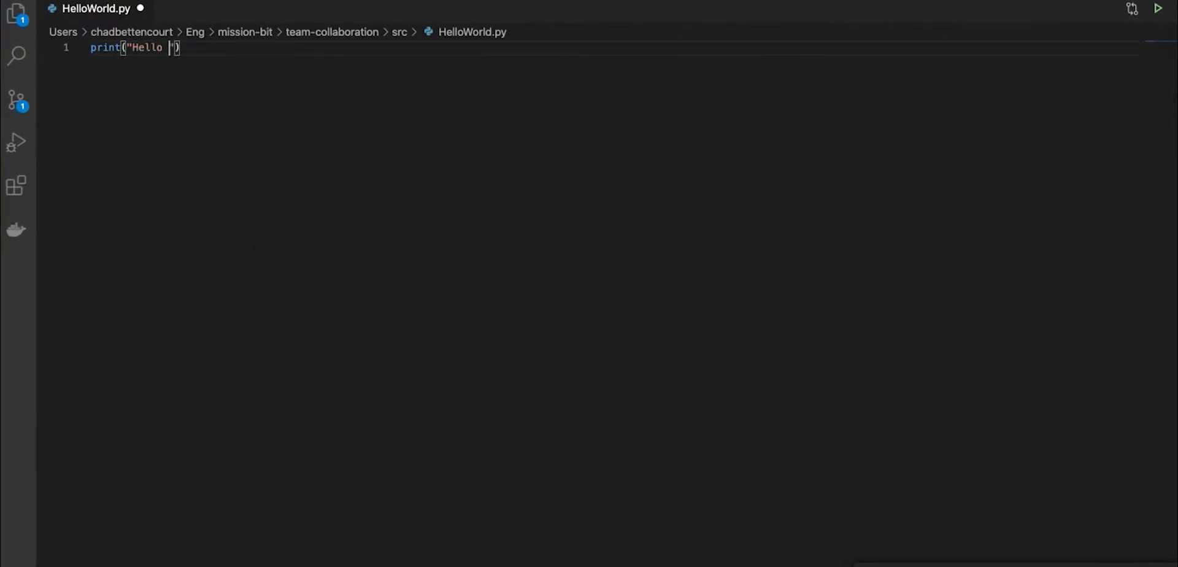
type("World")
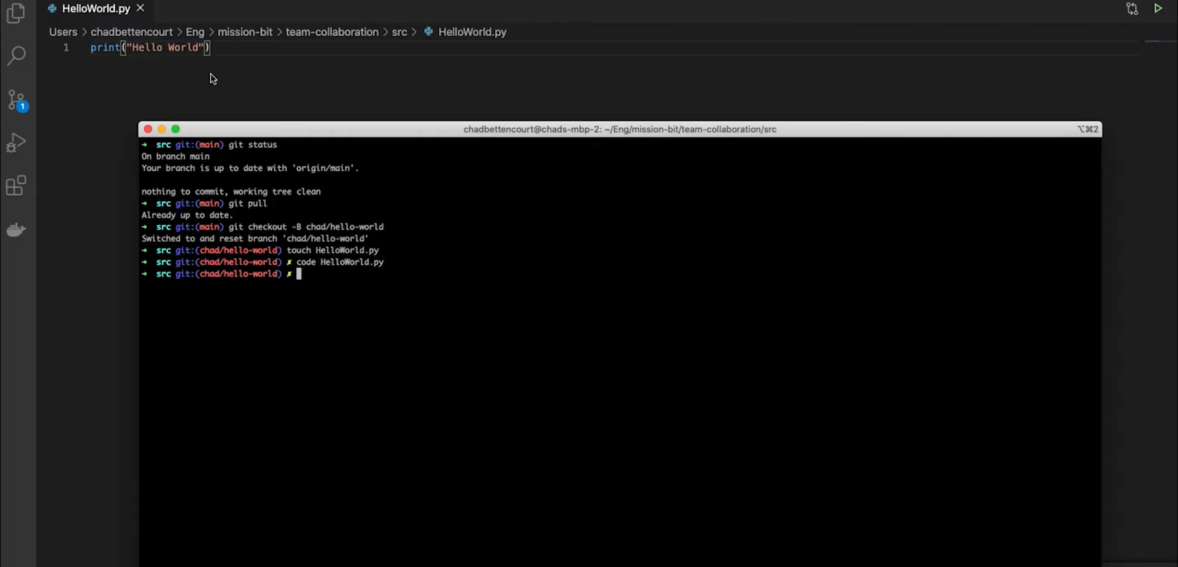
- Check git status for the untracked file, then run python HelloWorld.py
type("git")
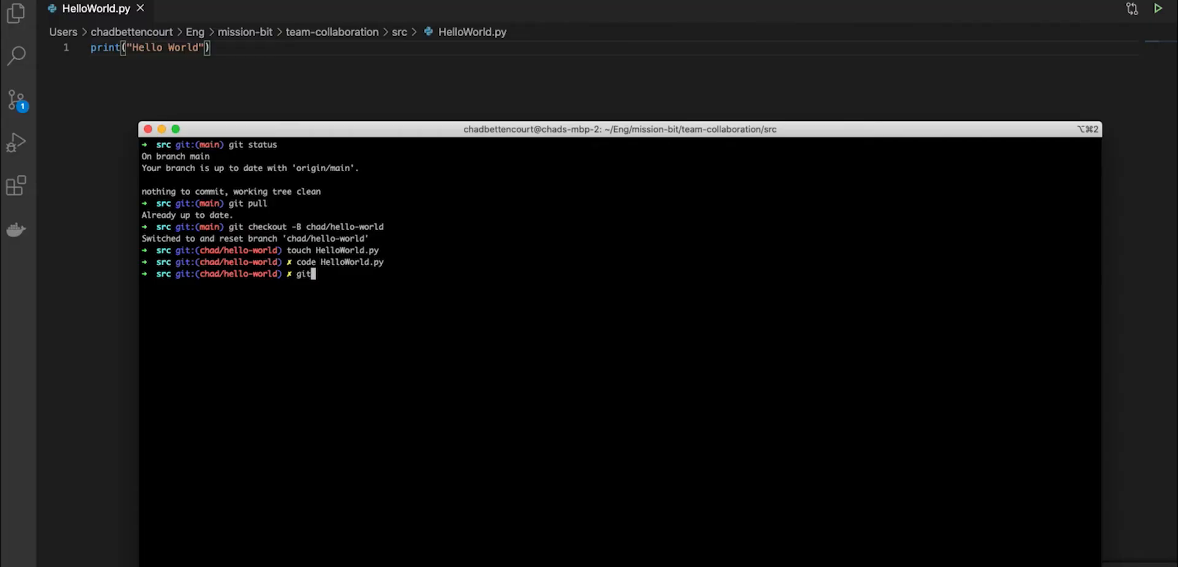
key("Return")
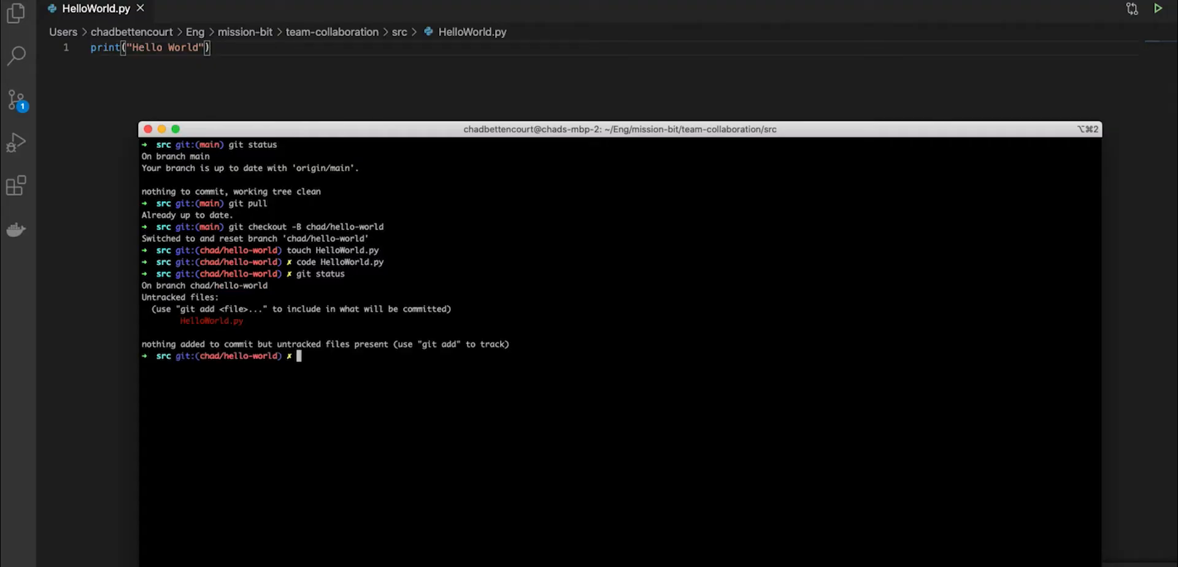
mouse_move(241, 321)
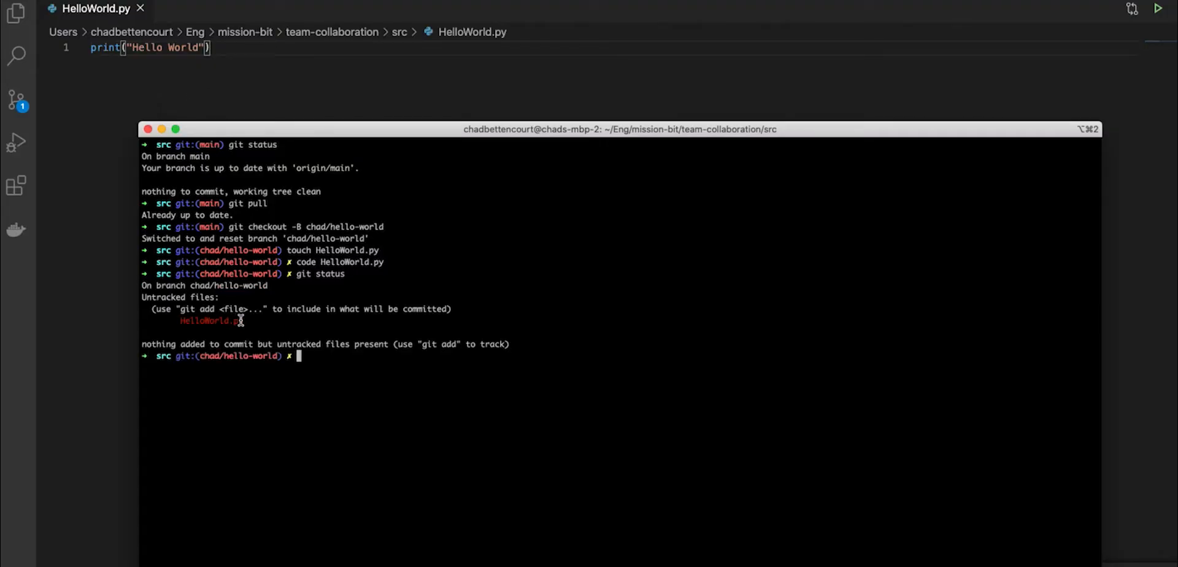
mouse_move(355, 361)
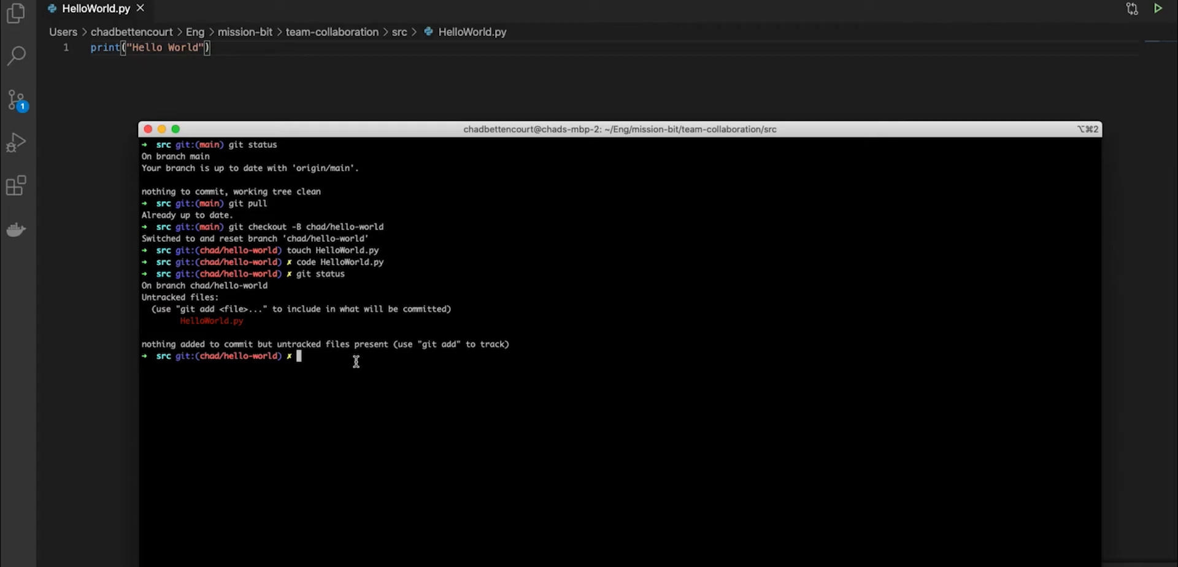
type("python HelloWorld.py")
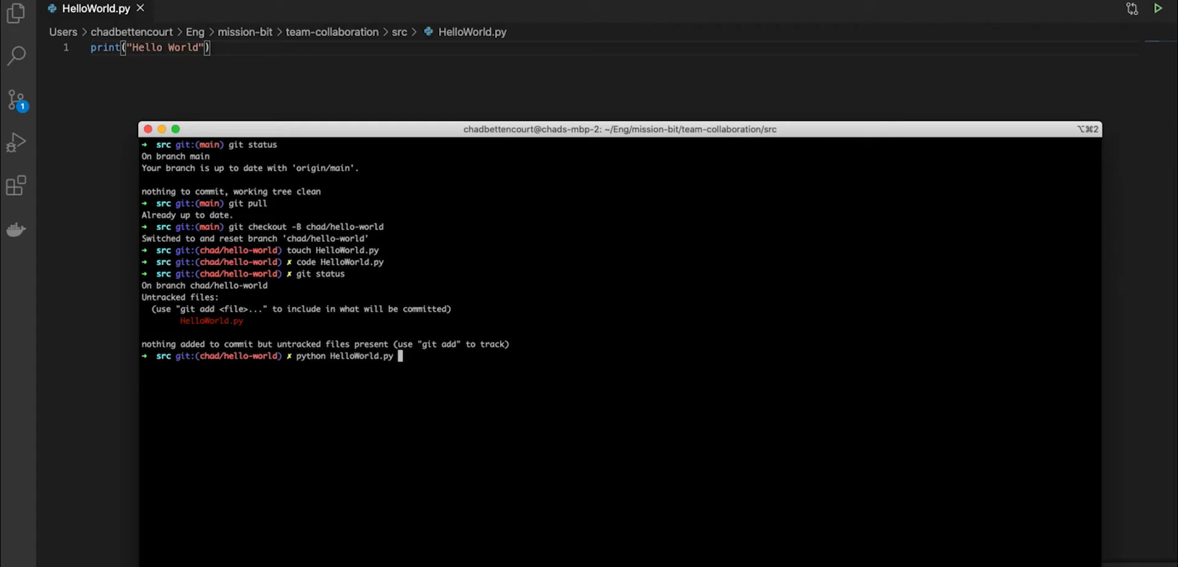
key("Return")
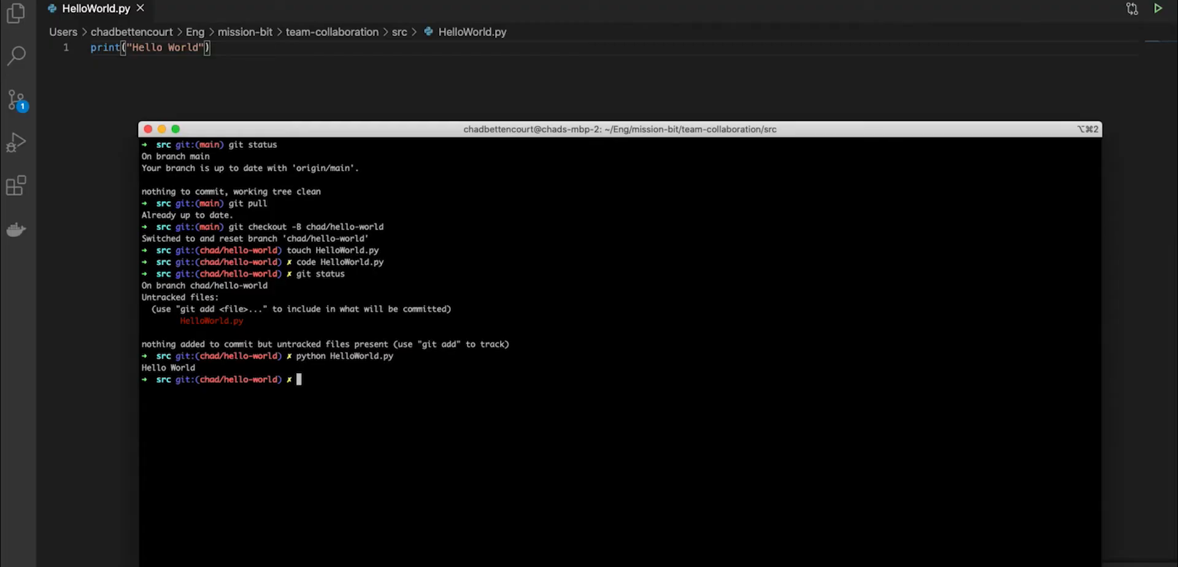
- Stage HelloWorld.py with git add
type("git")
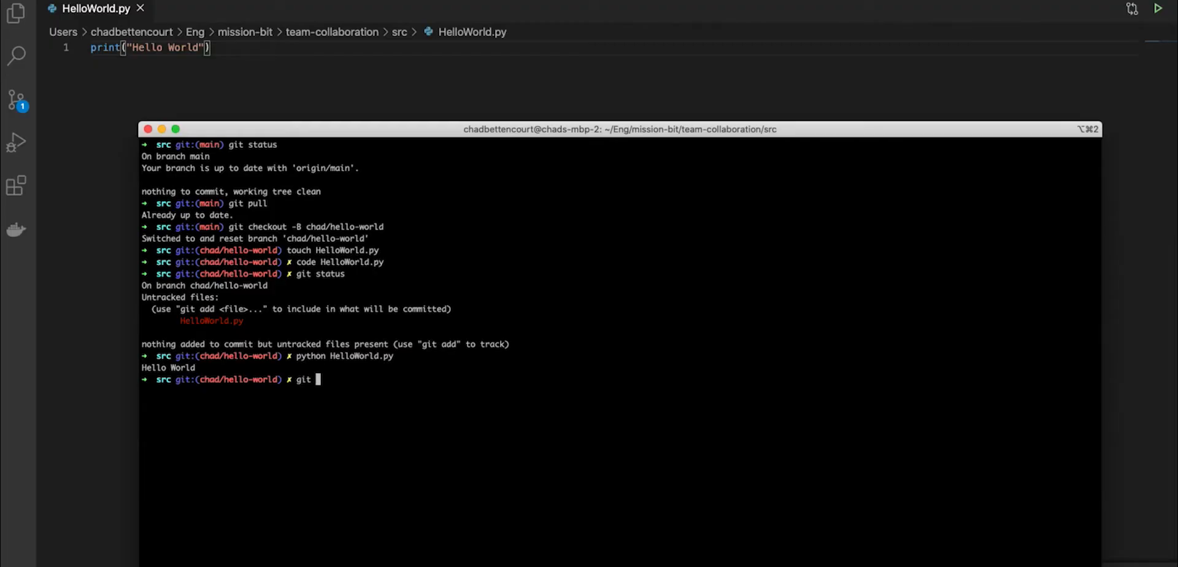
type("add")
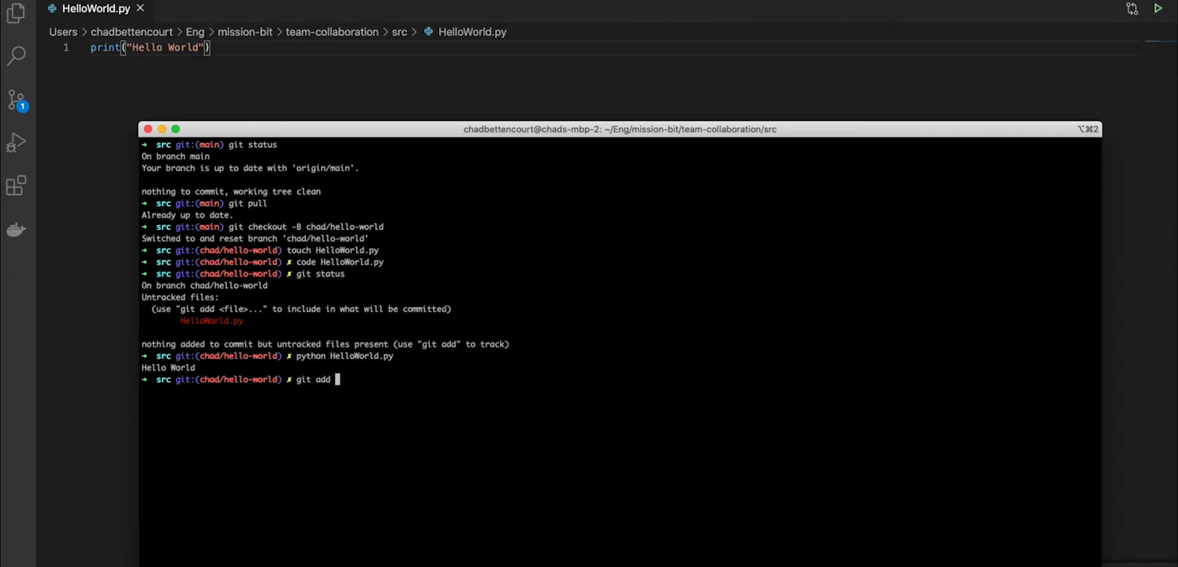
type("HelloWorld.py")
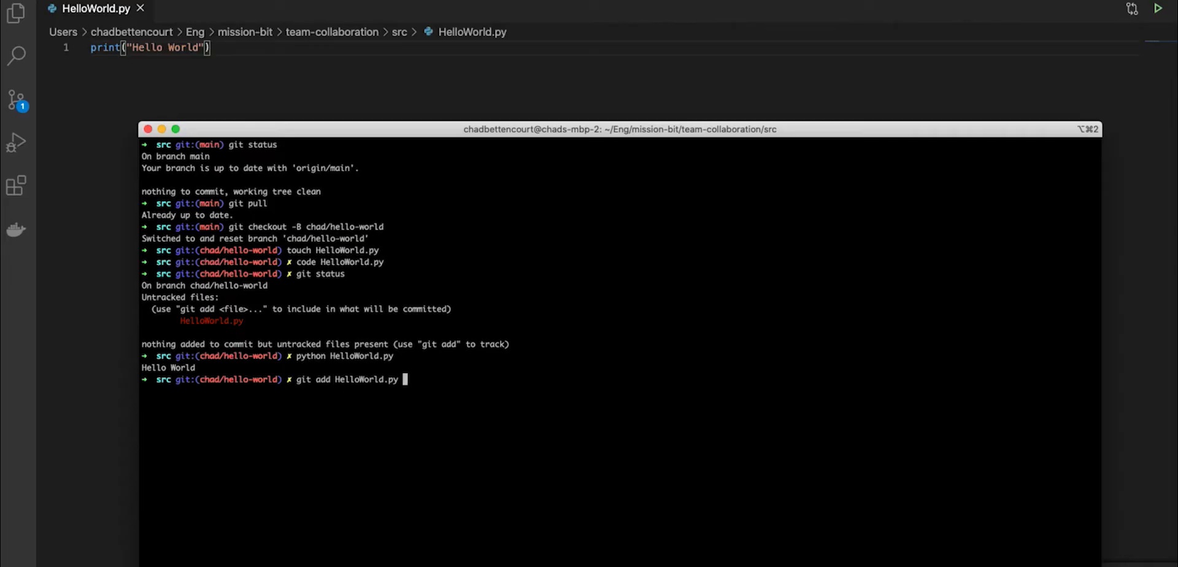
key("Return")
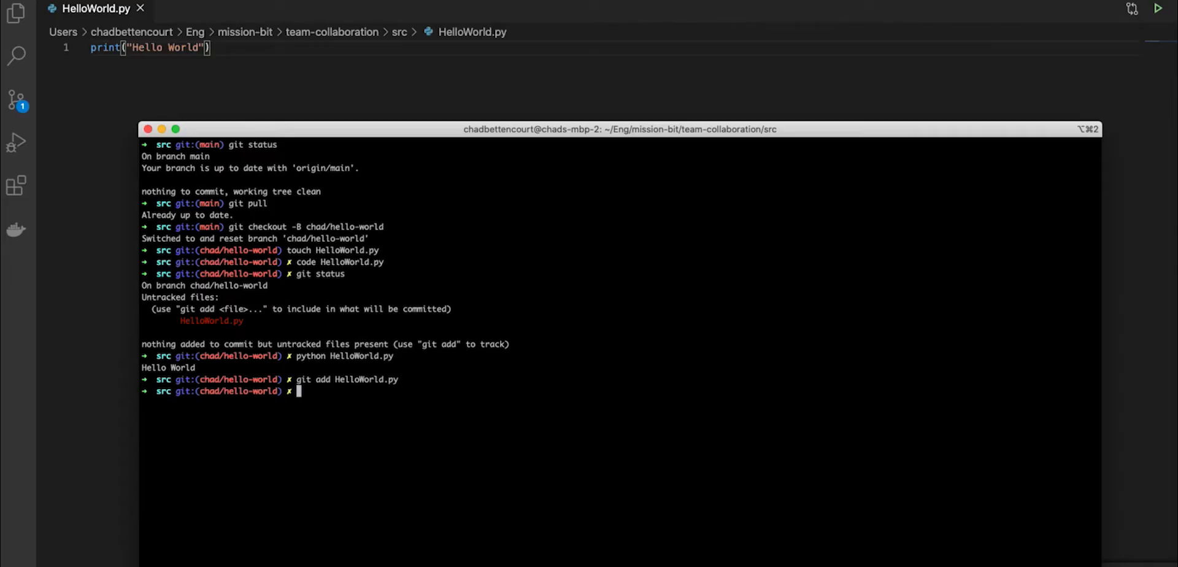
- Run git status to confirm HelloWorld.py is a staged new file
type("git status")
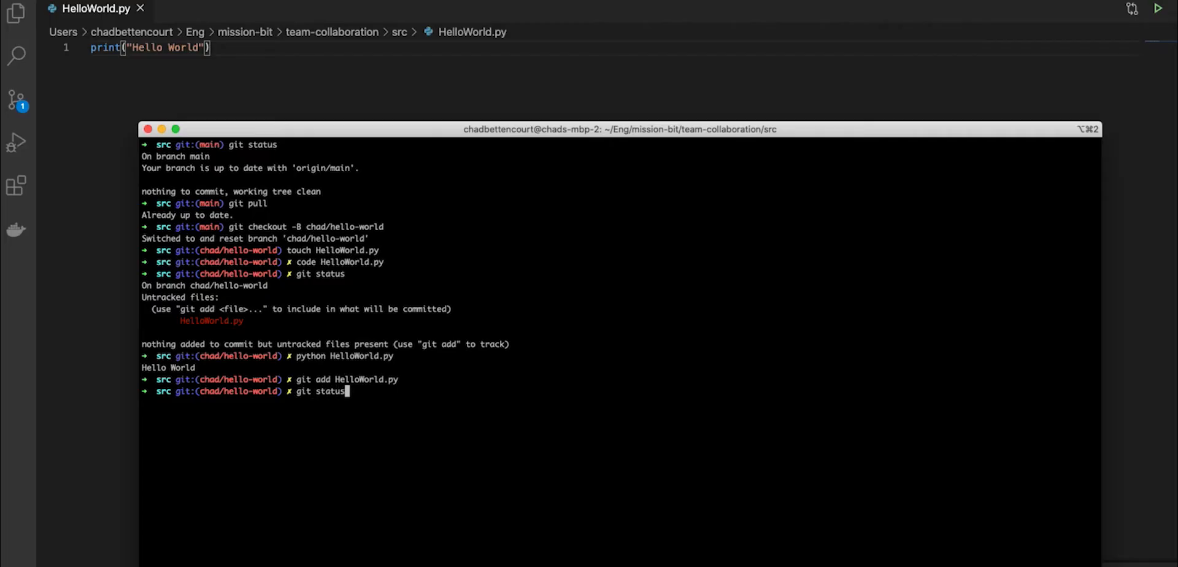
key("Return")
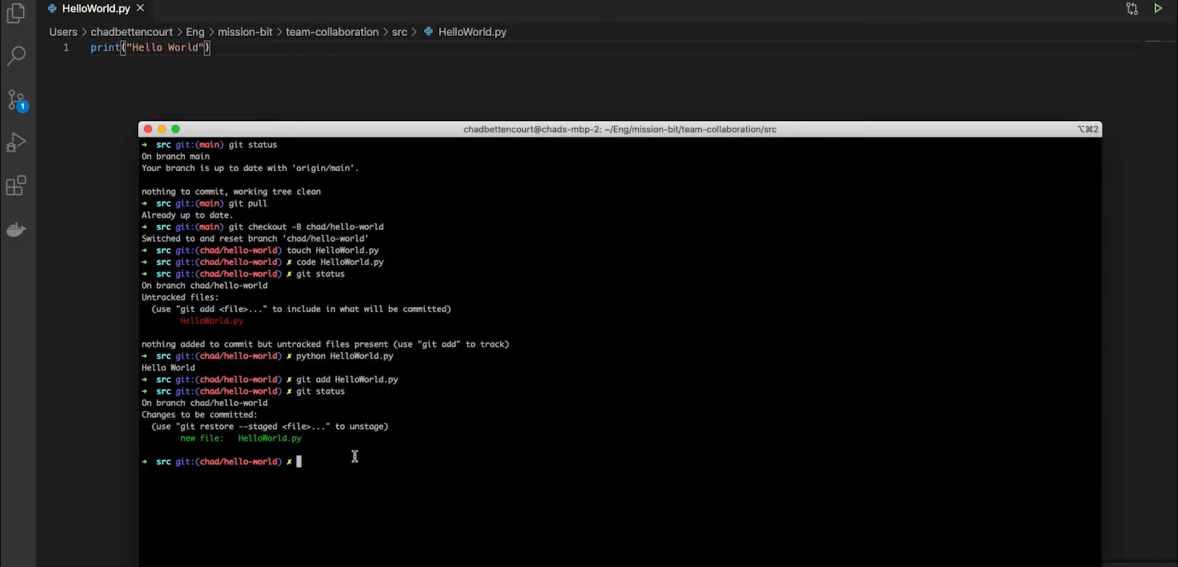
mouse_move(291, 415)
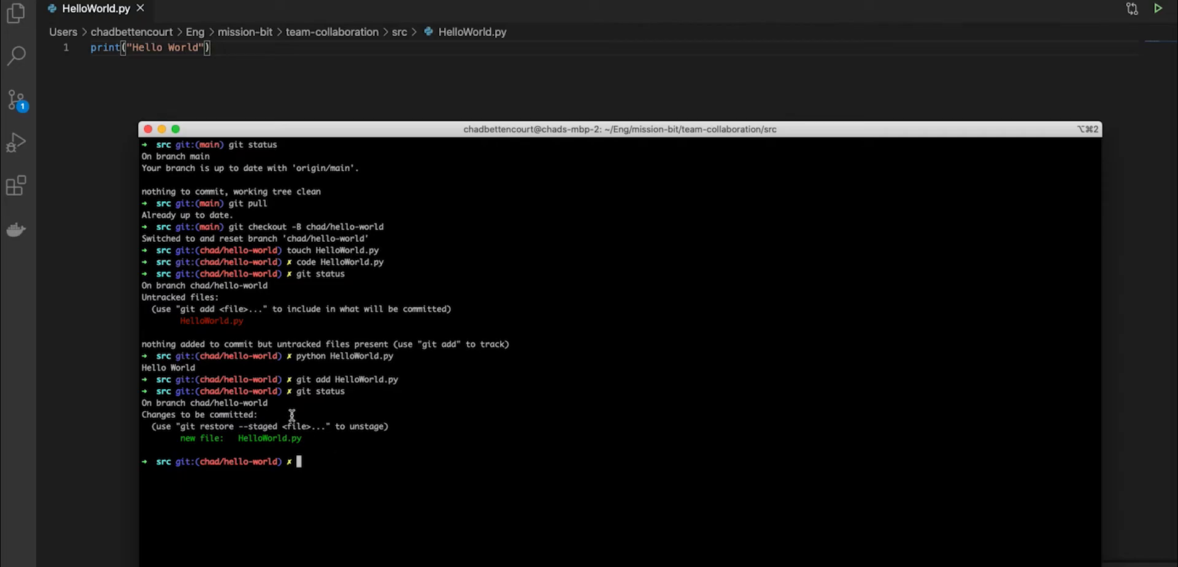
double_click(200, 415)
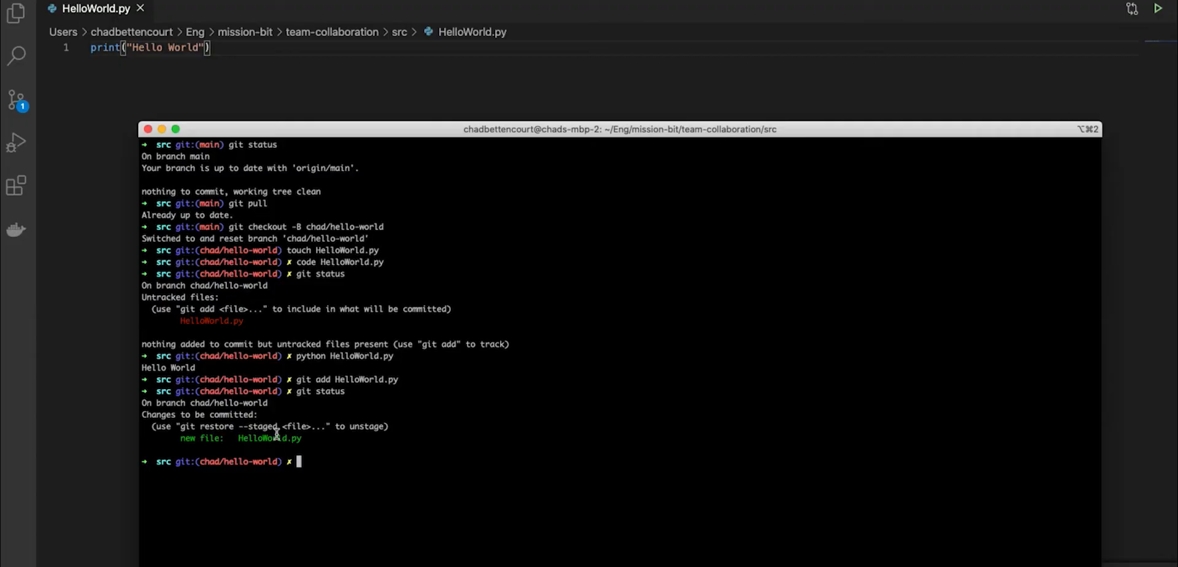
mouse_move(331, 457)
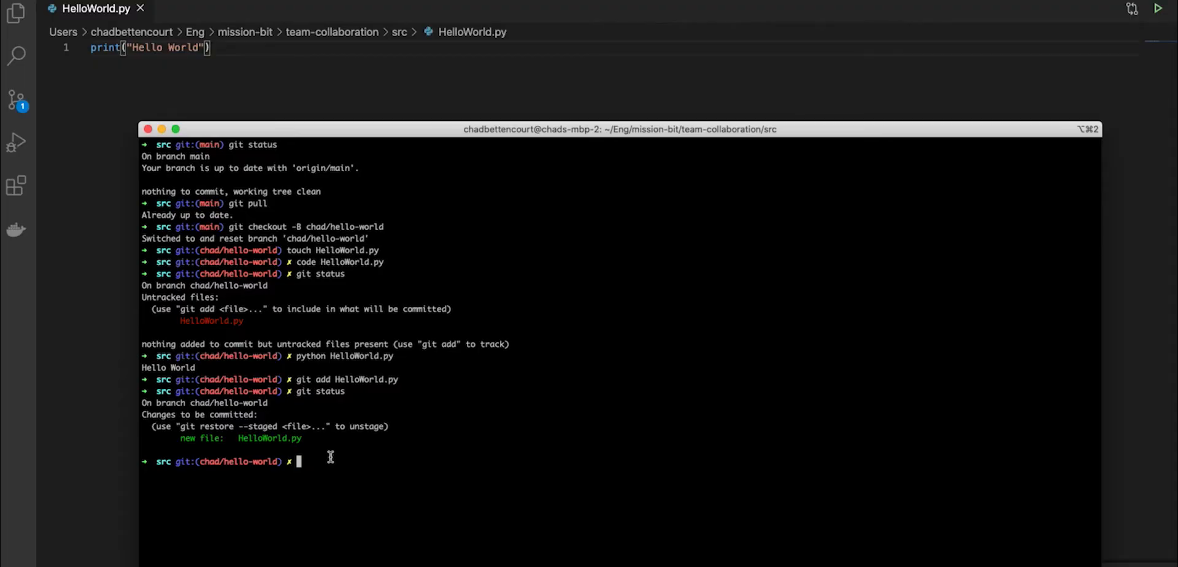
- Commit with message "Creates a hello world script" and check status for a clean tree
type("git commit")
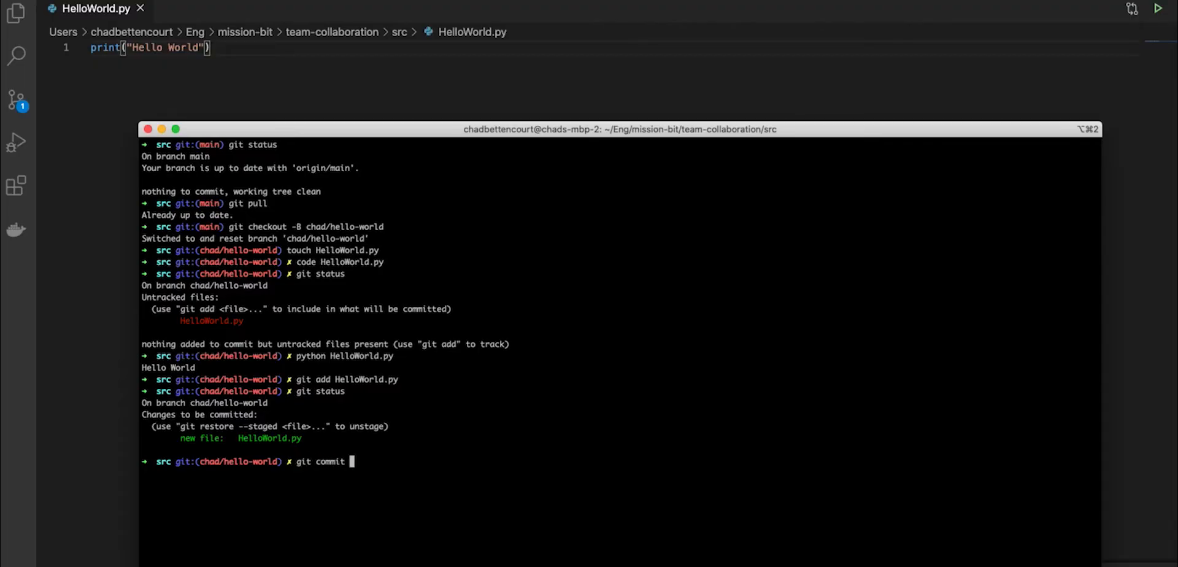
type("-am \"\"")
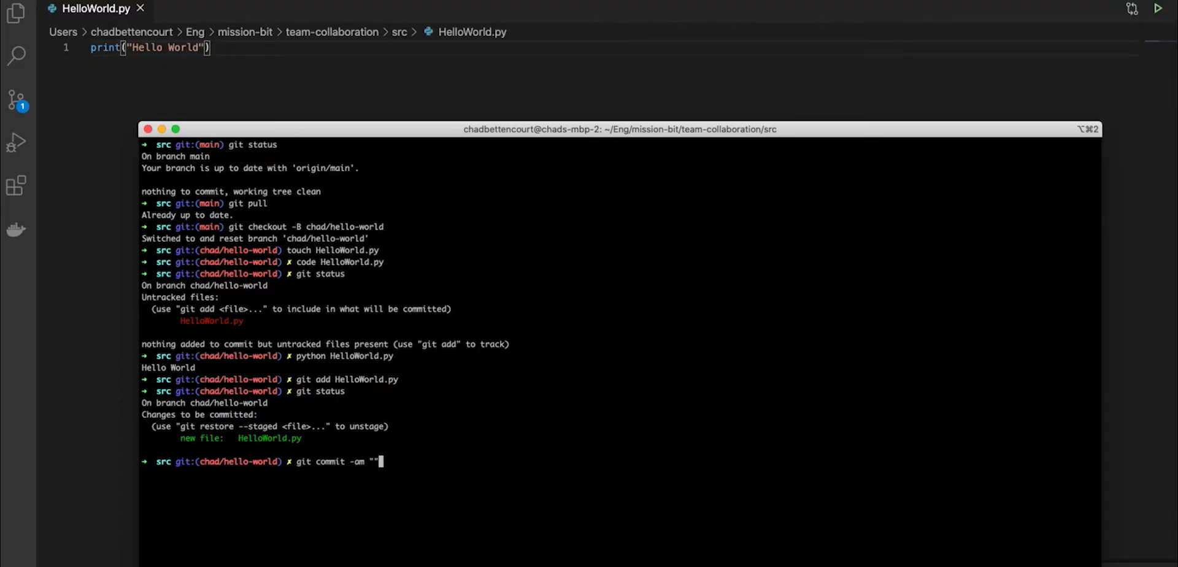
key("Backspace")
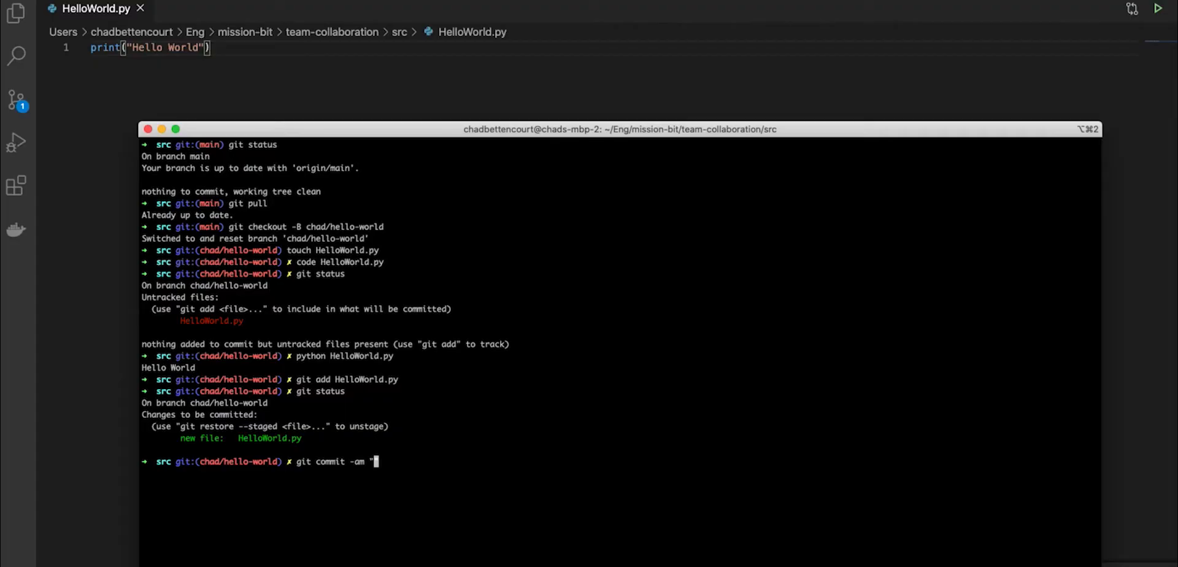
type("Creates a hello world script")
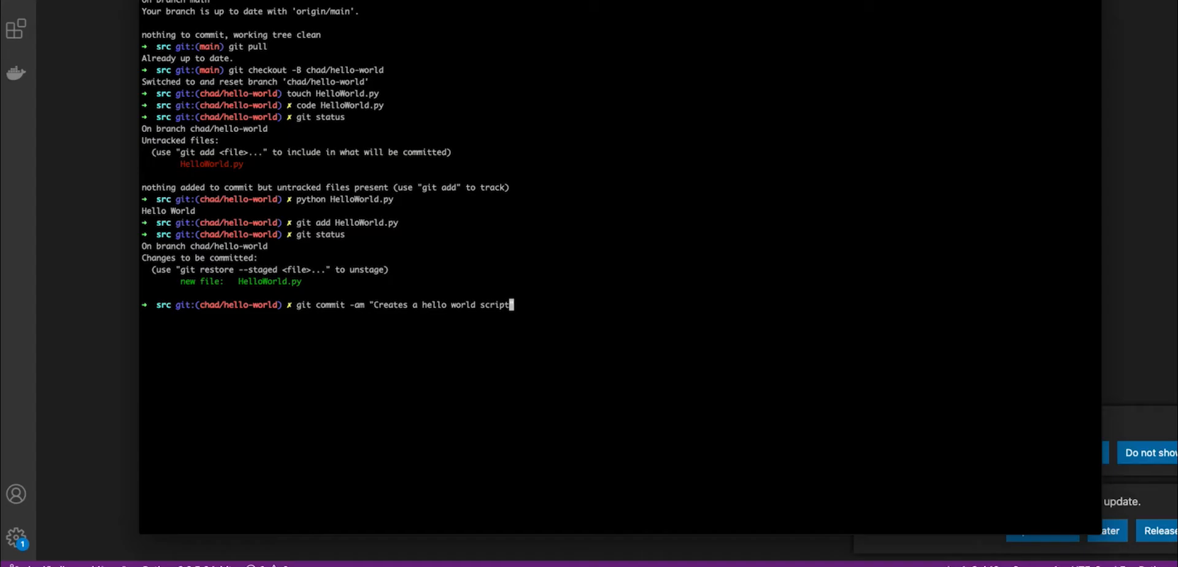
key("Return")
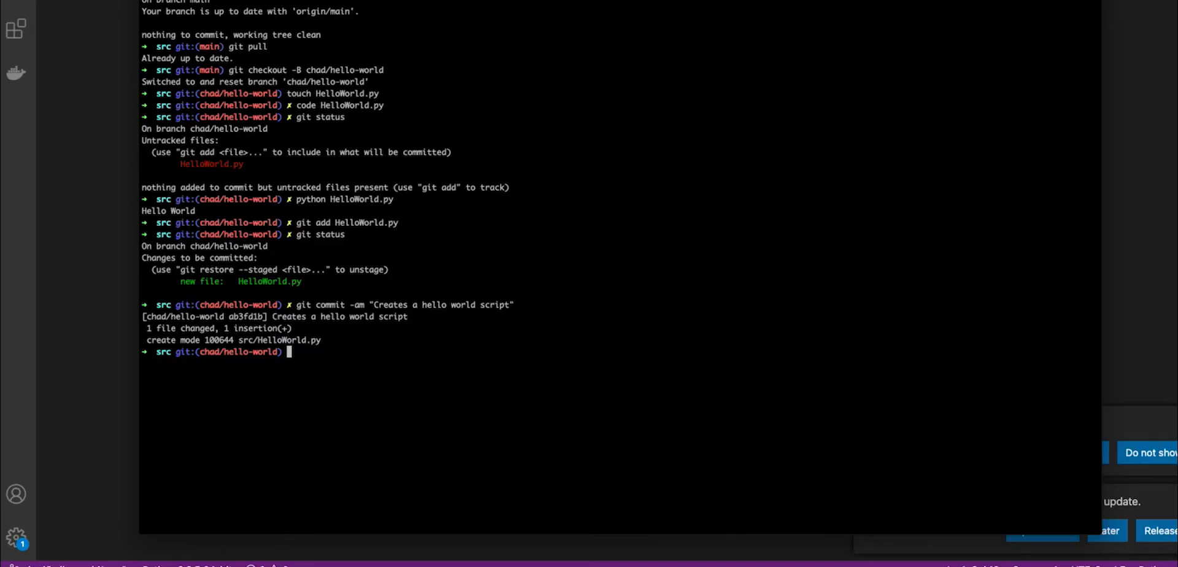
type("git status")
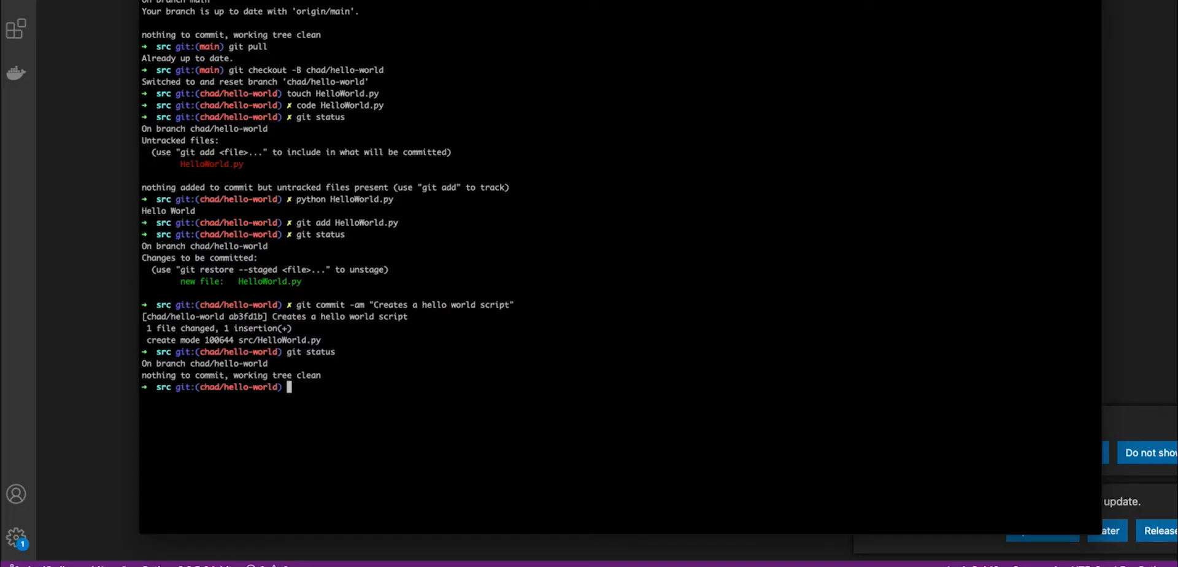
- Push branch chad/hello-world to origin
type("git pu")
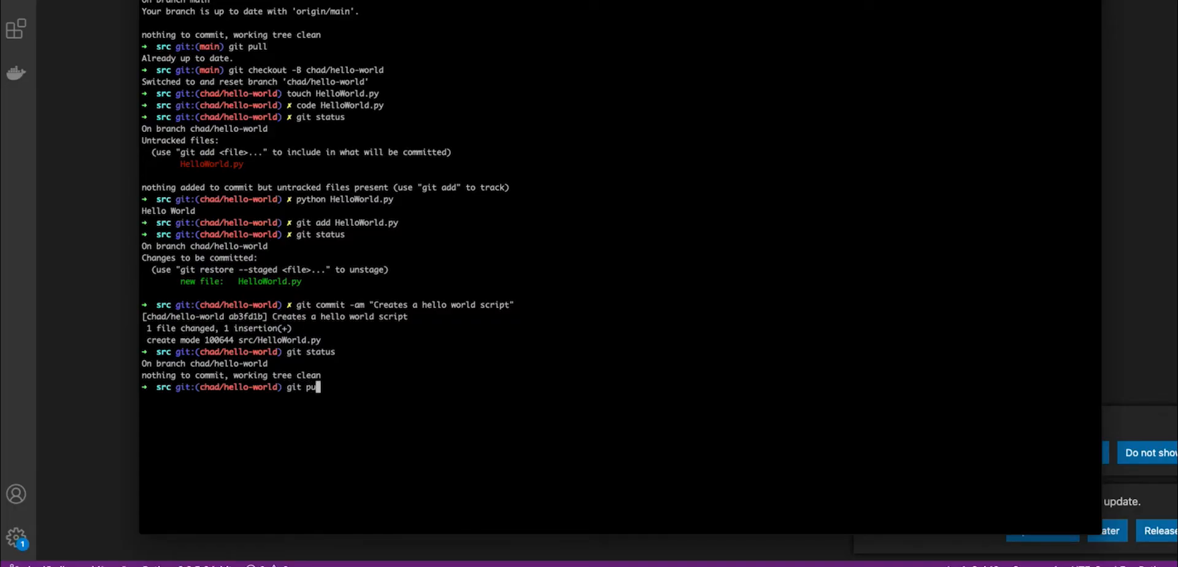
type("sh origin")
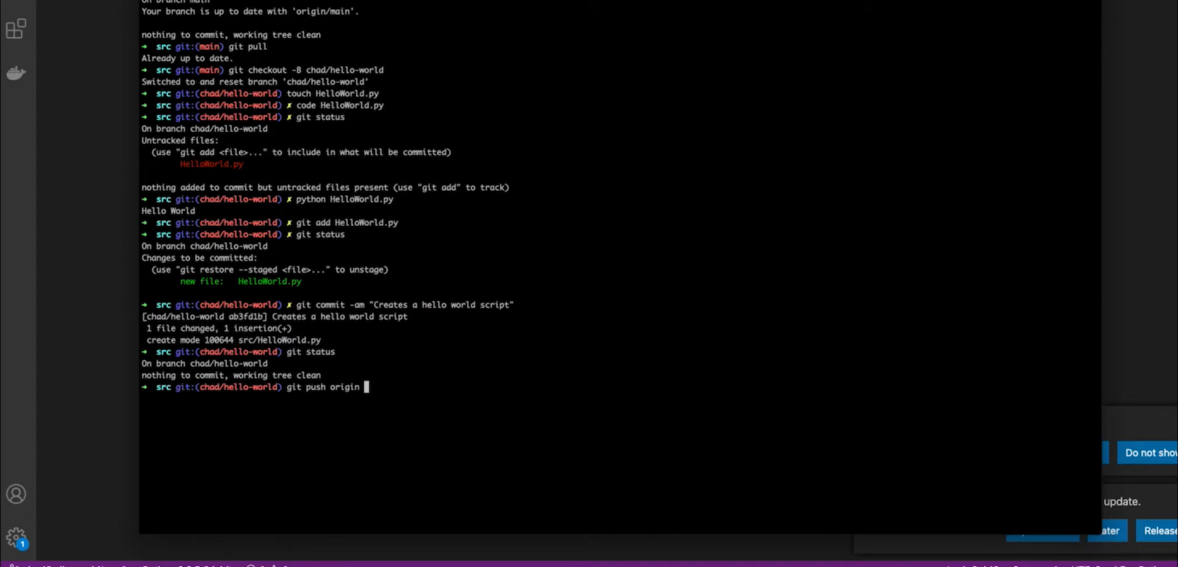
type("chad/hello-world")
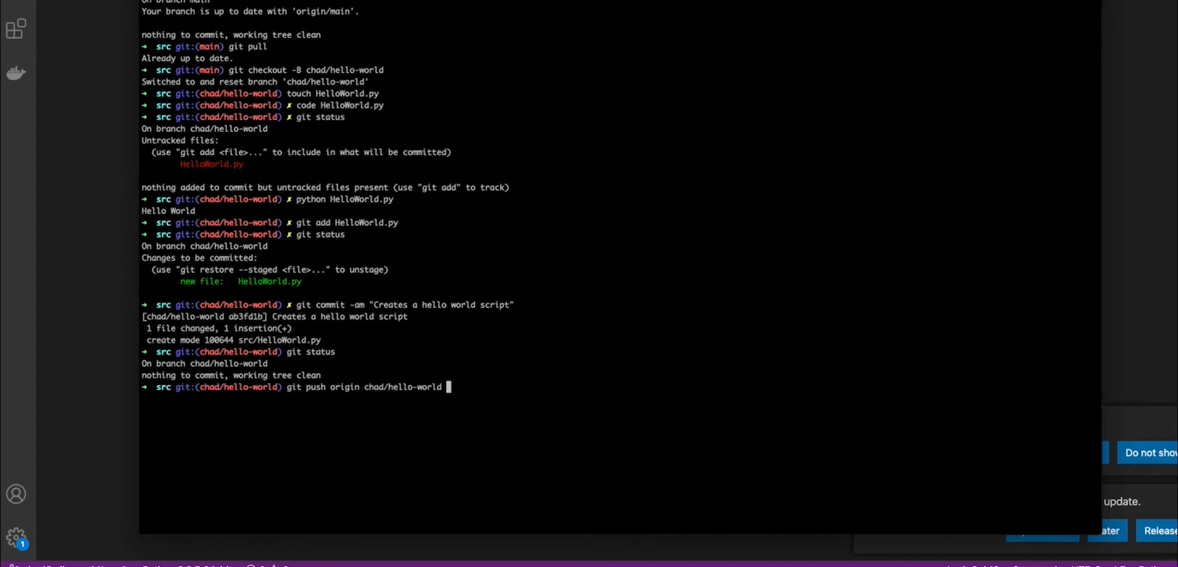
key("Return")
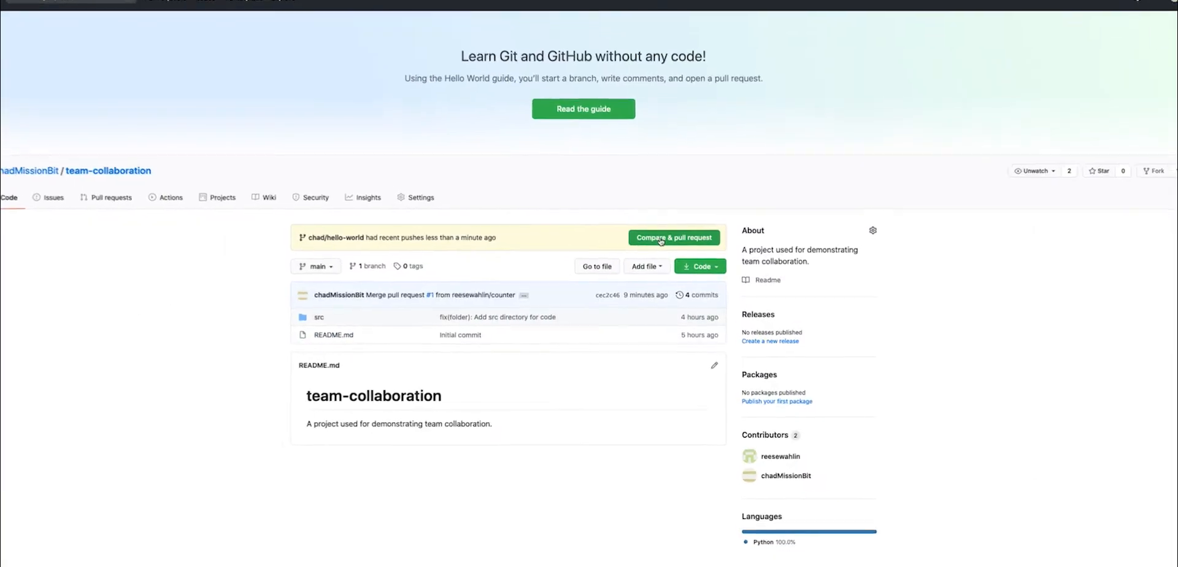
- Start a pull request for chad/hello-world into main and review its commit and diff
left_click(673, 237)
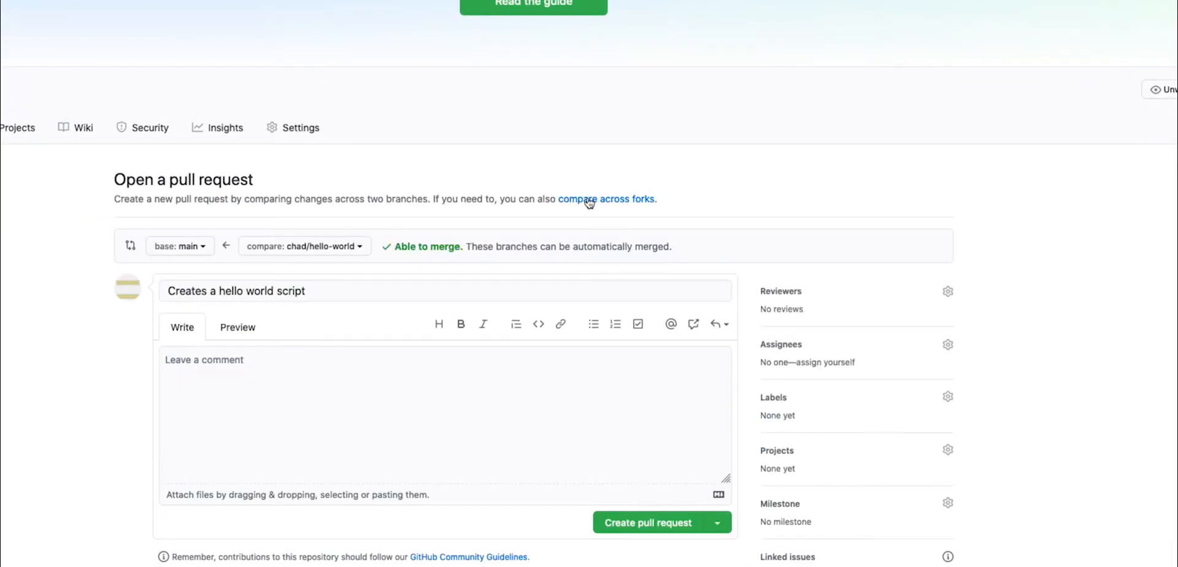
scroll("down", 3)
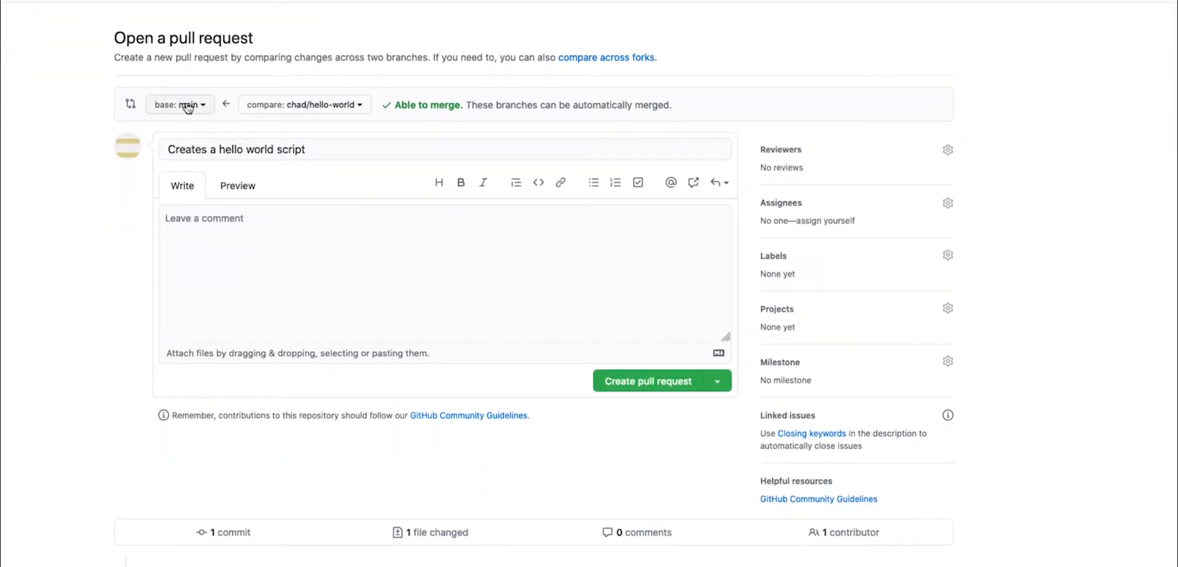
mouse_move(312, 111)
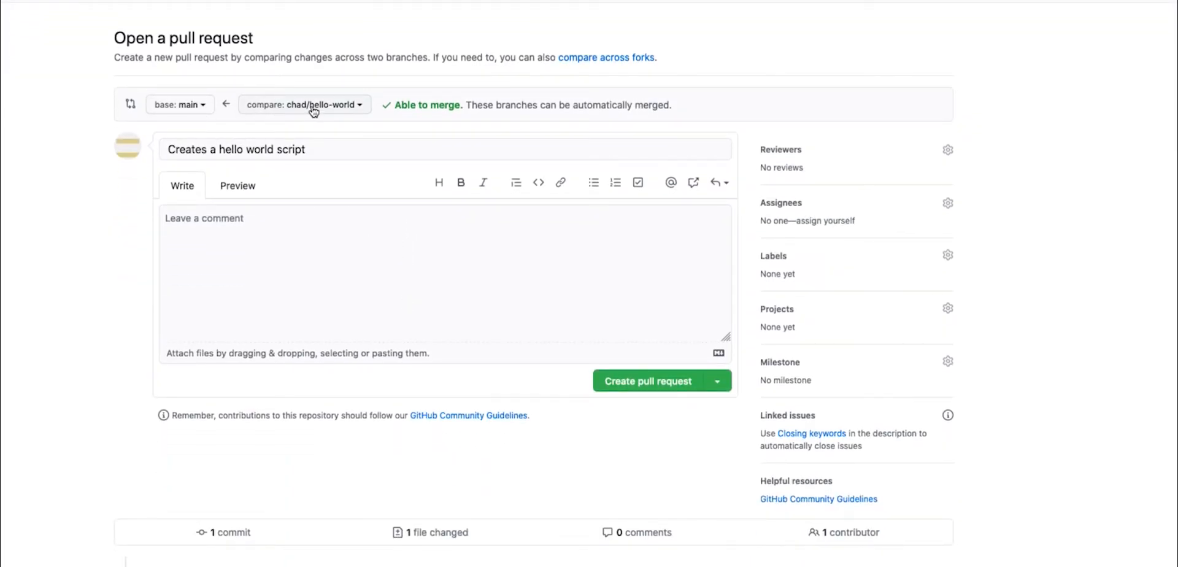
mouse_move(276, 121)
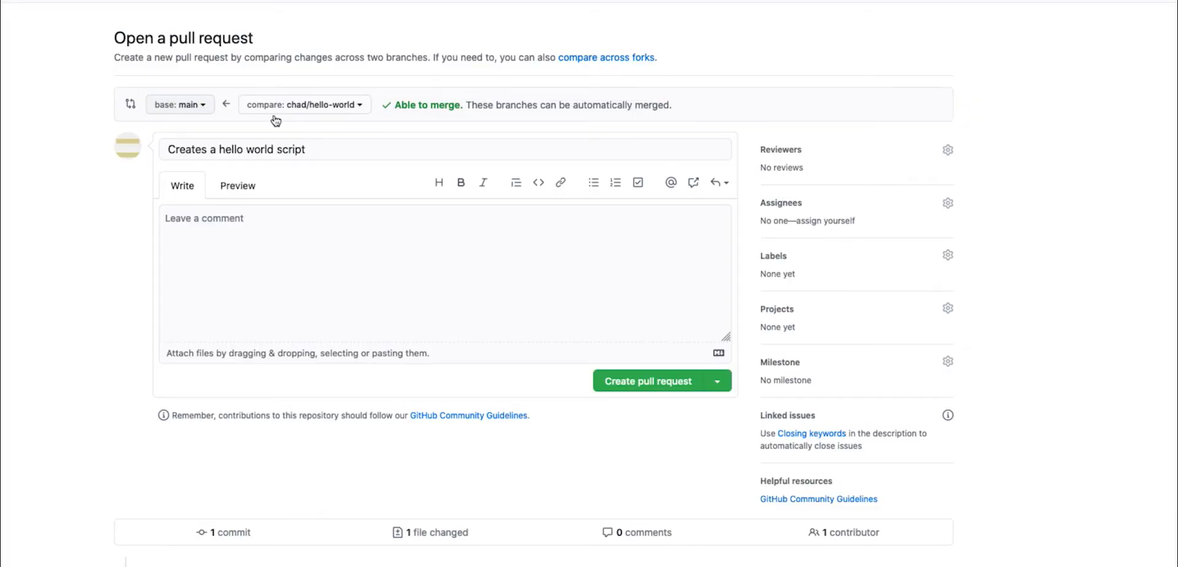
scroll("down", 3)
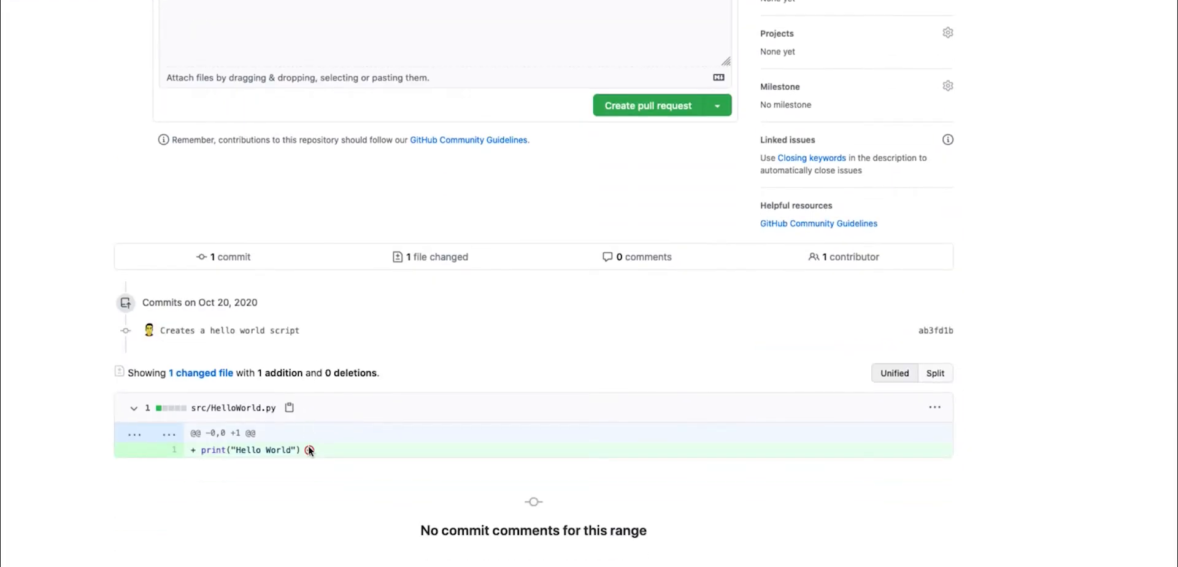
mouse_move(757, 406)
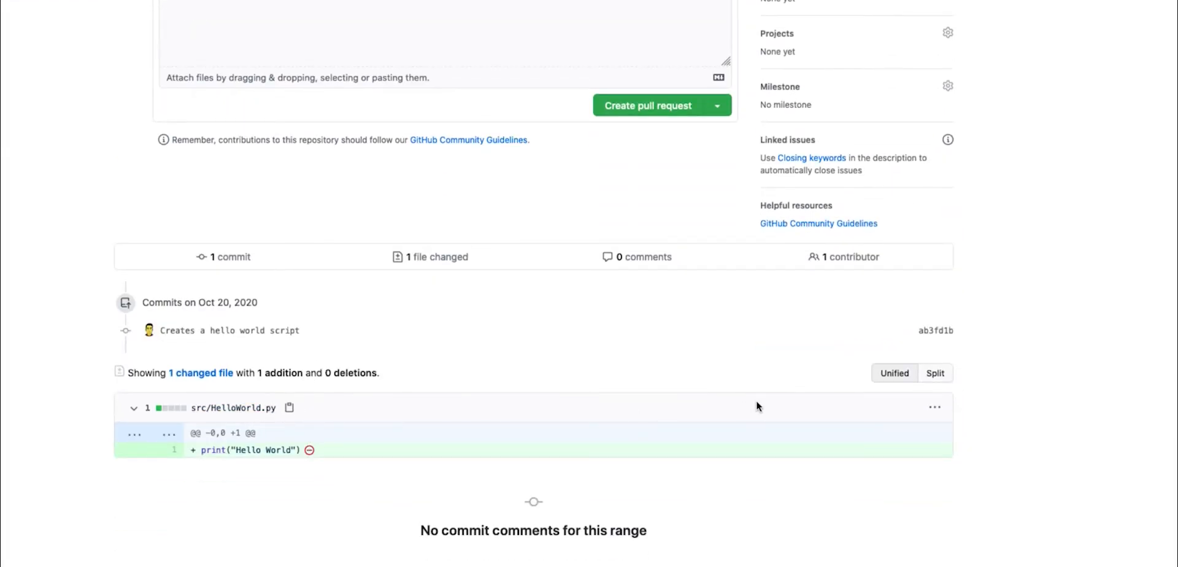
scroll("up", 3)
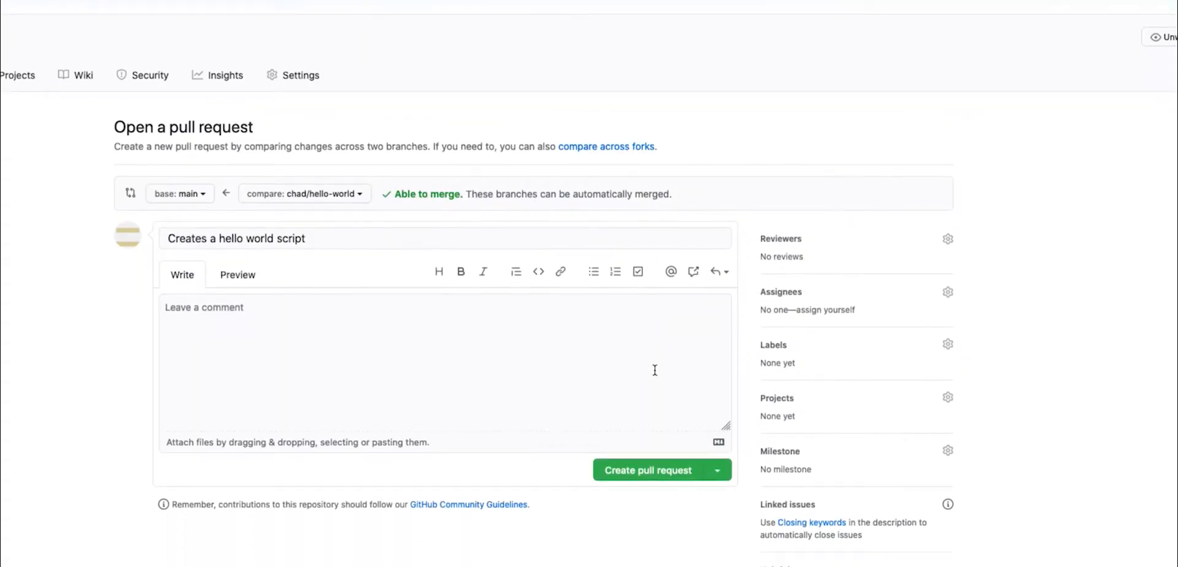
scroll("down", 3)
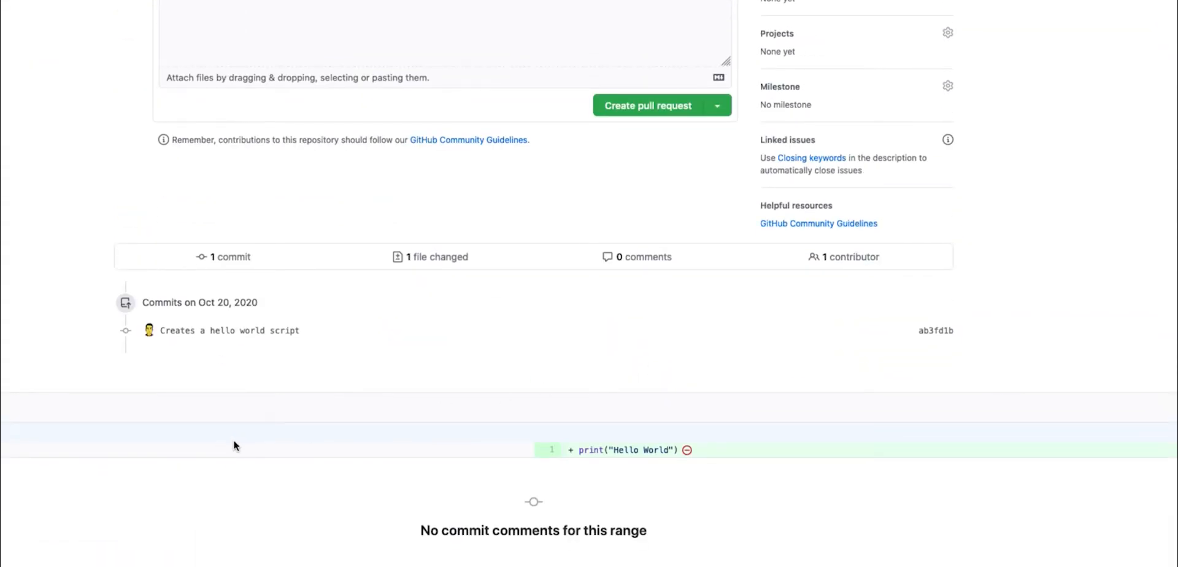
mouse_move(663, 443)
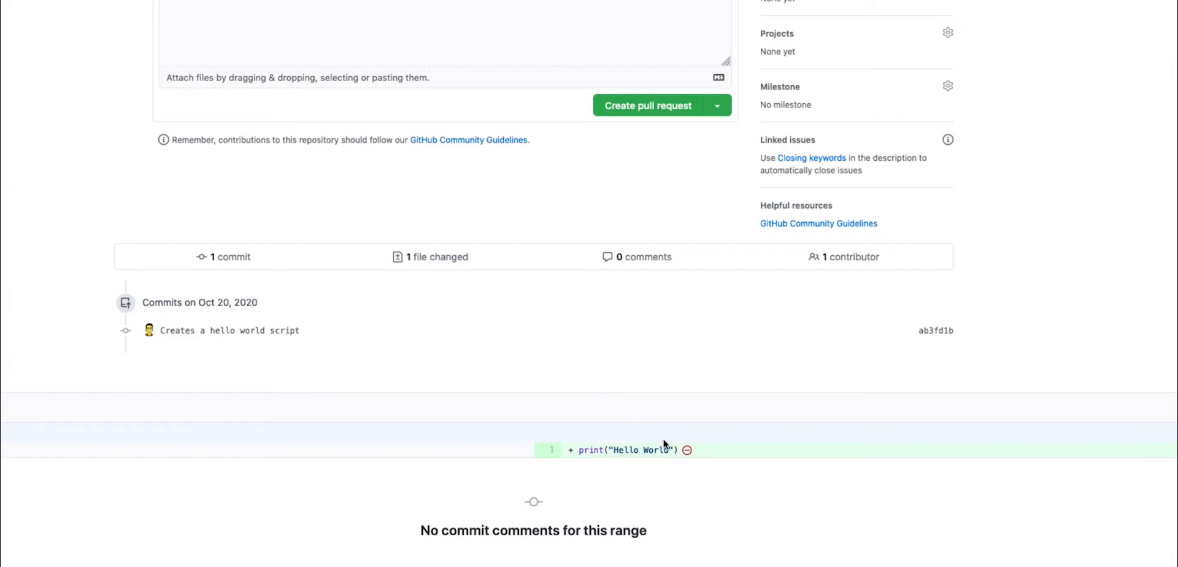
mouse_move(653, 450)
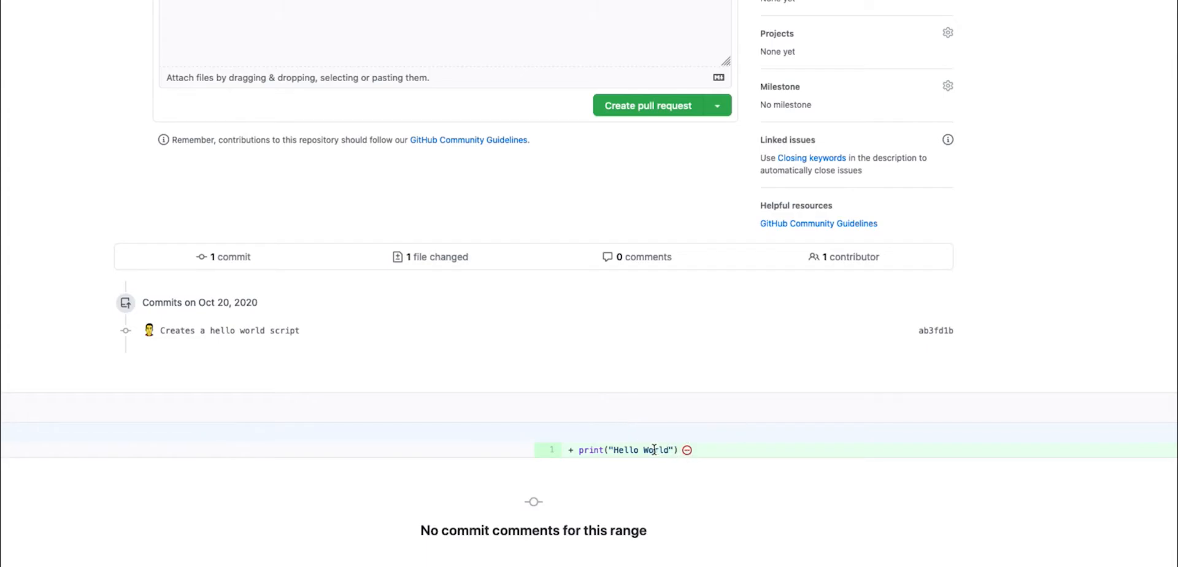
scroll("up", 3)
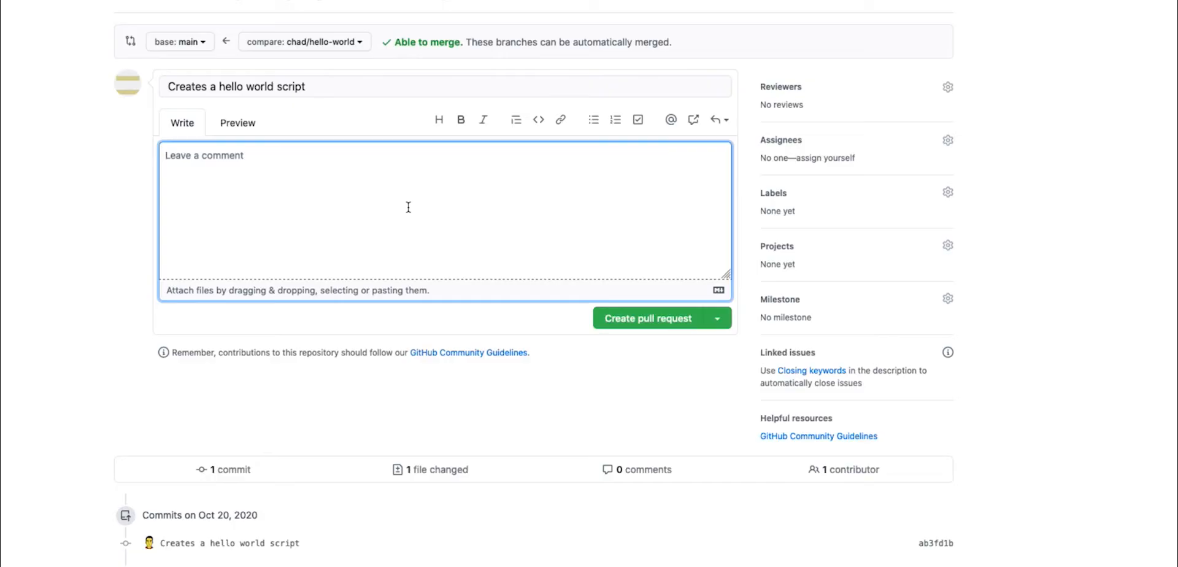
- Write a 'What has been done?' heading noting a new file printing Hello World
type("##")
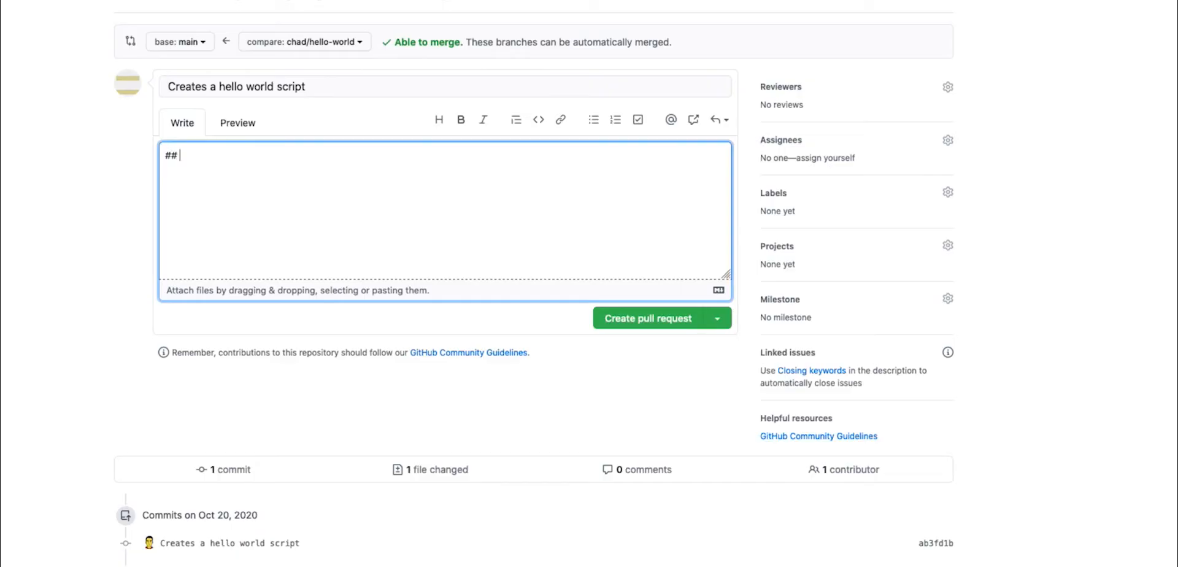
type("What has been")
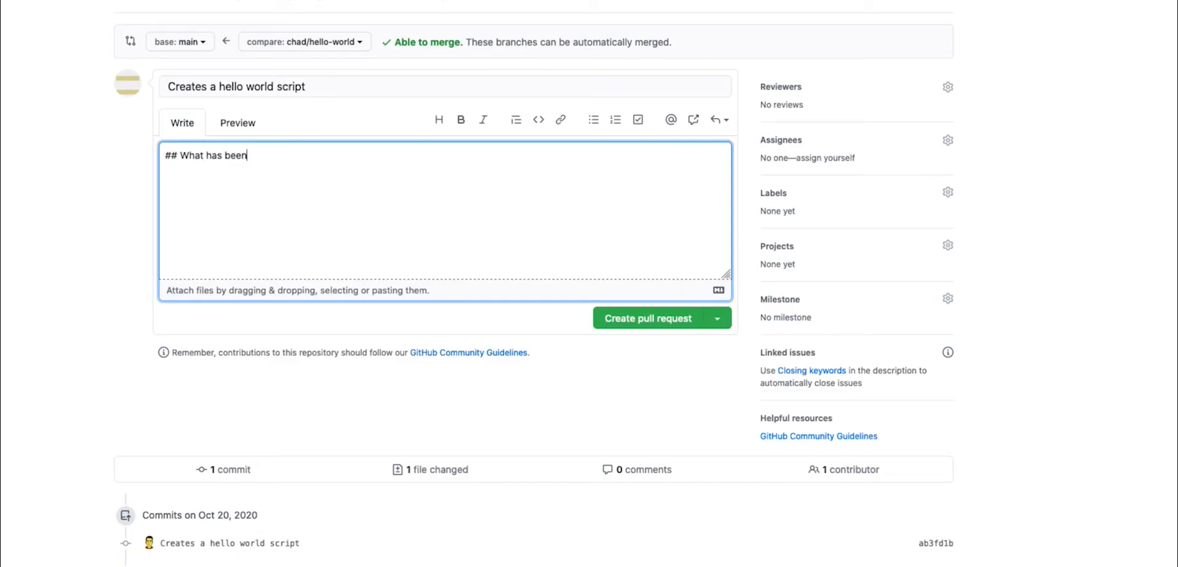
type("done?")
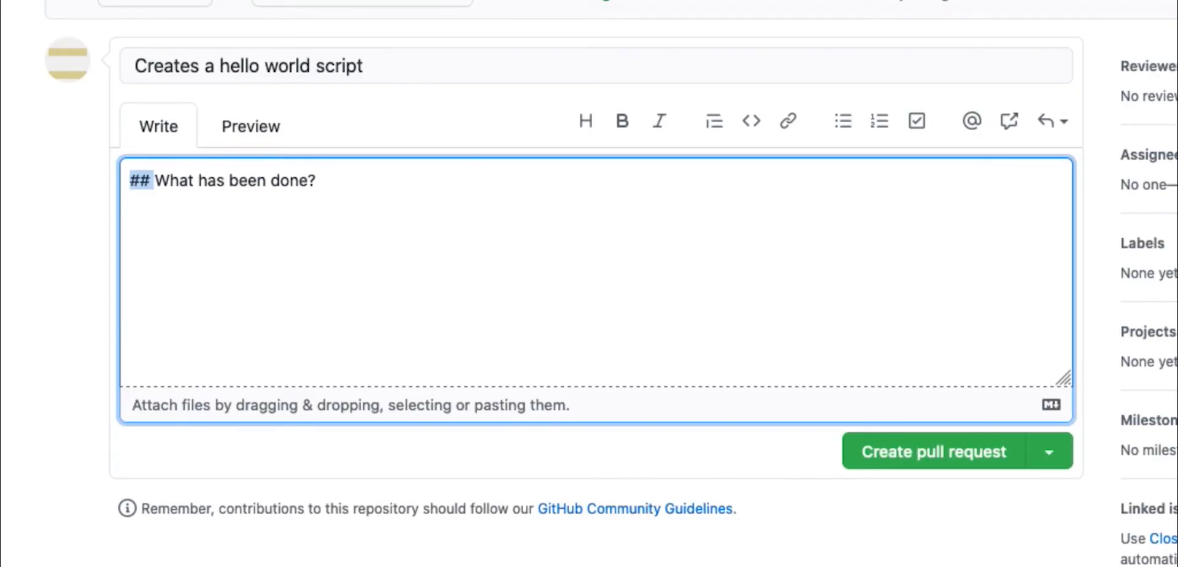
left_click(319, 180)
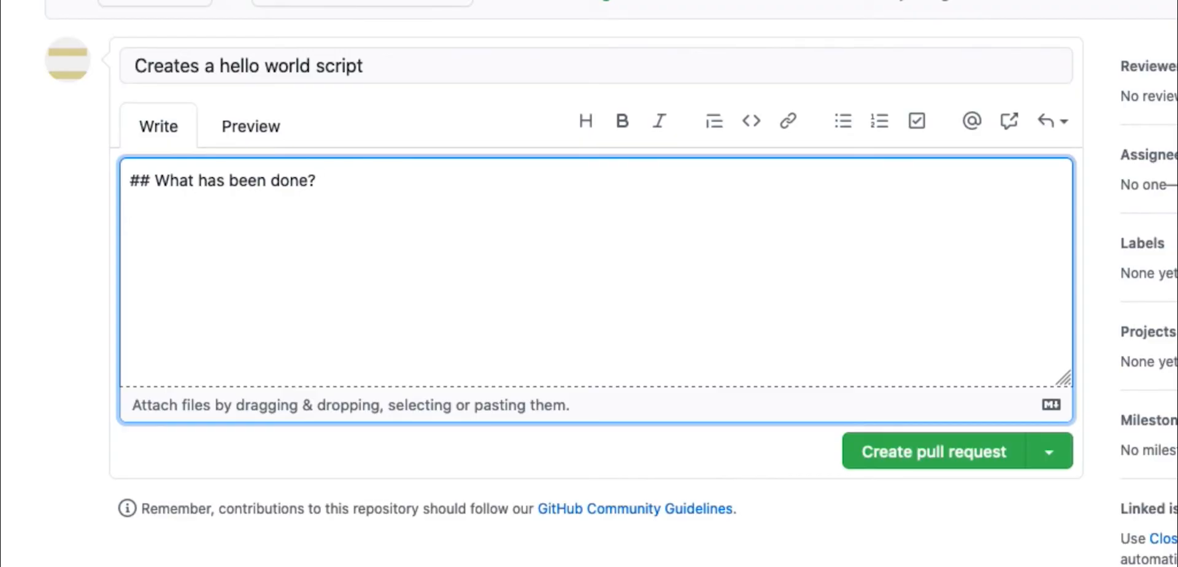
type("- Adds a ne")
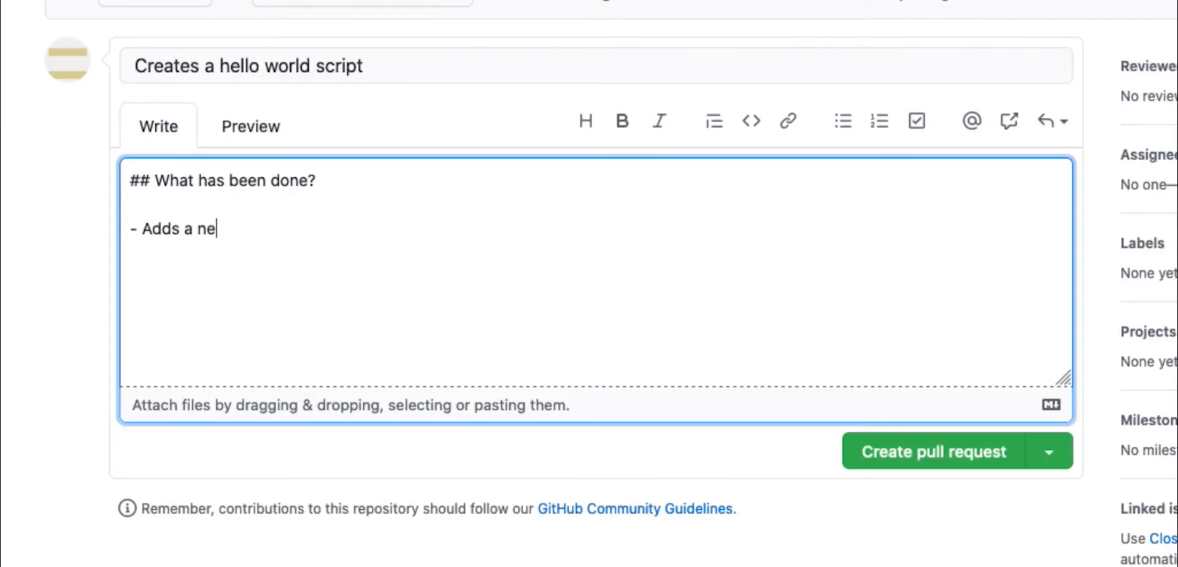
type("w file that prints Hr")
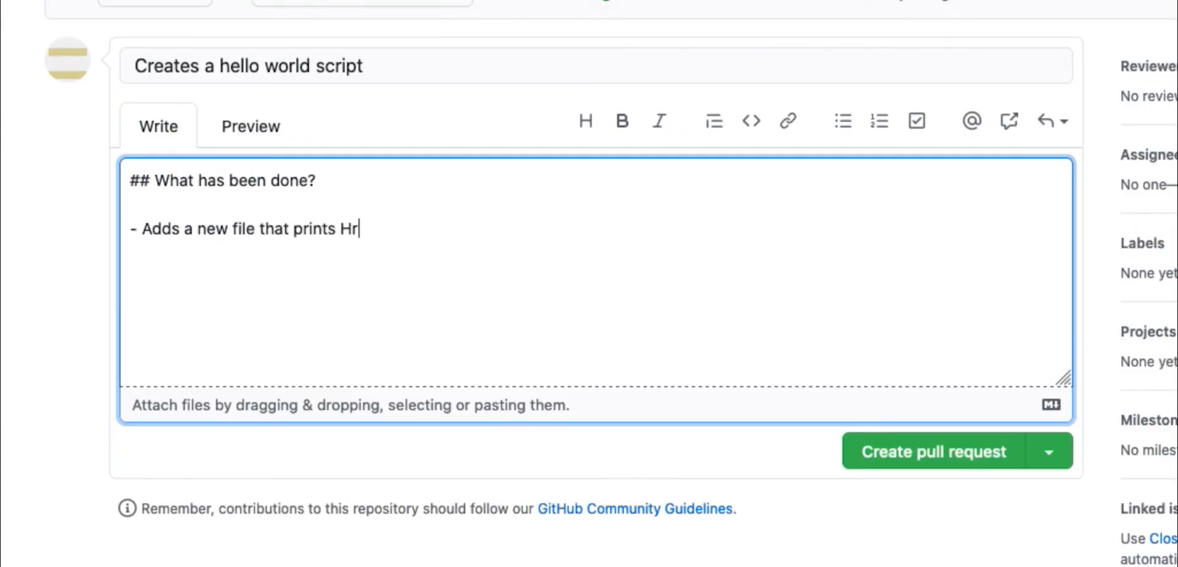
type("ello World to")
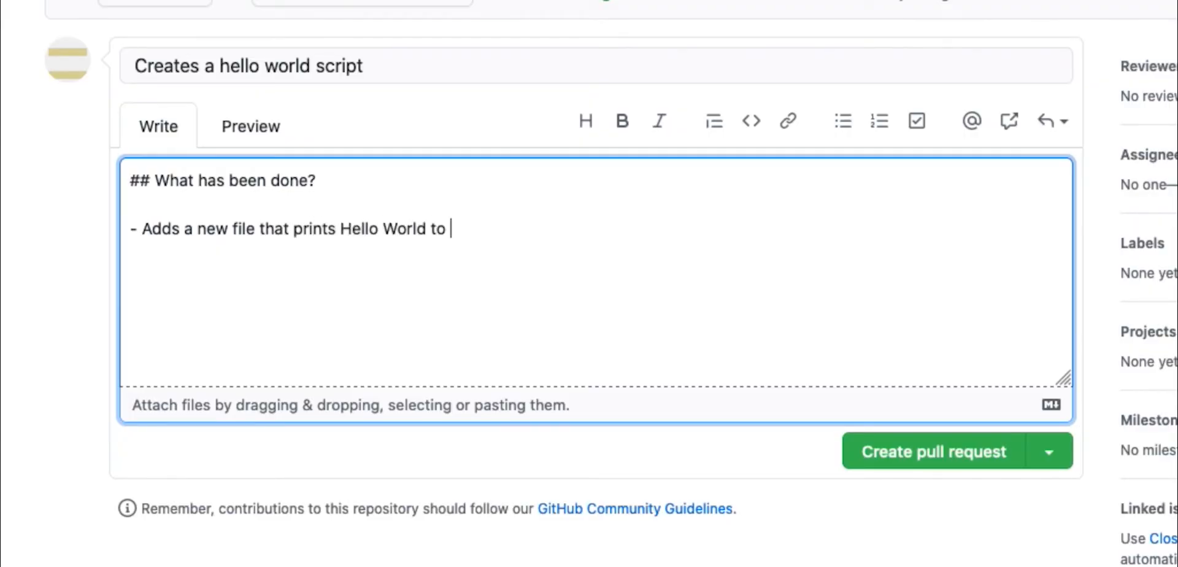
type("console")
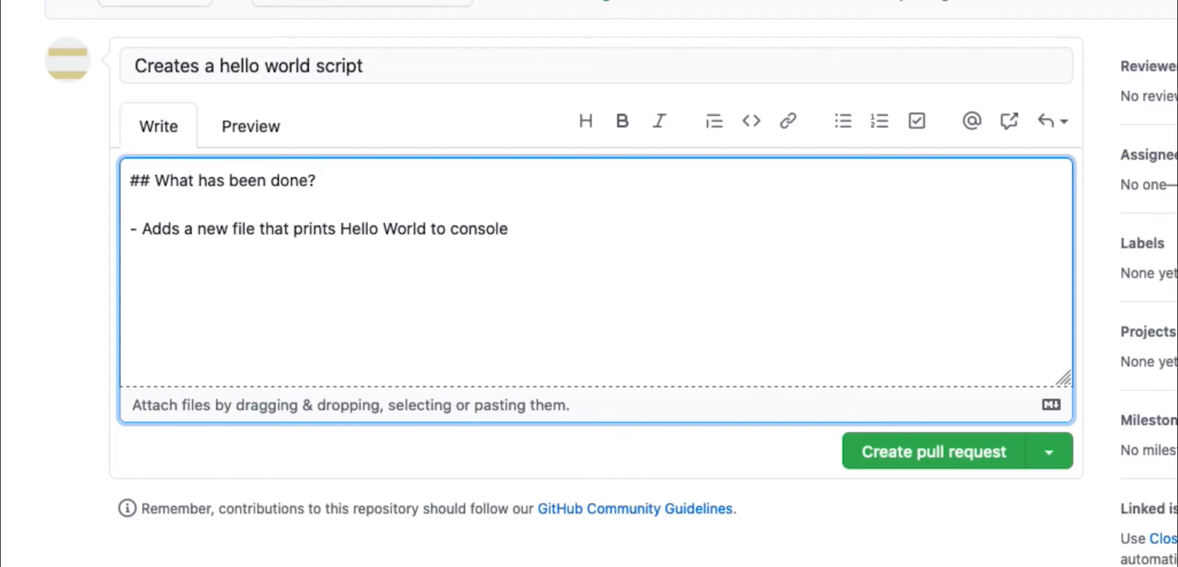
- Add a Usage section about running HelloWorld.py from src, then create the pull request
type("##")
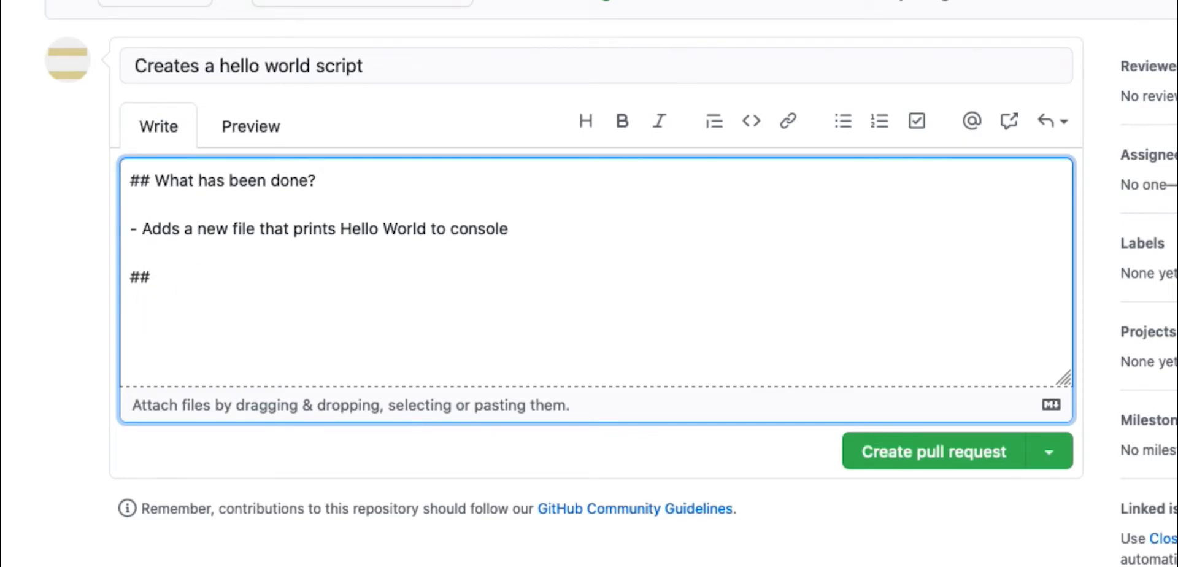
type("Usage")
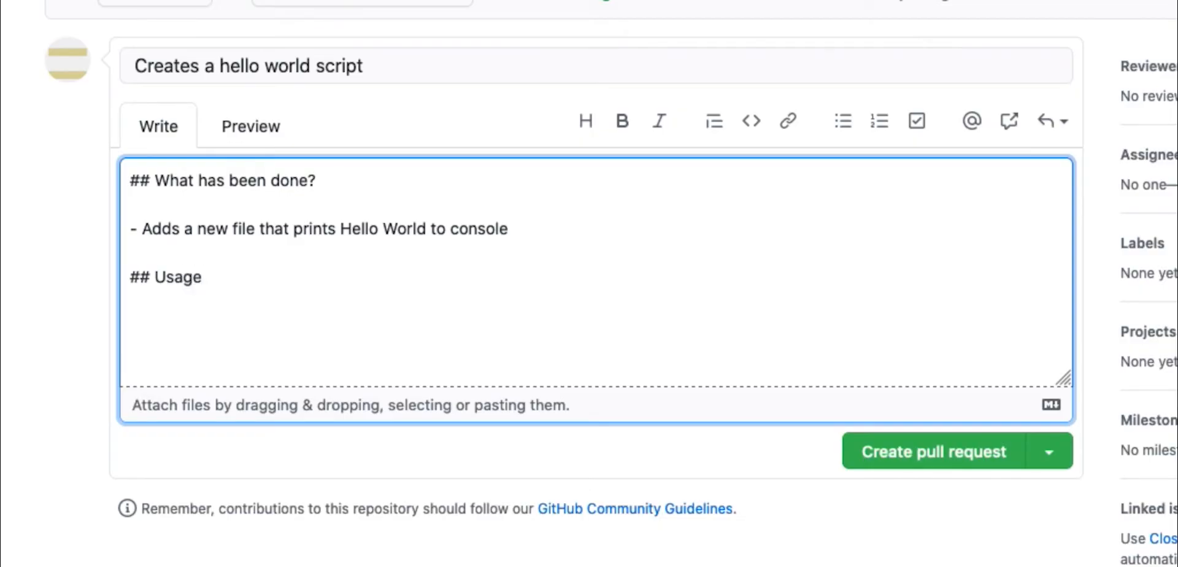
type("To test, navigate to the co")
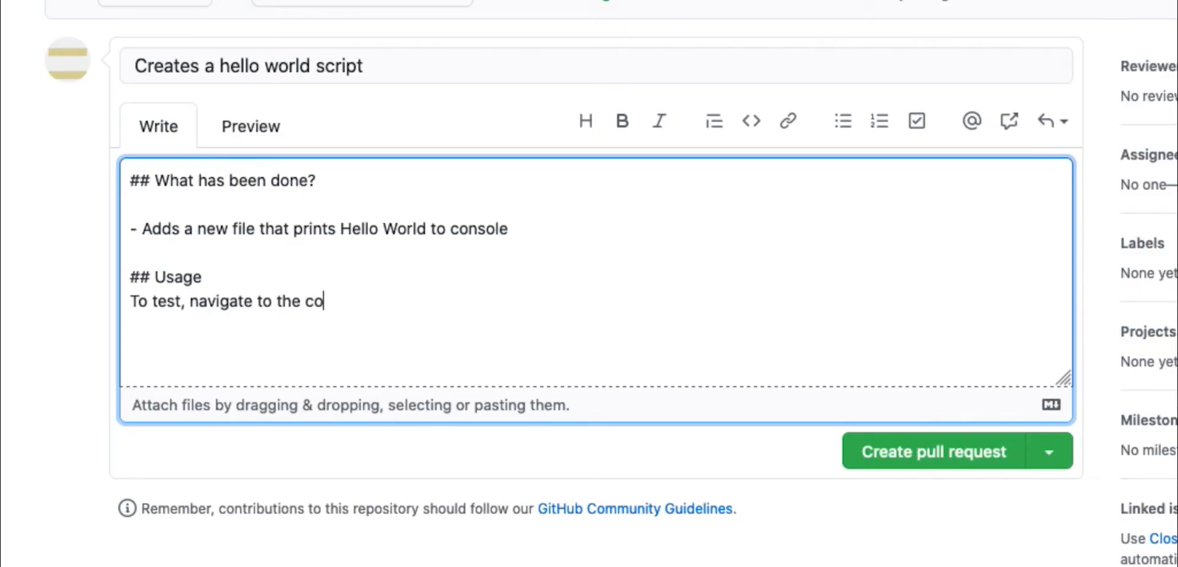
type("de src directory")
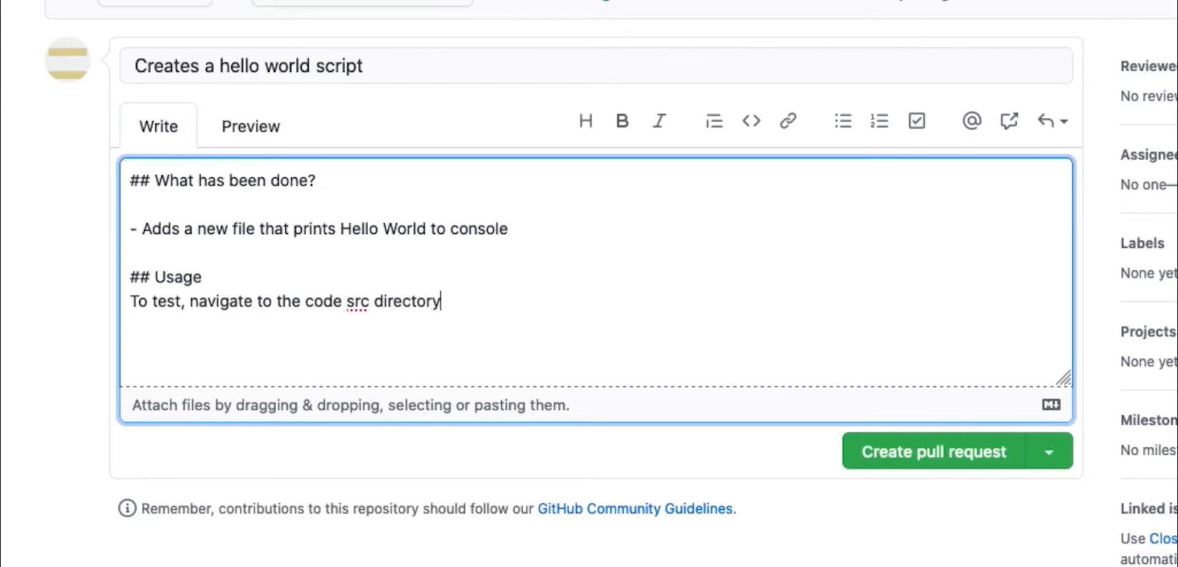
type("and run HelloW")
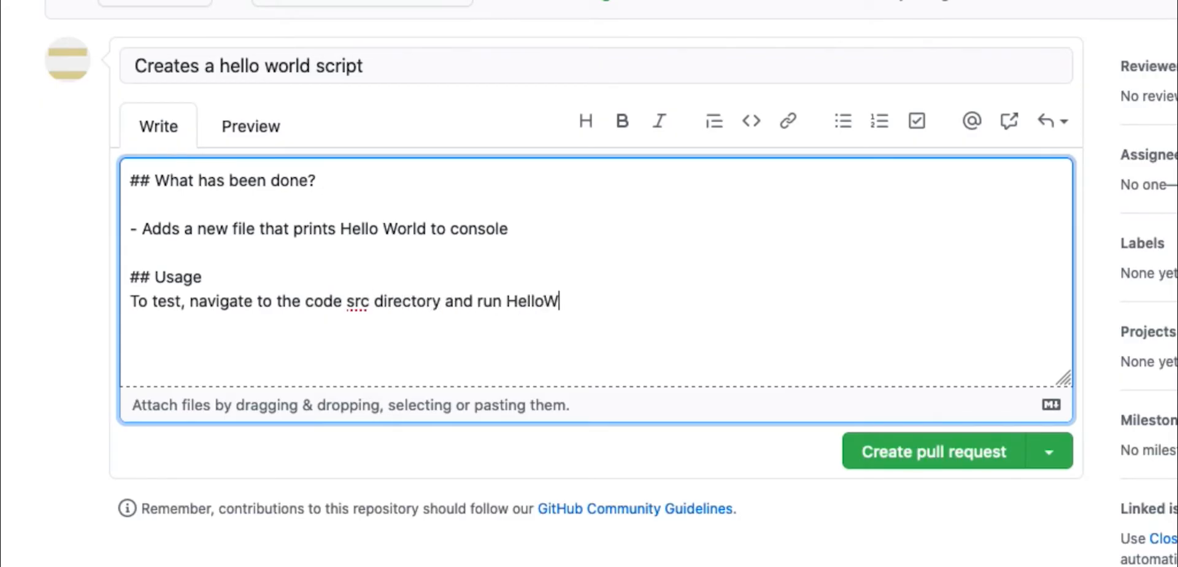
type("orld.py")
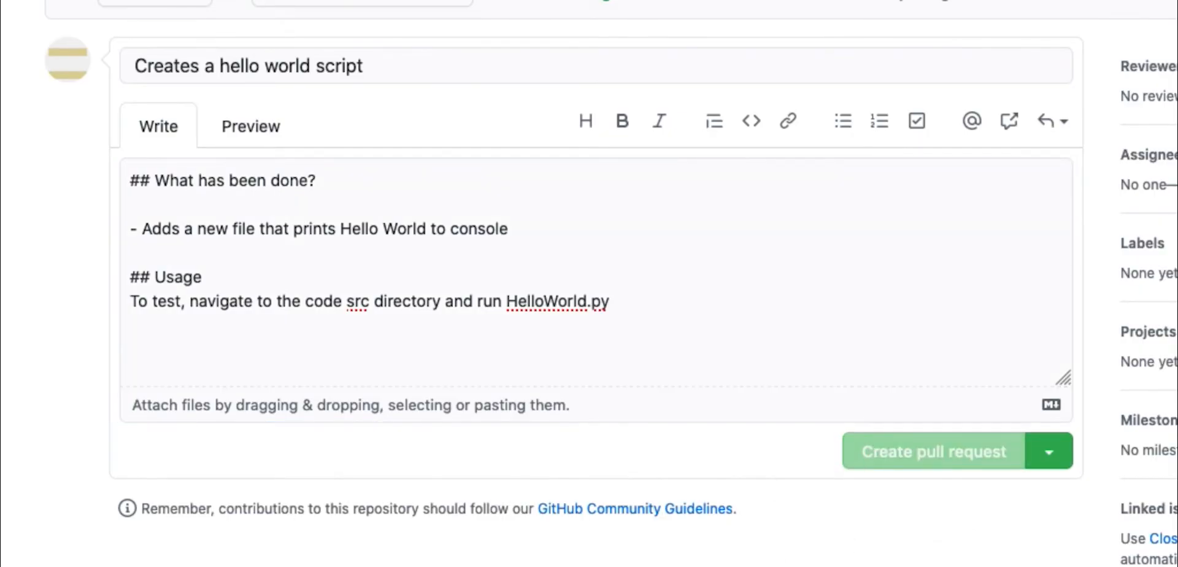
left_click(932, 452)
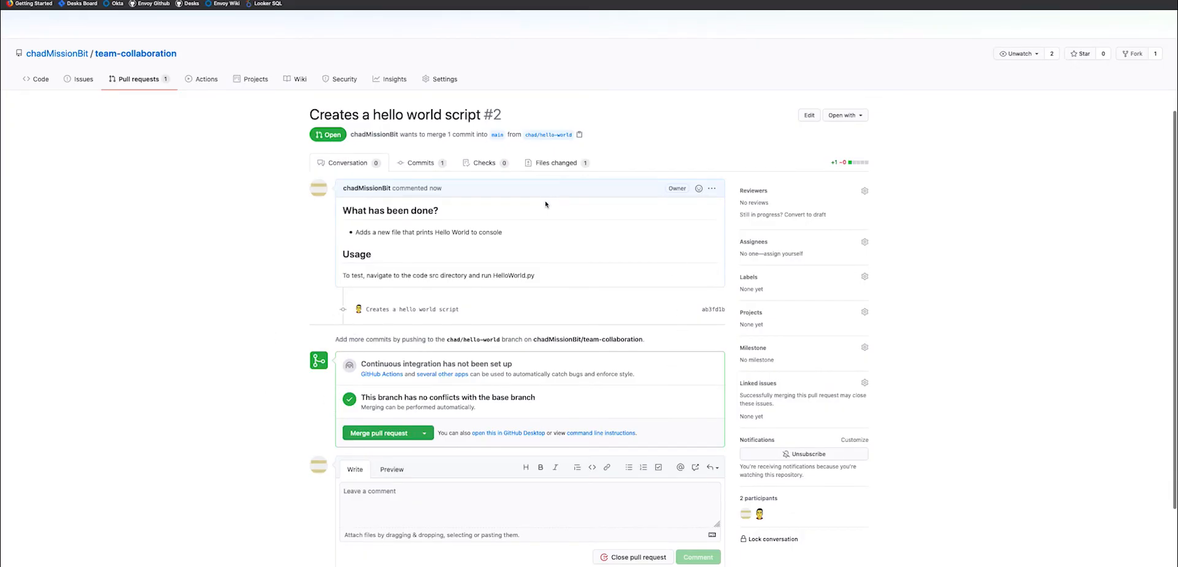
mouse_move(325, 126)
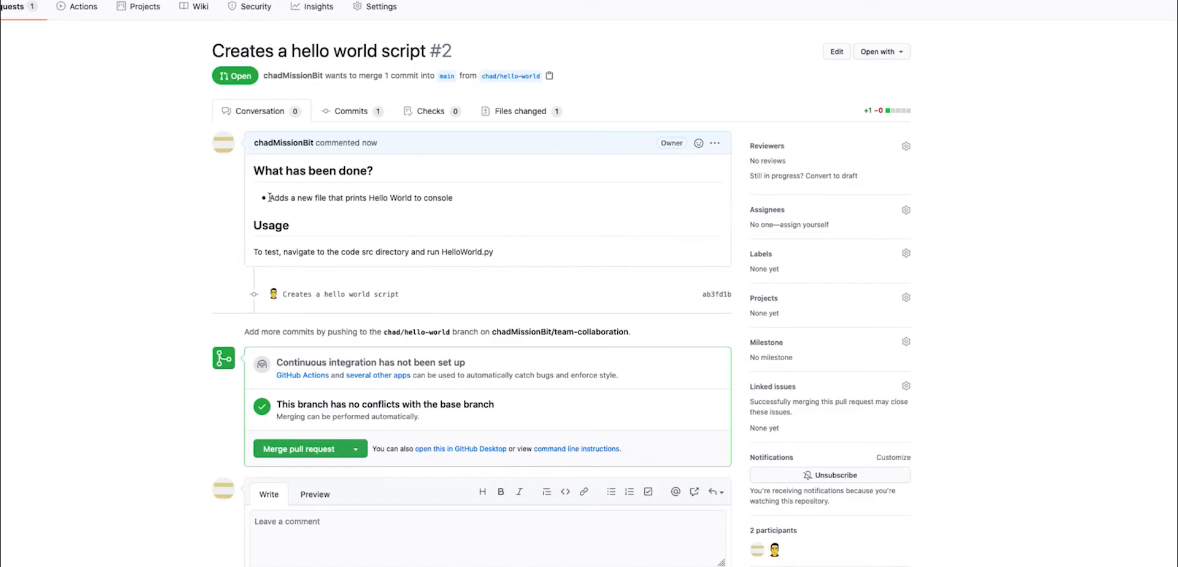
mouse_move(473, 200)
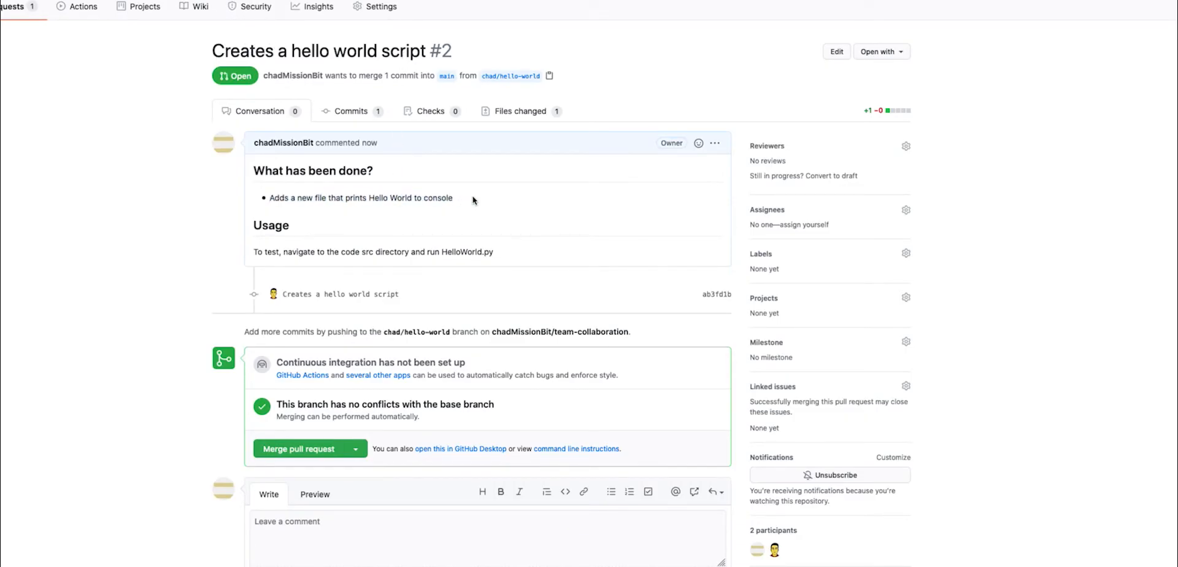
mouse_move(302, 266)
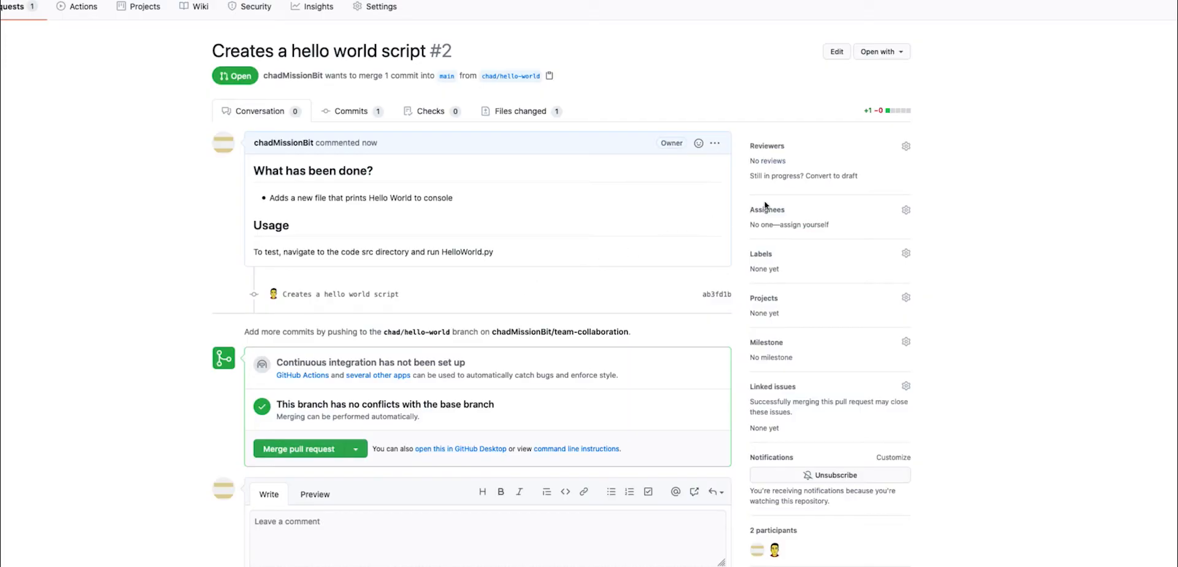
left_click(907, 145)
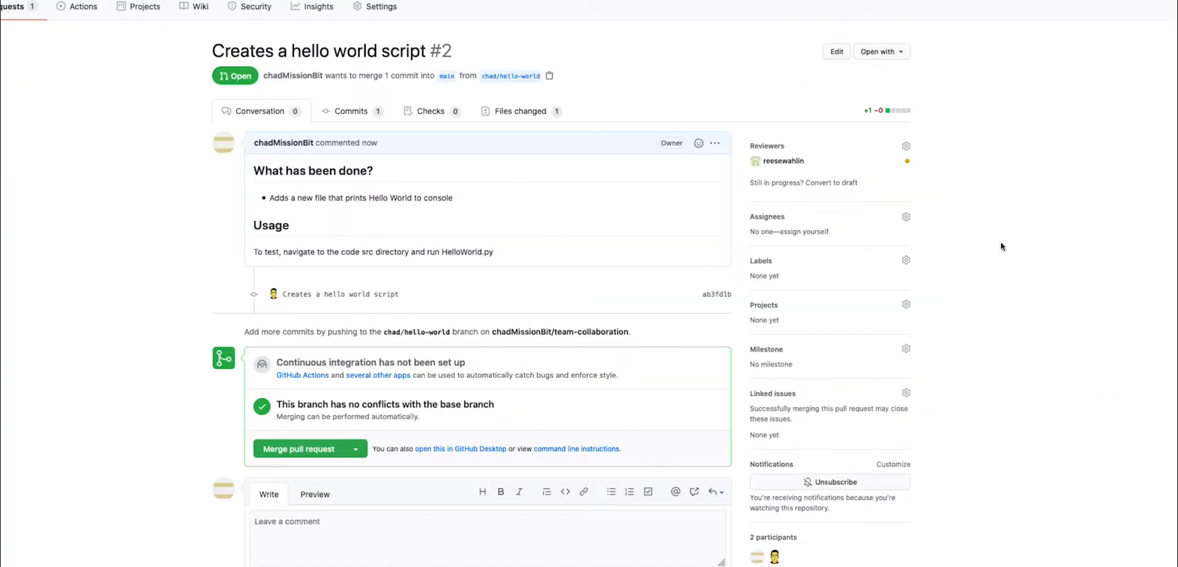
scroll("down", 3)
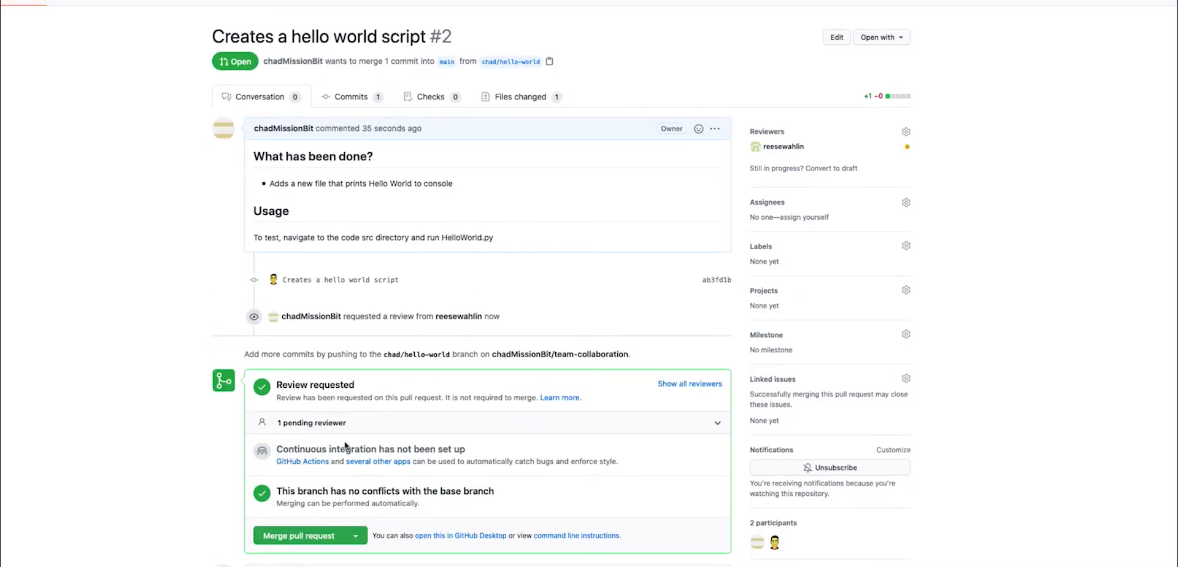
scroll("down", 3)
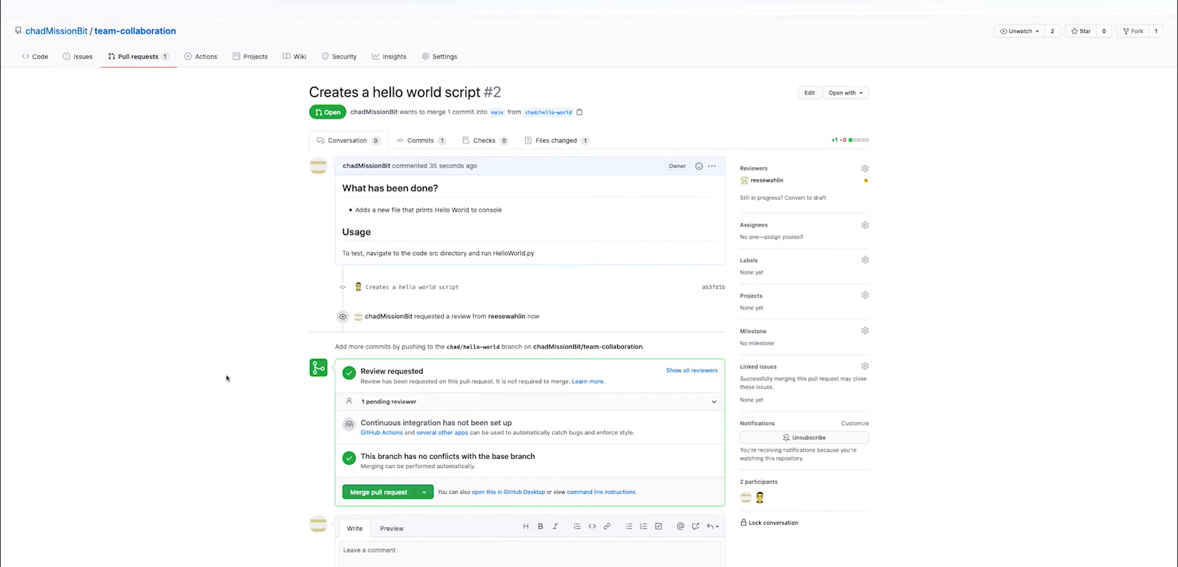
mouse_move(409, 288)
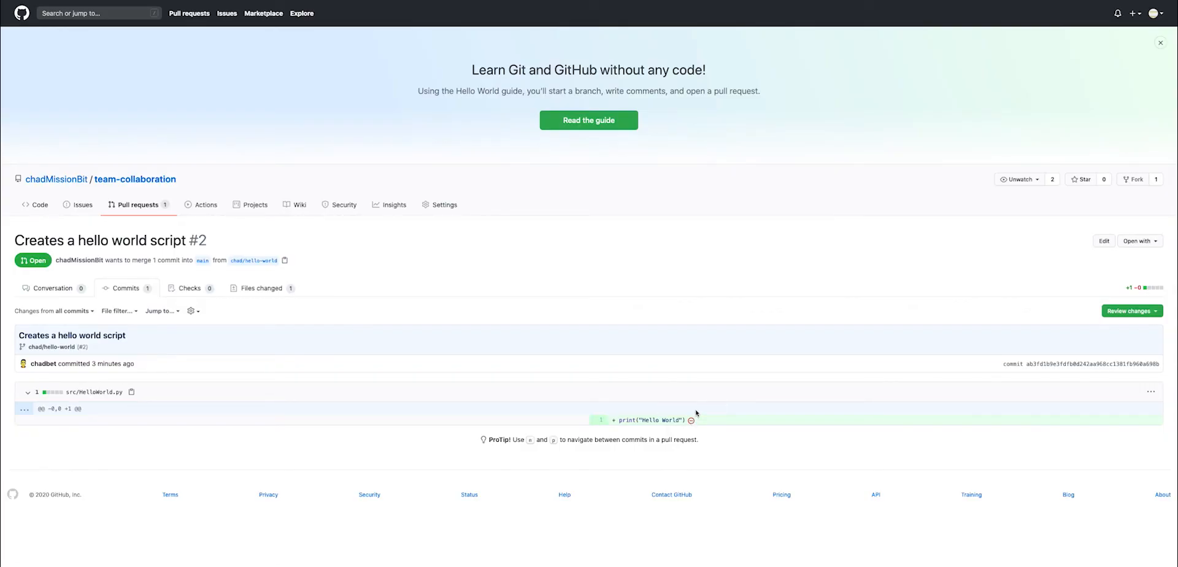
mouse_move(652, 388)
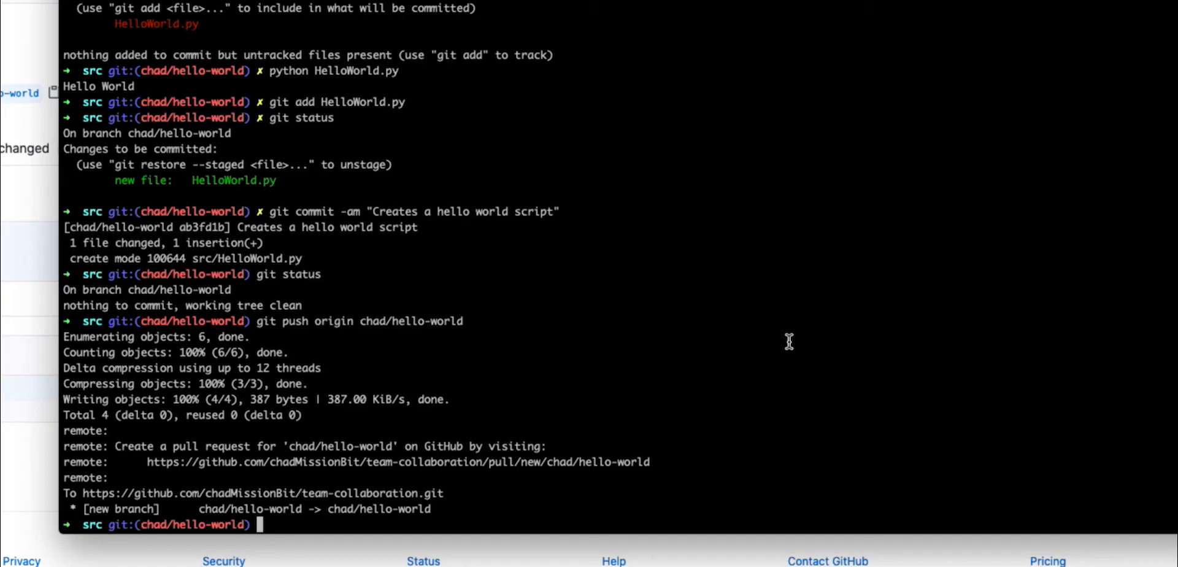
mouse_move(455, 265)
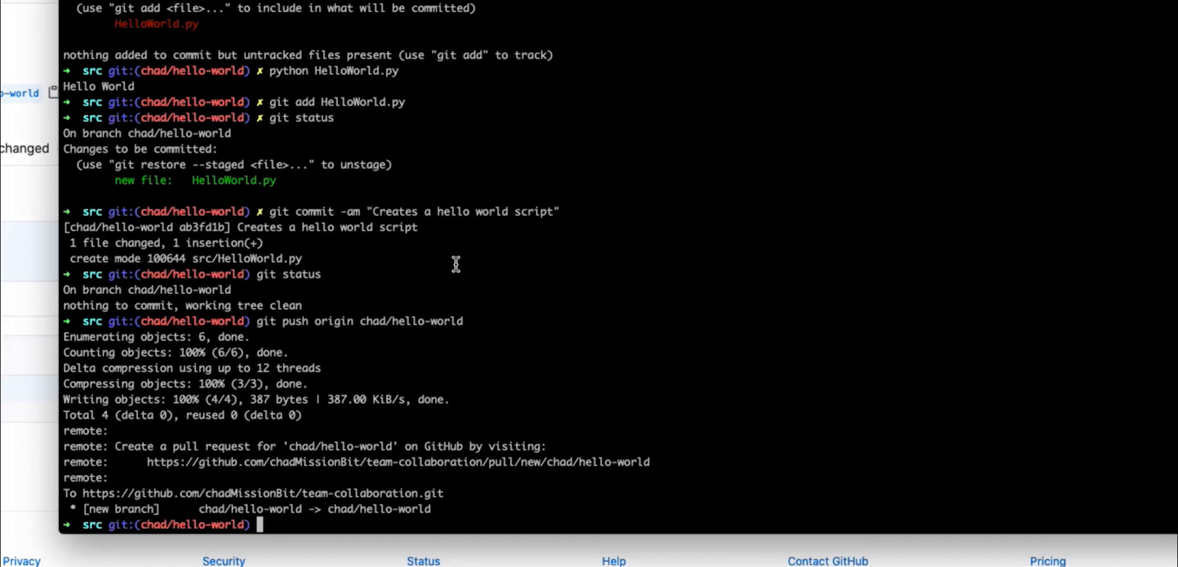
- Launch HelloWorld.py in VS Code using the code command
type("cod")
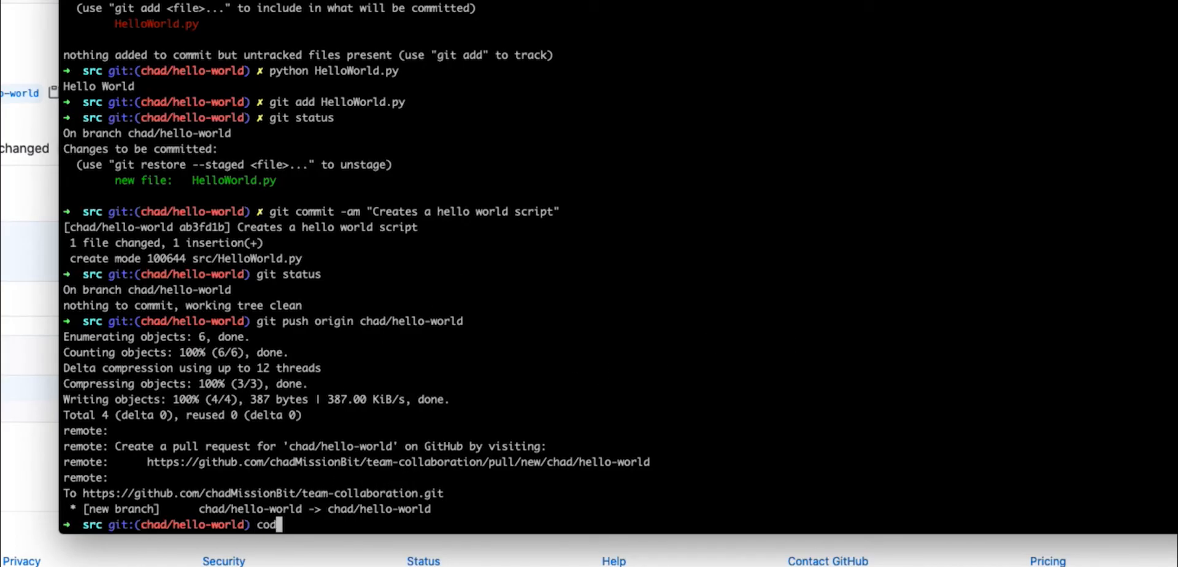
type("e")
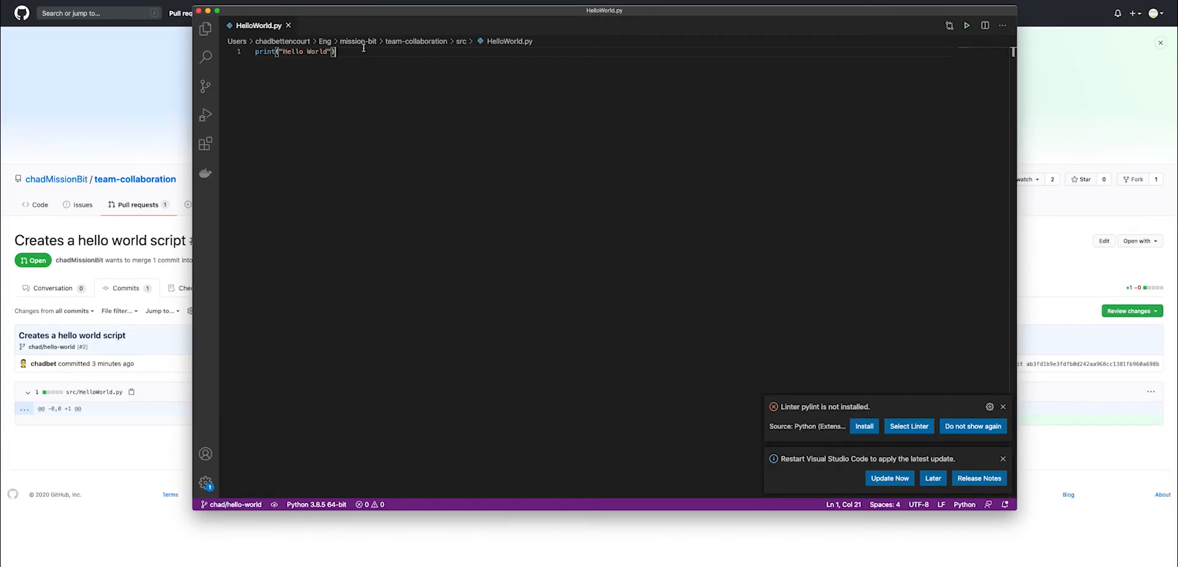
- Add a trailing newline after the print("Hello World") line
key("enter")
type("git statu")
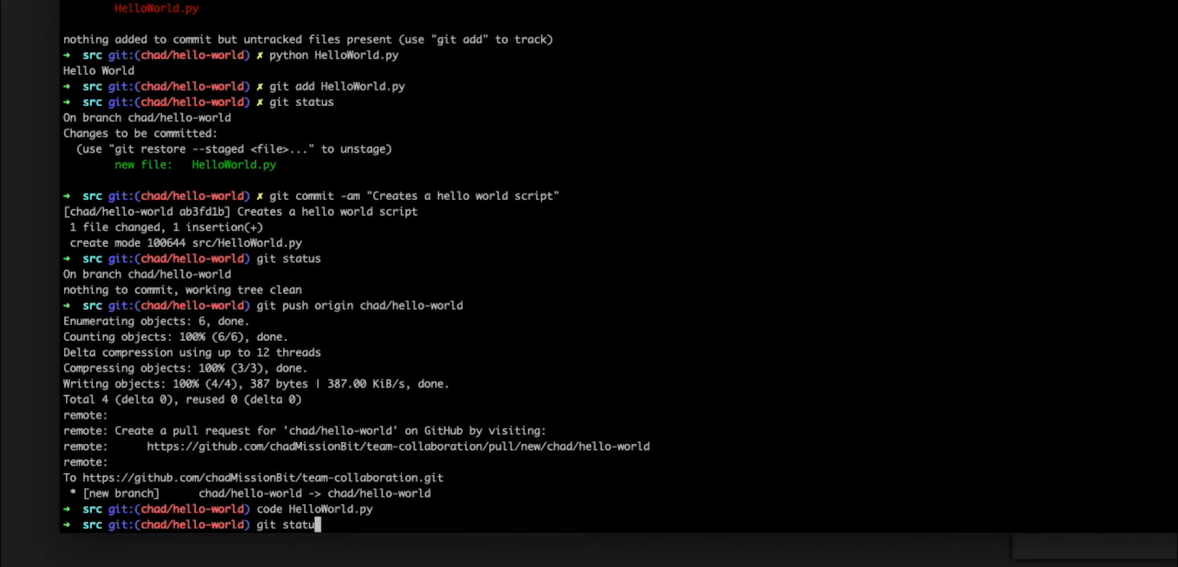
- Check git status and stage the modified HelloWorld.py
key("Return")
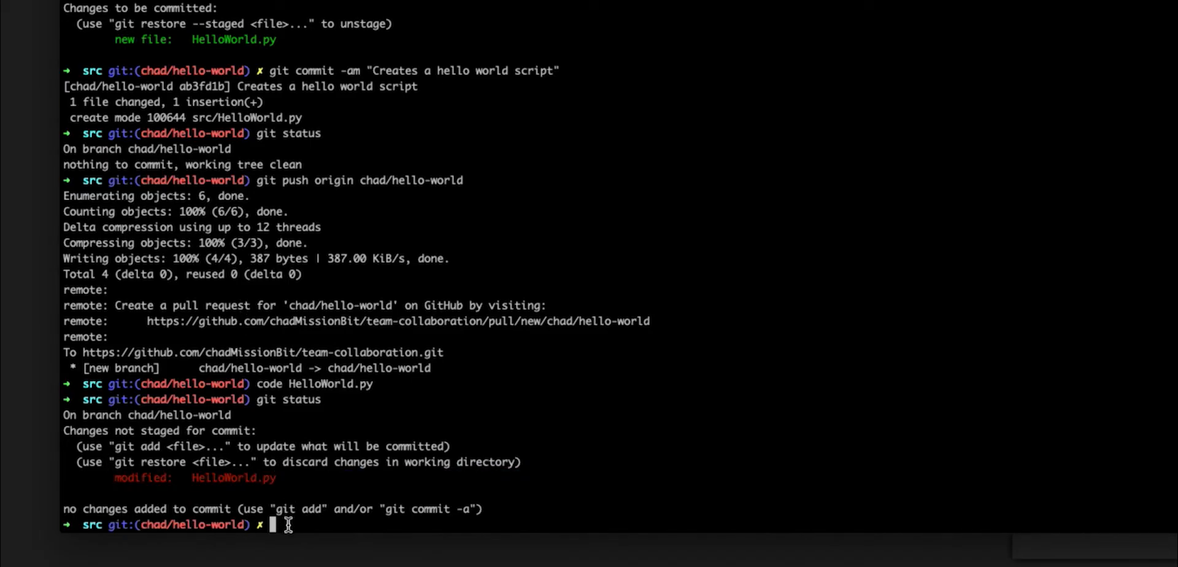
mouse_move(397, 365)
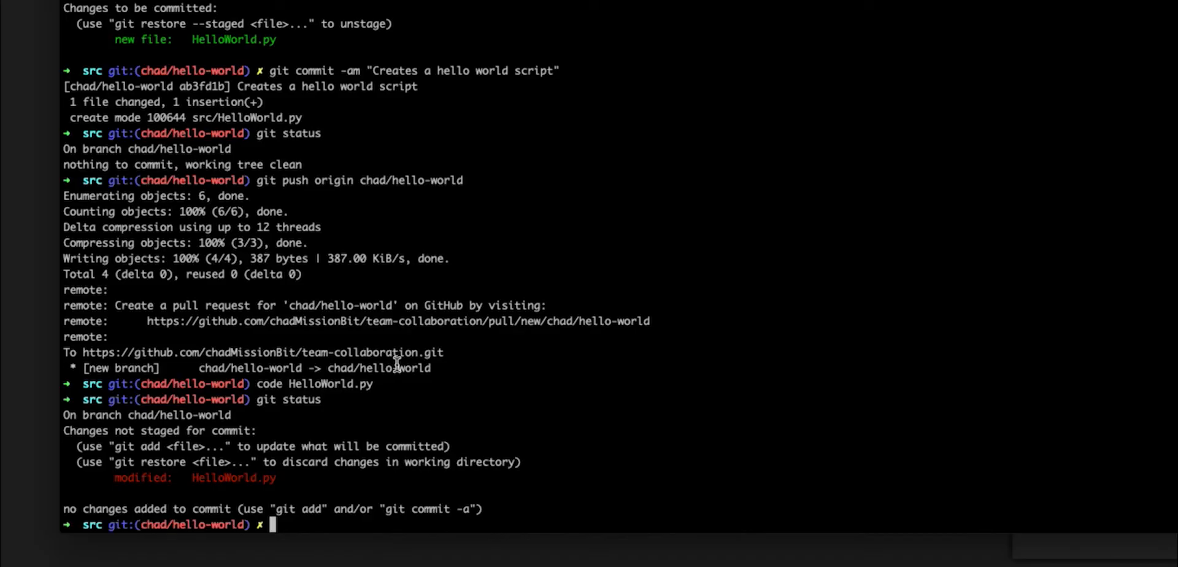
type("git add")
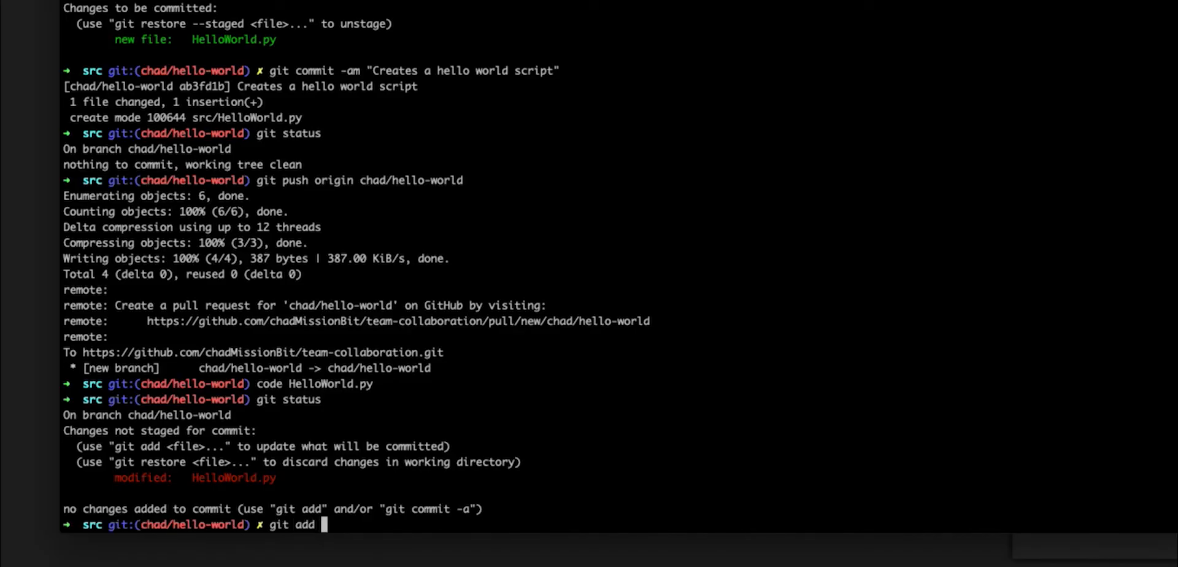
type("HelloWorld.py")
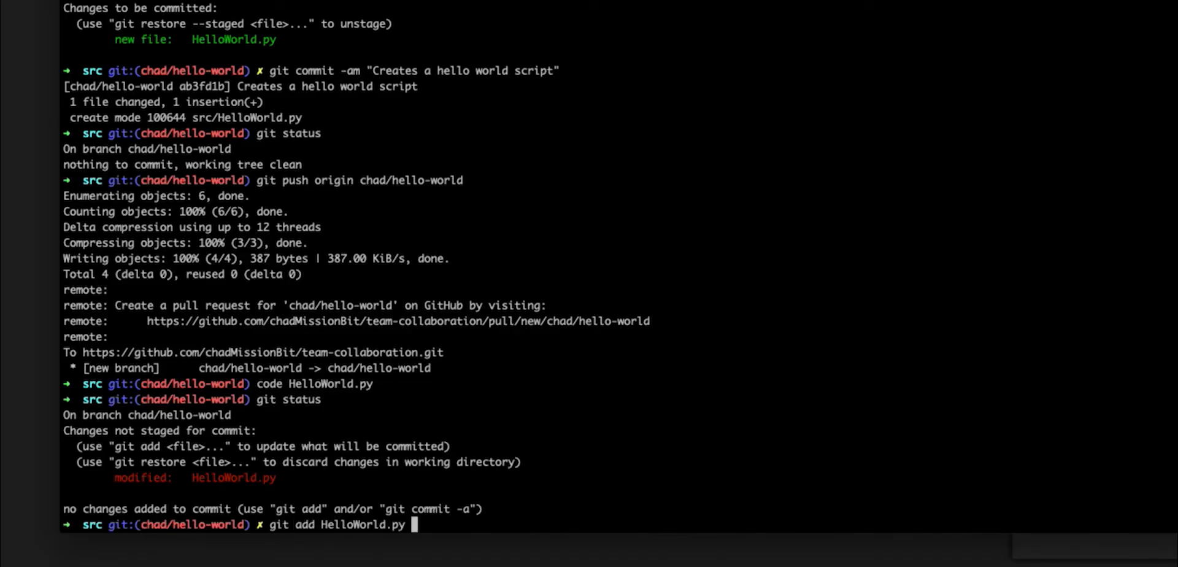
key("Return")
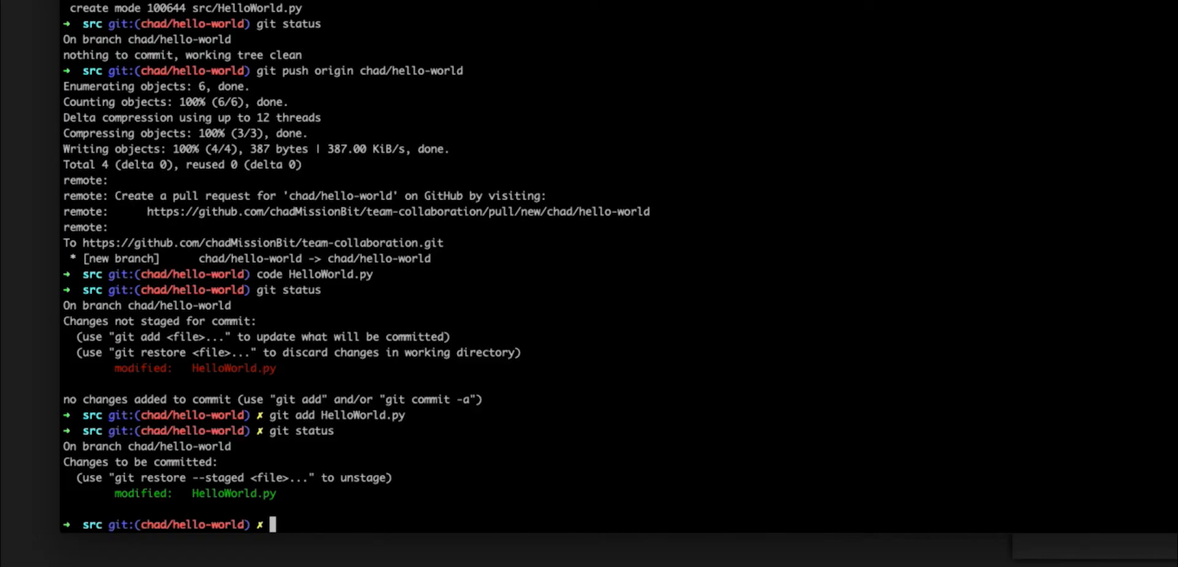
- Commit as "Adds new line to end of file" and push to origin chad/hello-world
type("gi")
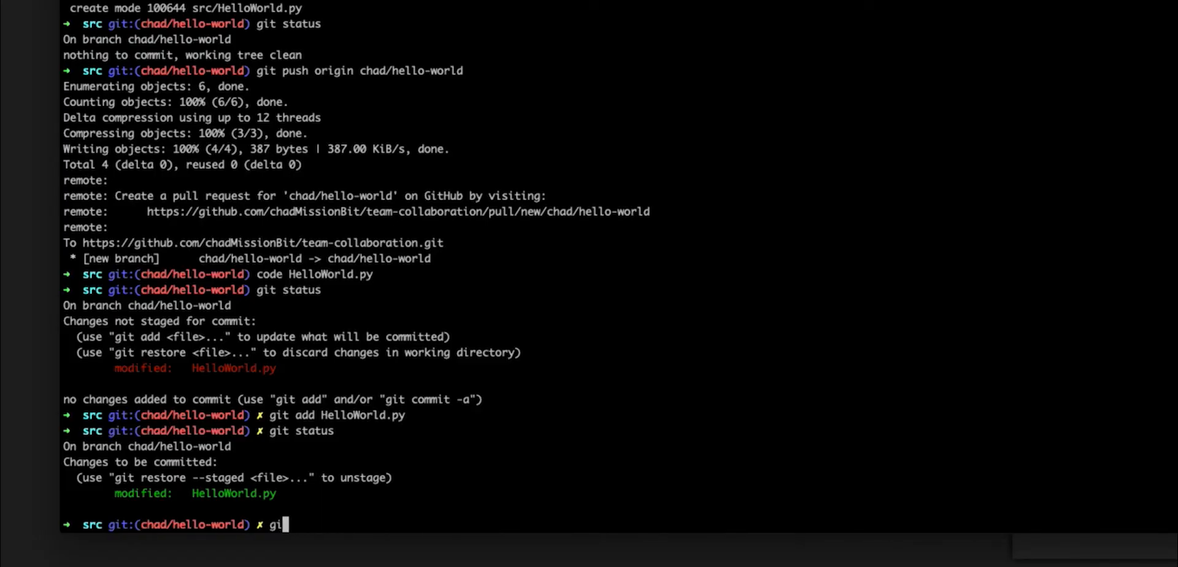
type("t")
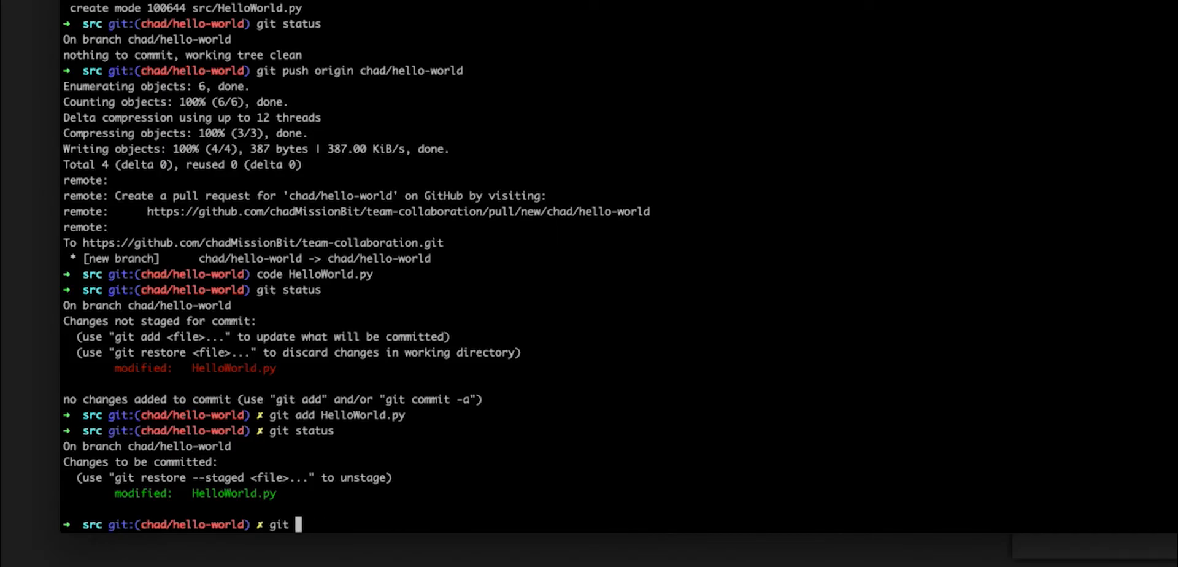
type("commit -")
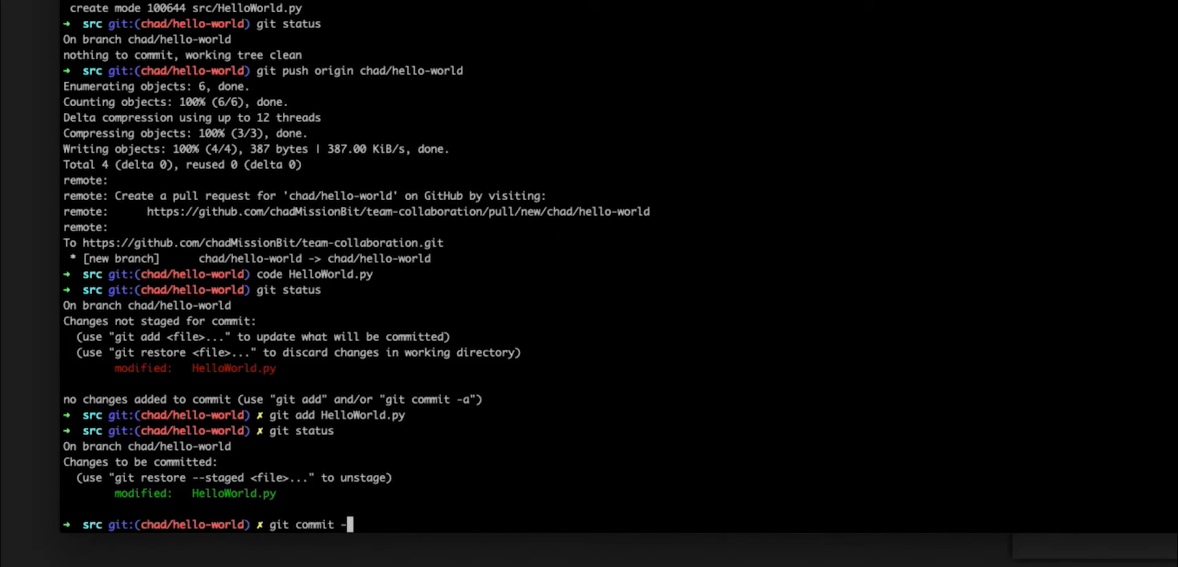
type("am \"\"")
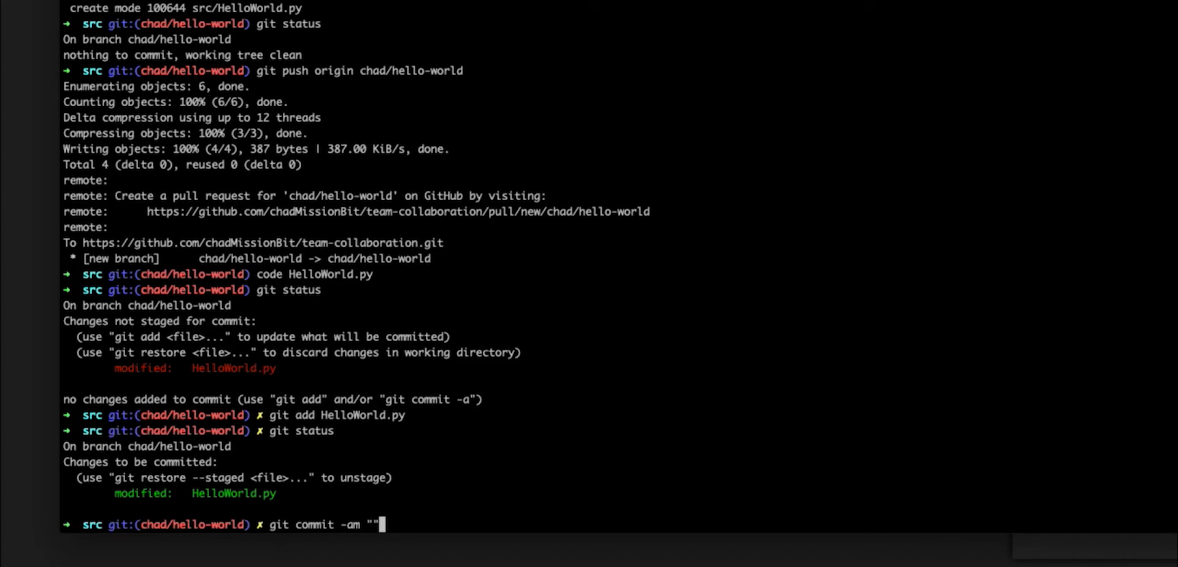
type("Adds new line t")
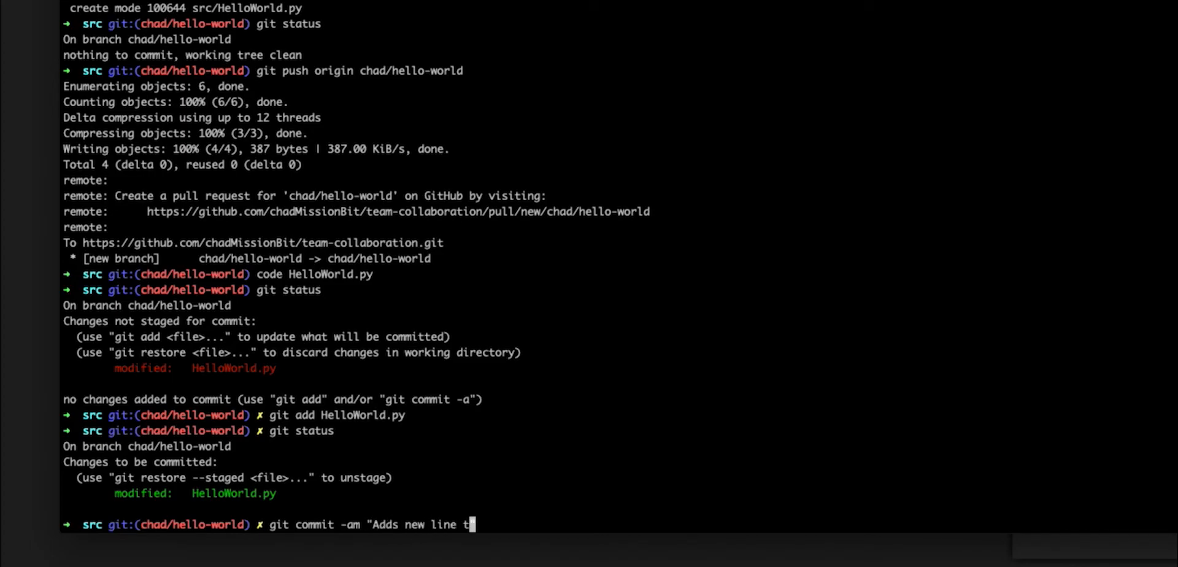
type("o end of file")
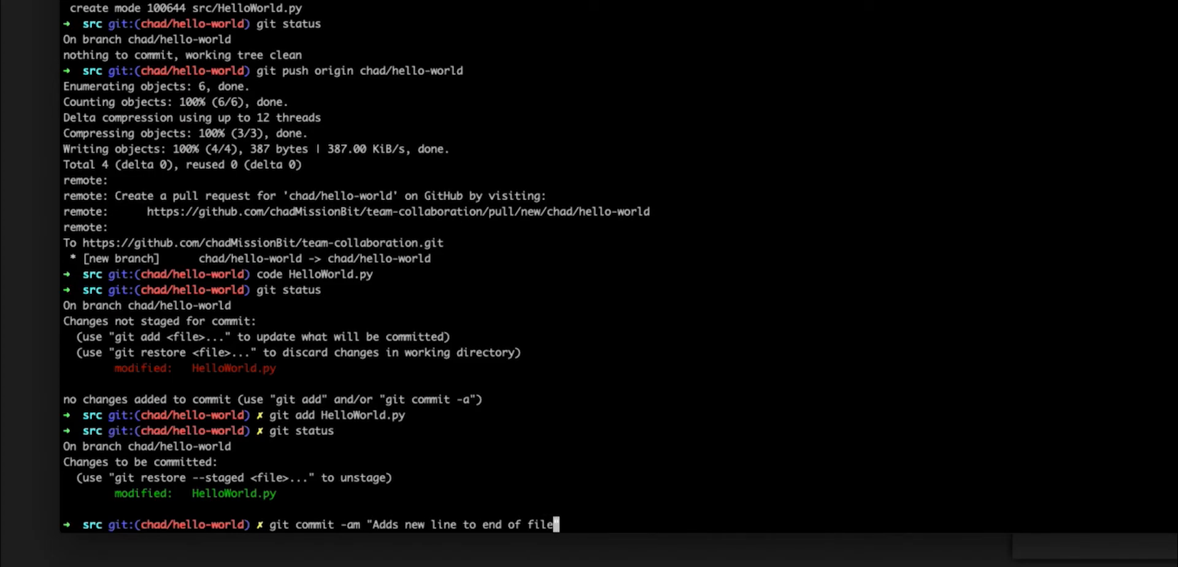
key("Return")
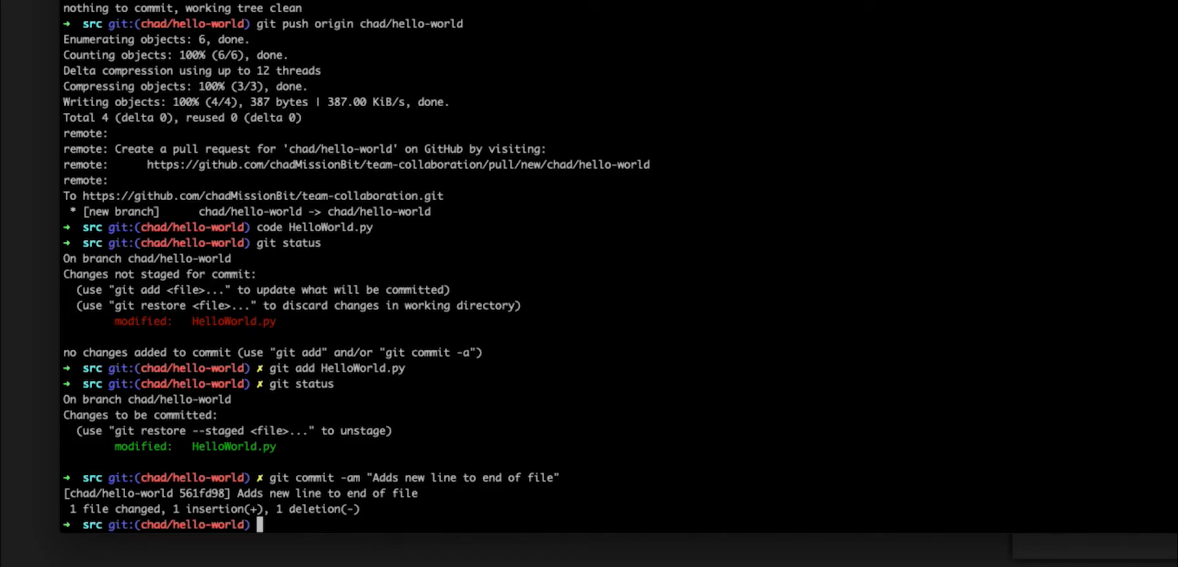
type("git push origin chad")
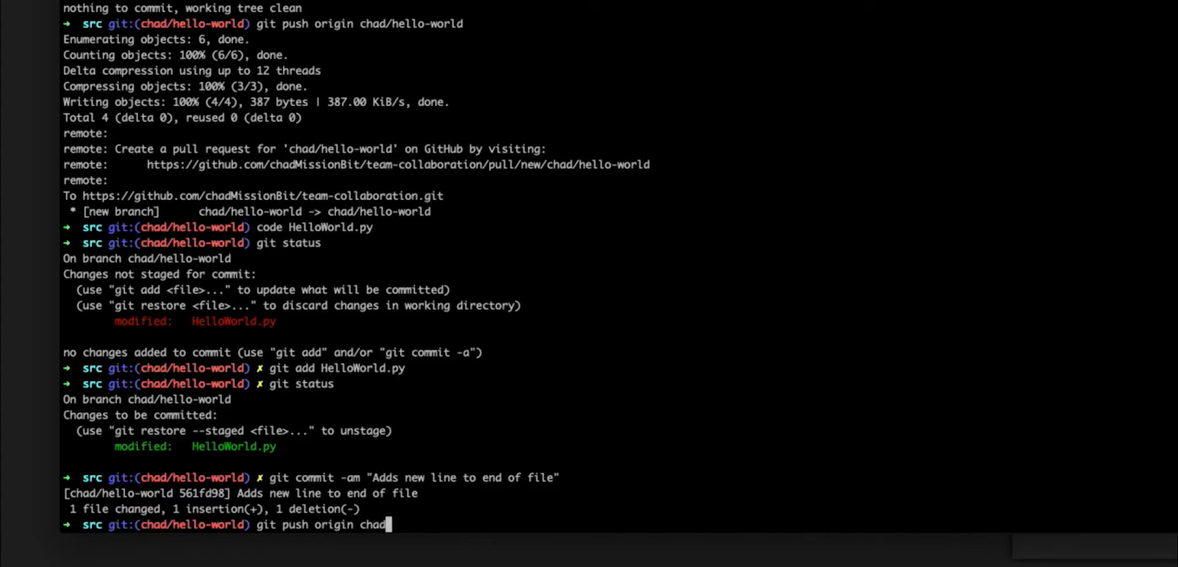
key("Return")
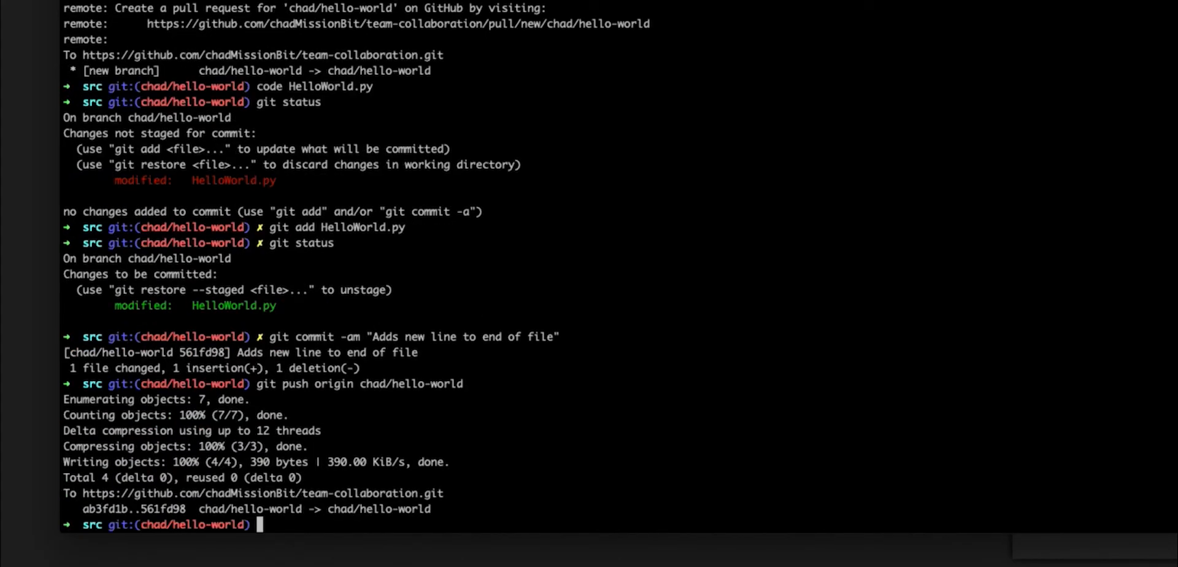
mouse_move(398, 373)
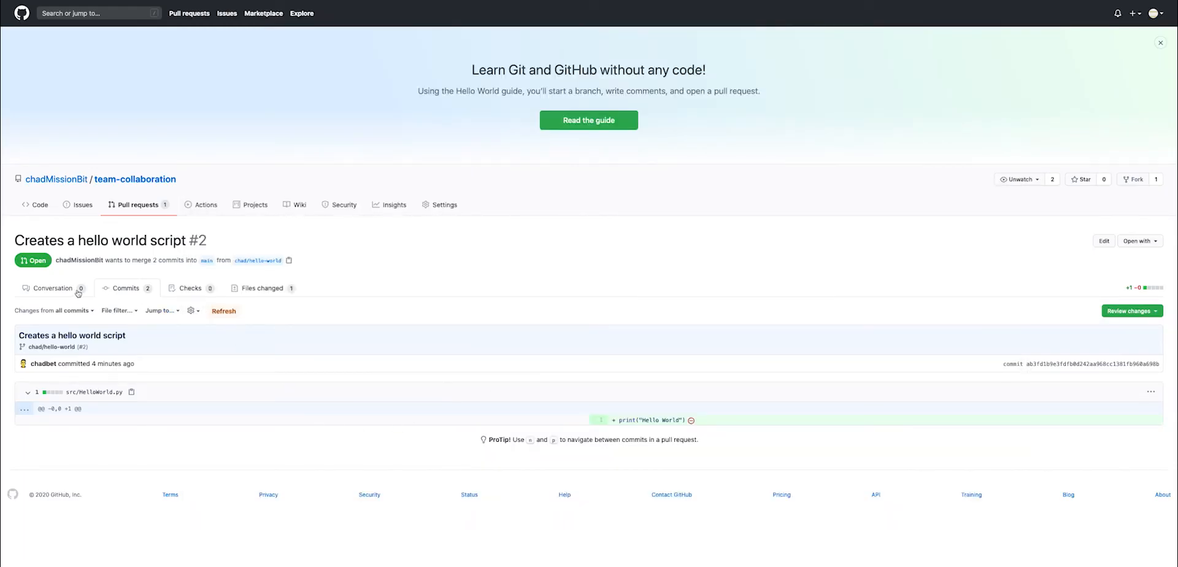
mouse_move(358, 312)
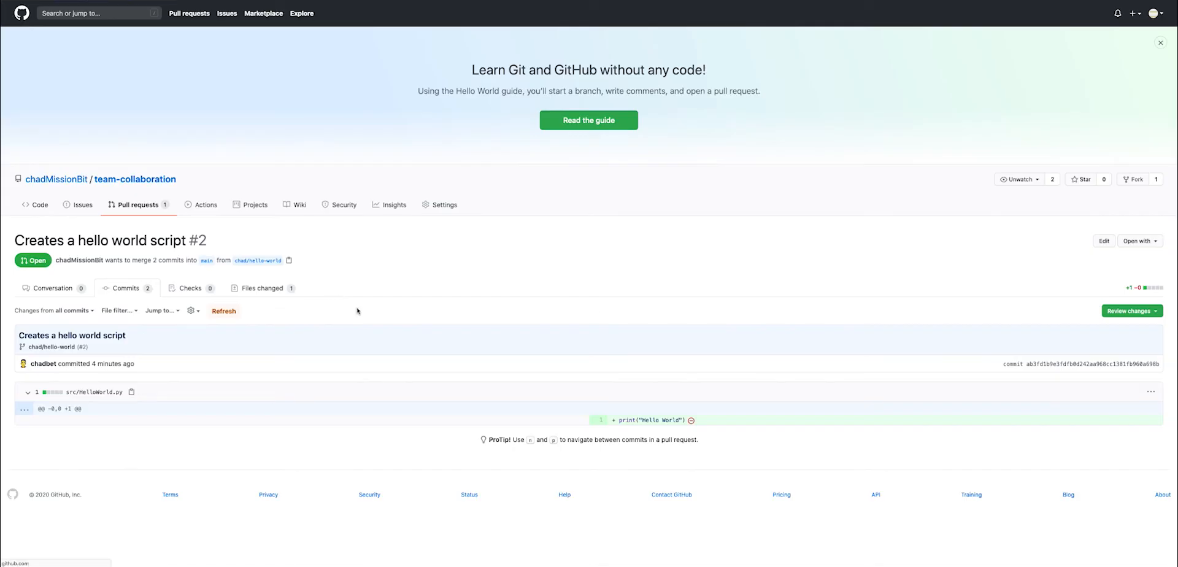
- Open pull request 'Creates a hello world script' and review the new commit's diff
left_click(140, 204)
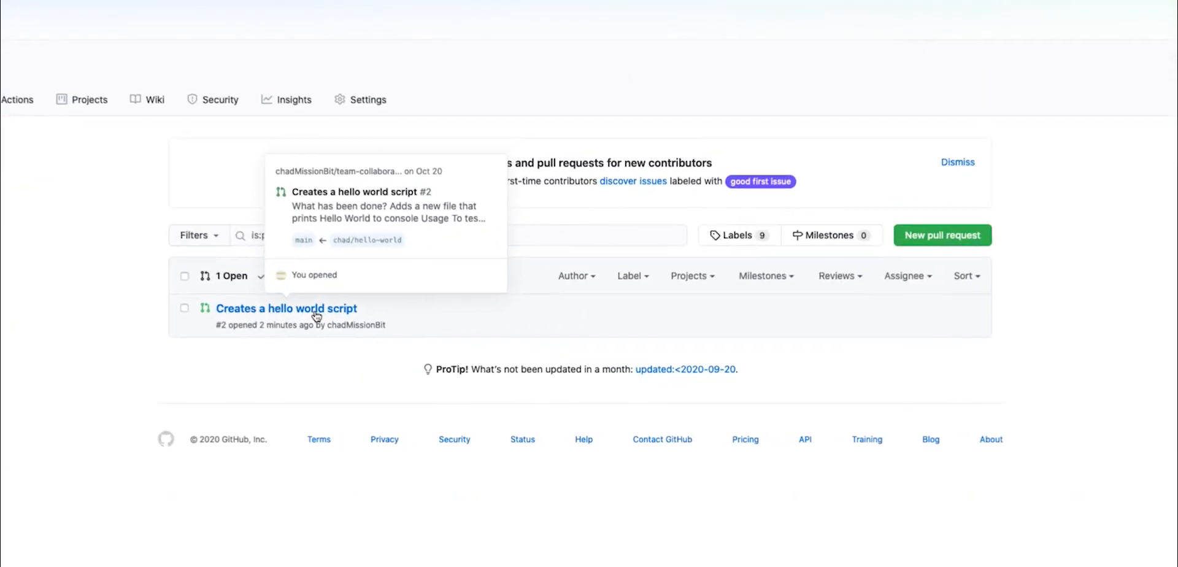
left_click(287, 308)
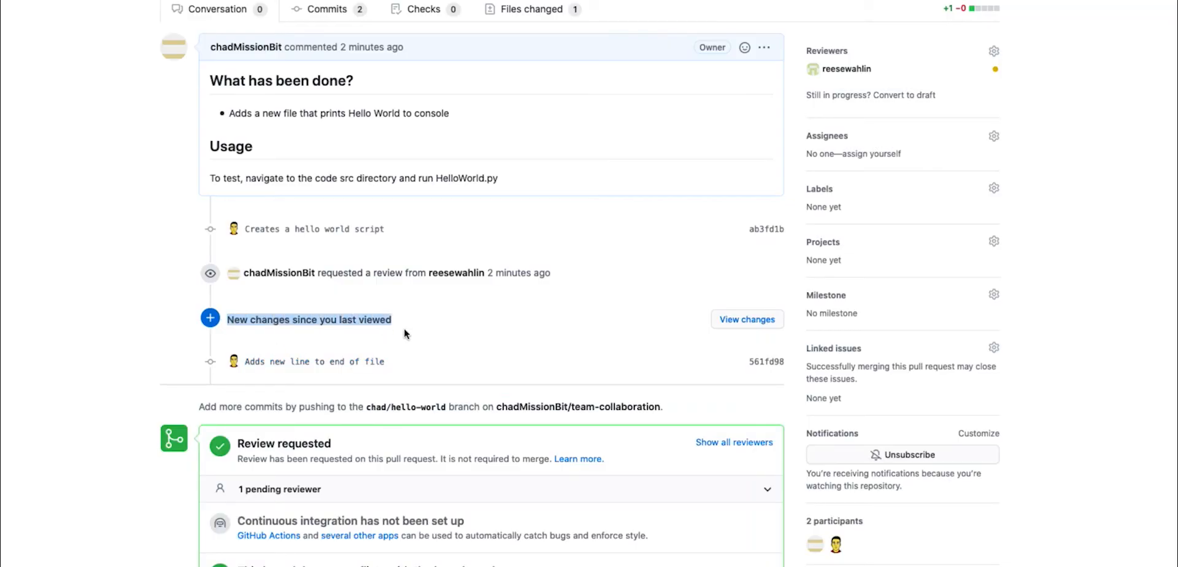
scroll("down", 3)
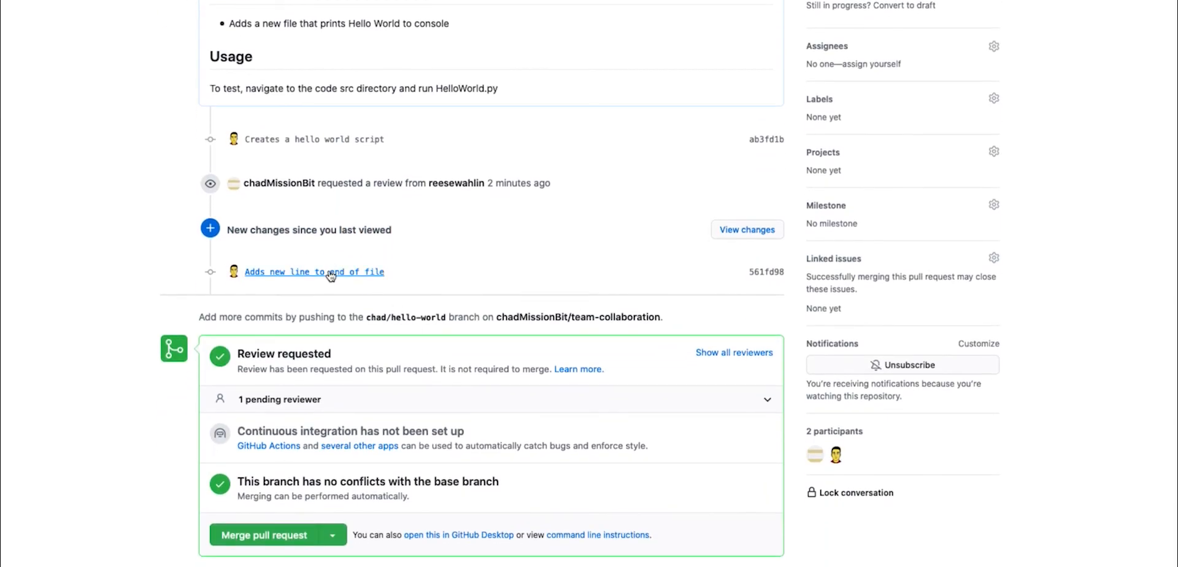
left_click(314, 272)
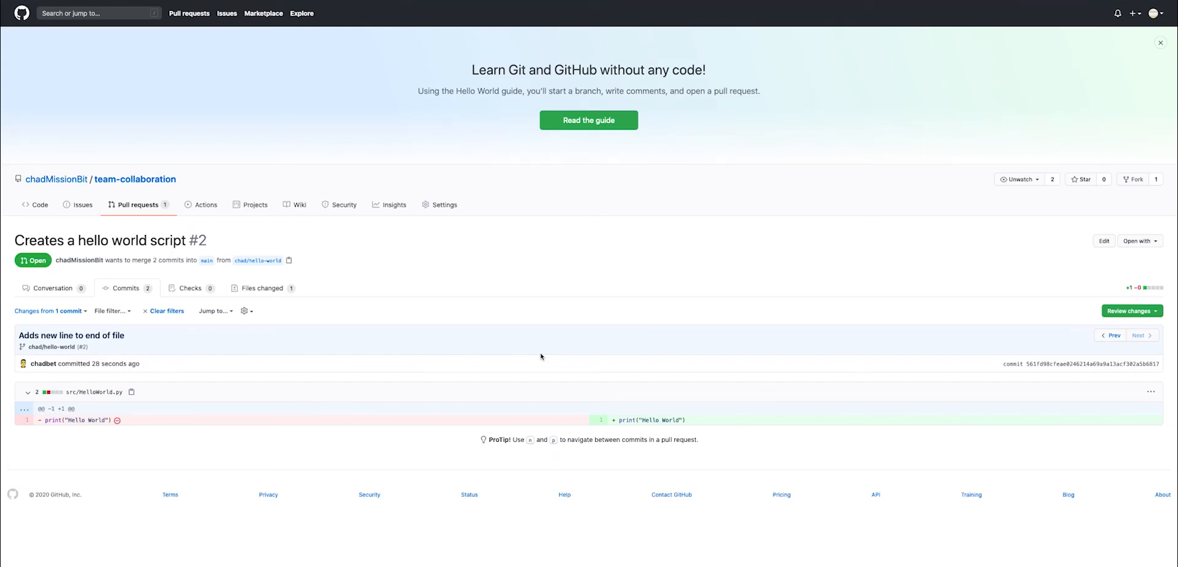
mouse_move(702, 424)
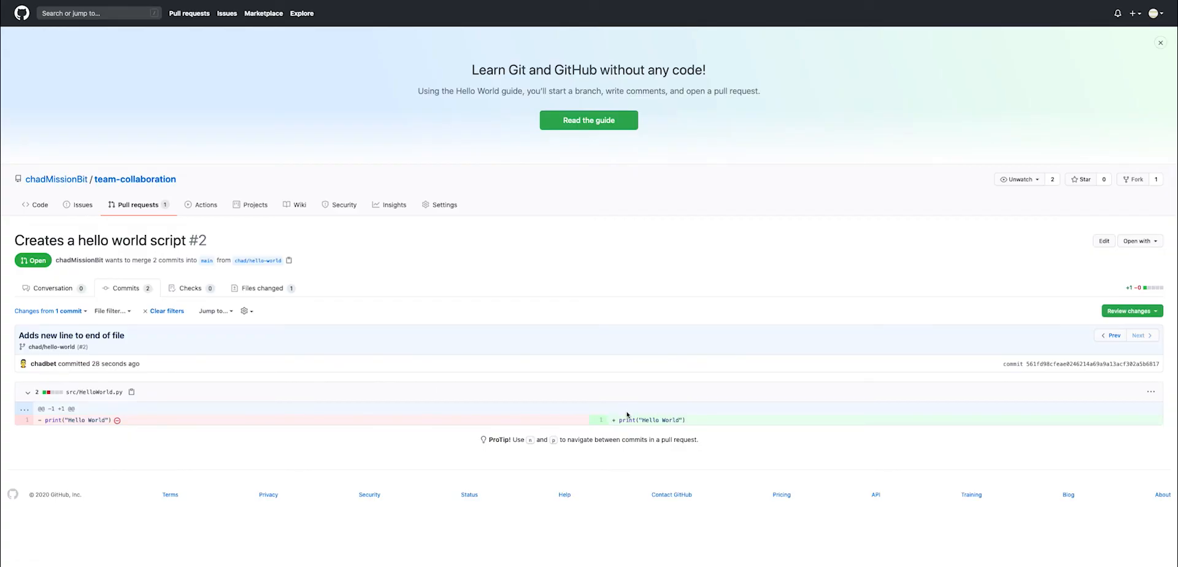
mouse_move(134, 440)
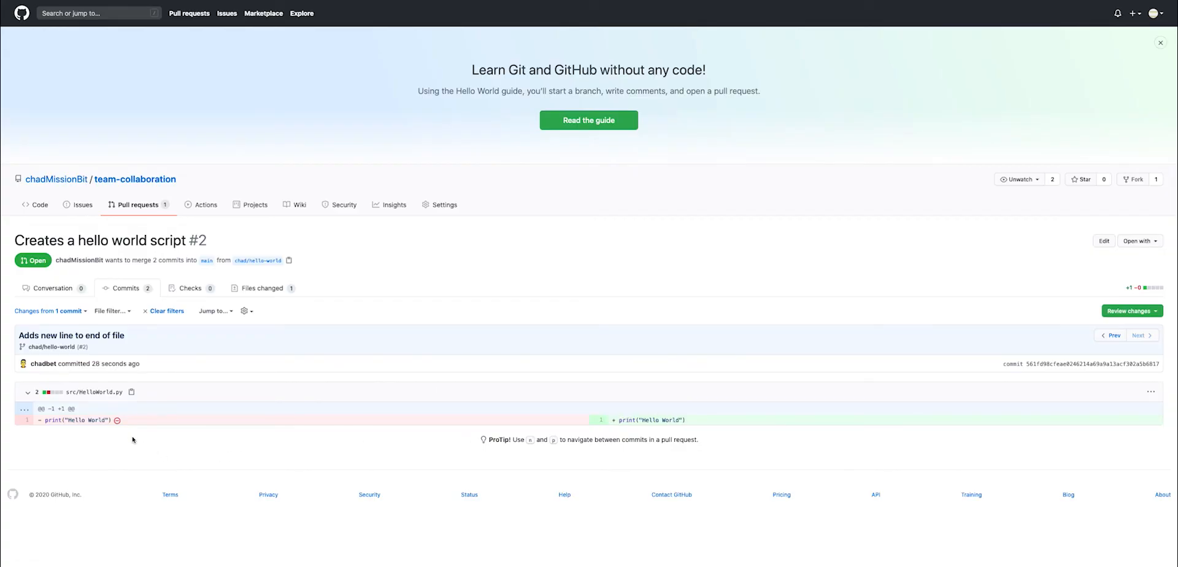
mouse_move(116, 420)
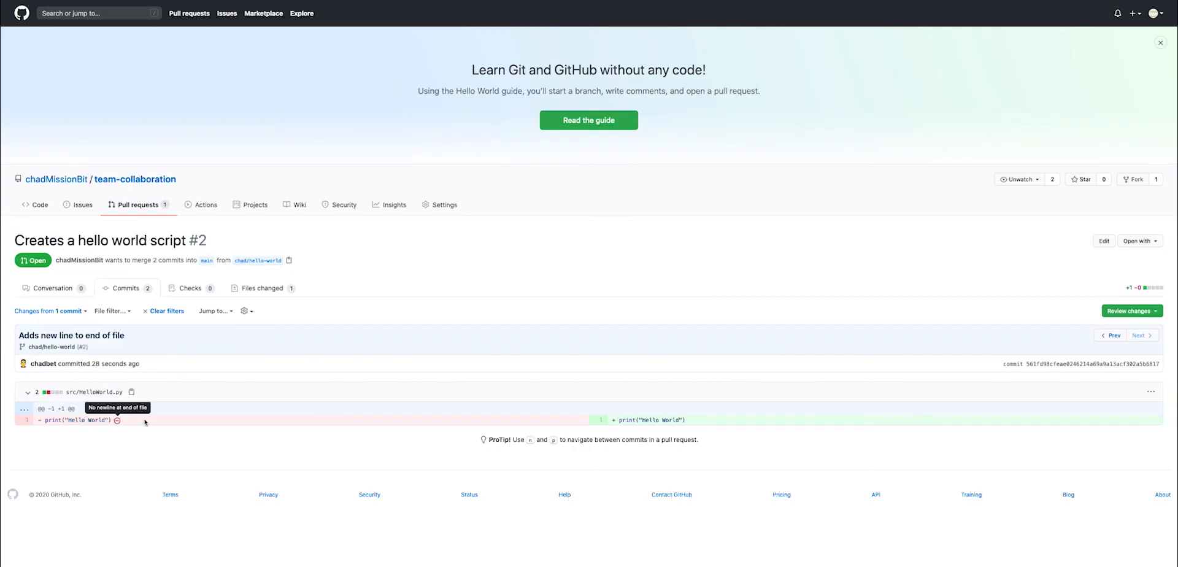
mouse_move(578, 389)
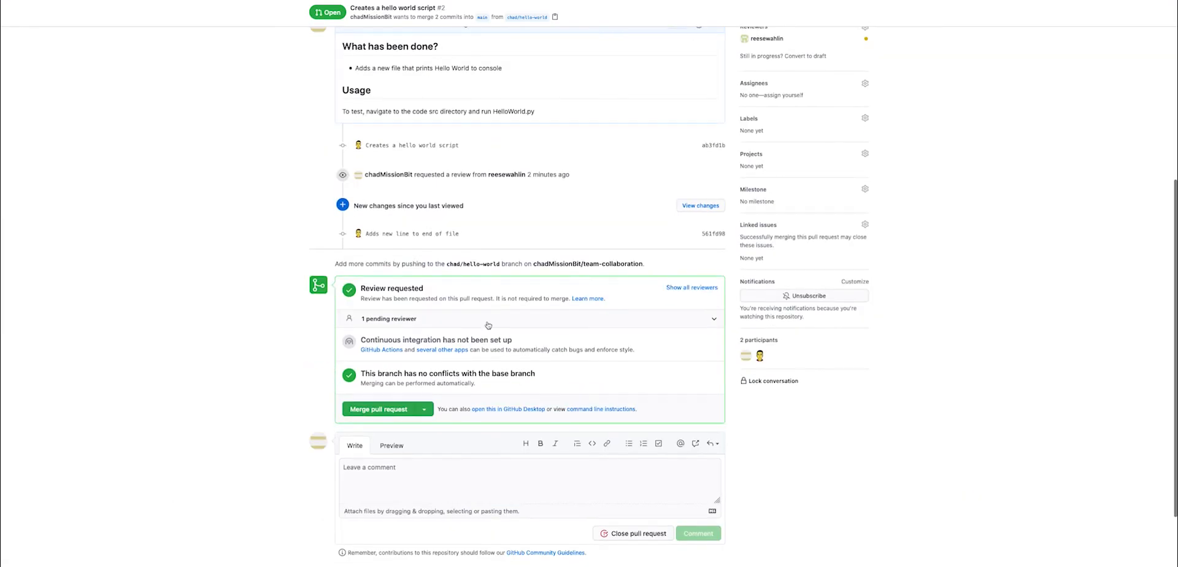
scroll("up", 3)
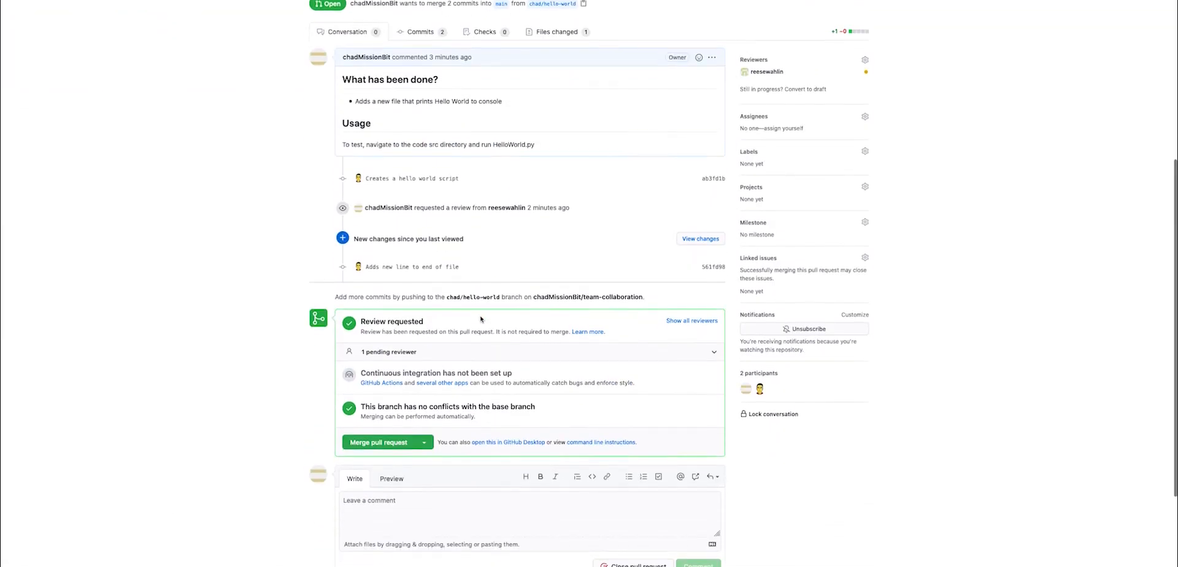
scroll("down", 3)
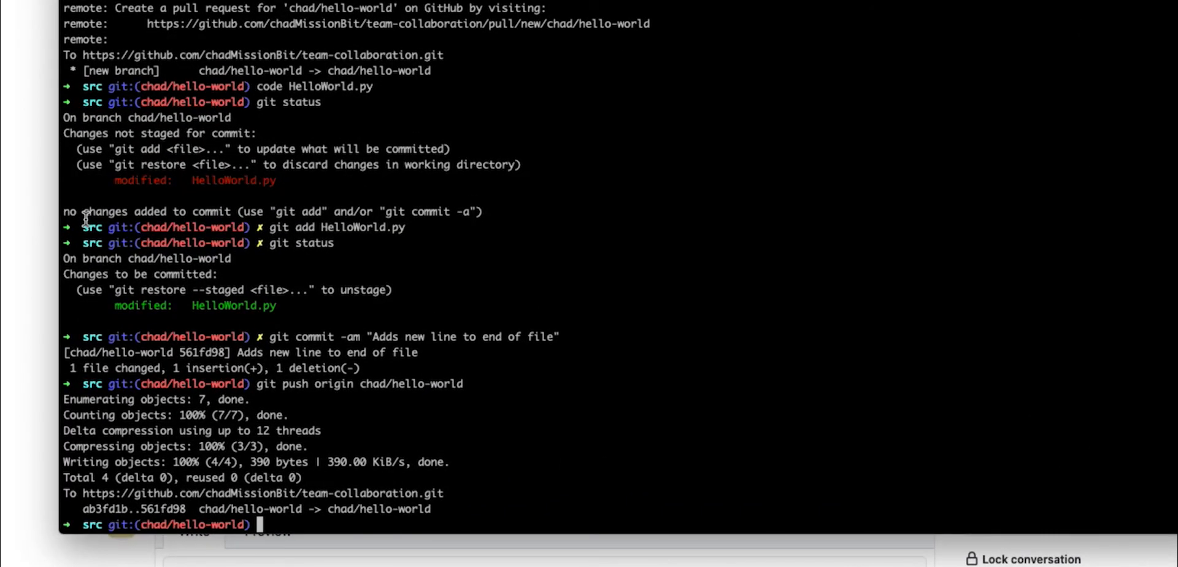
- Check out the main branch and type git pull at the prompt
type("git mas")
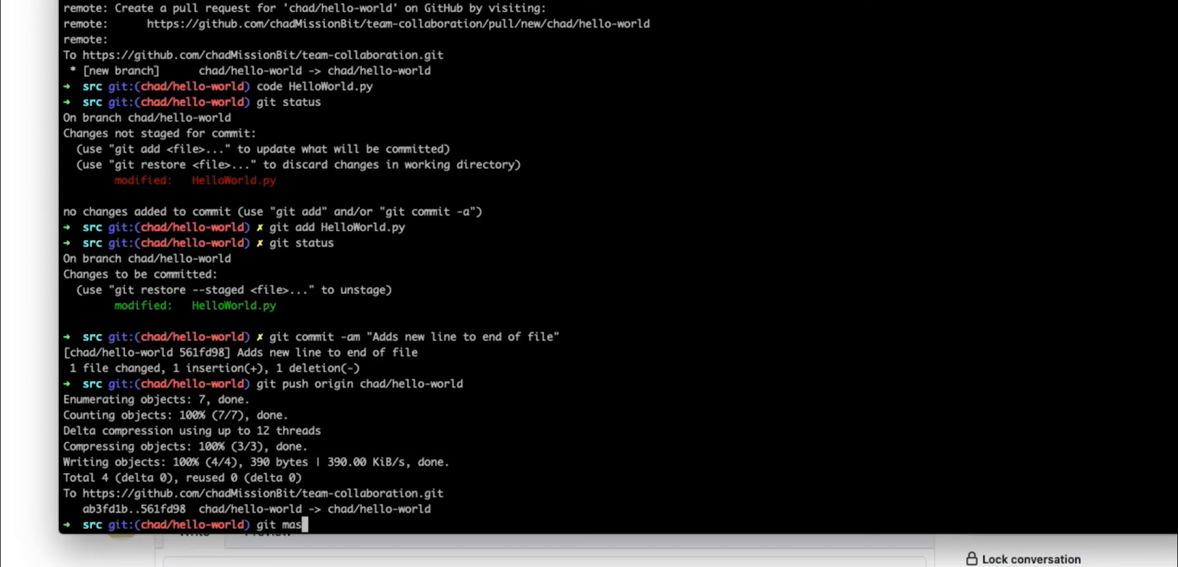
key("Backspace")
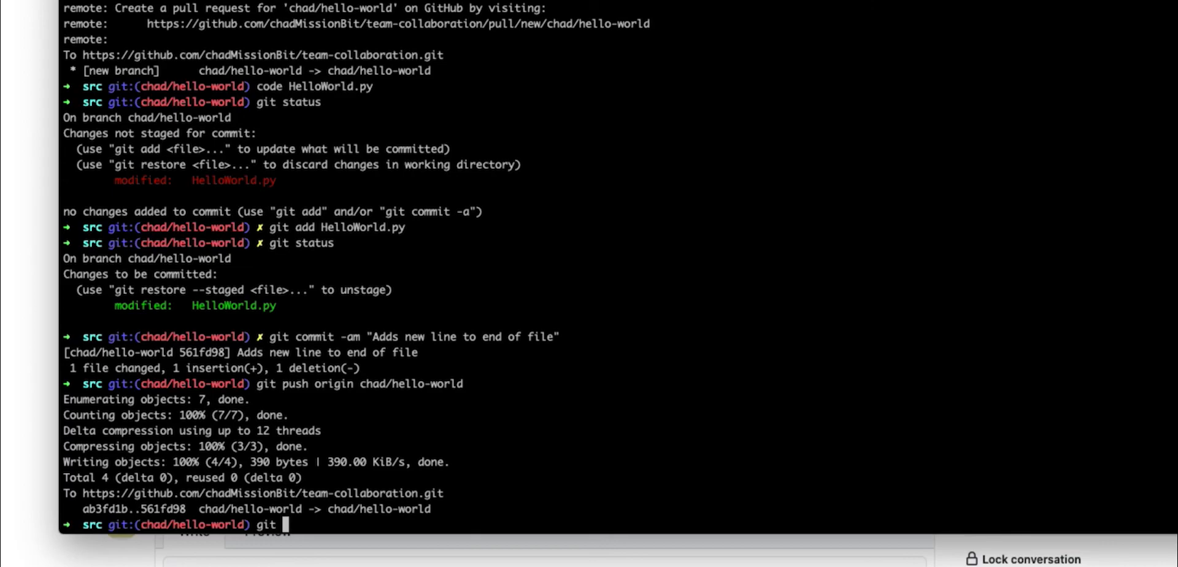
type("checkout main")
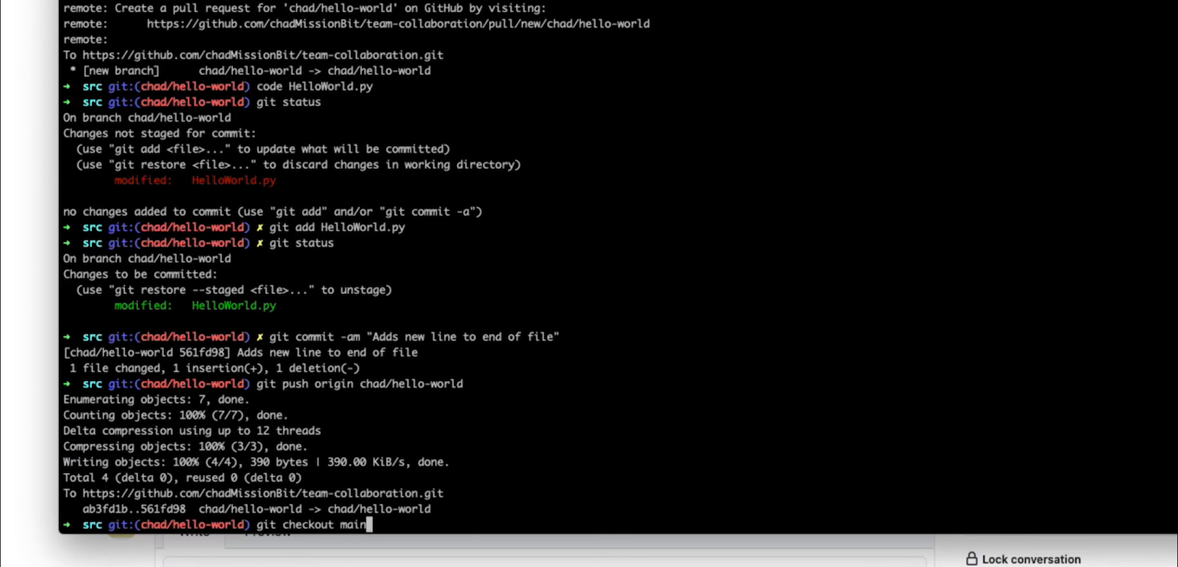
key("Return")
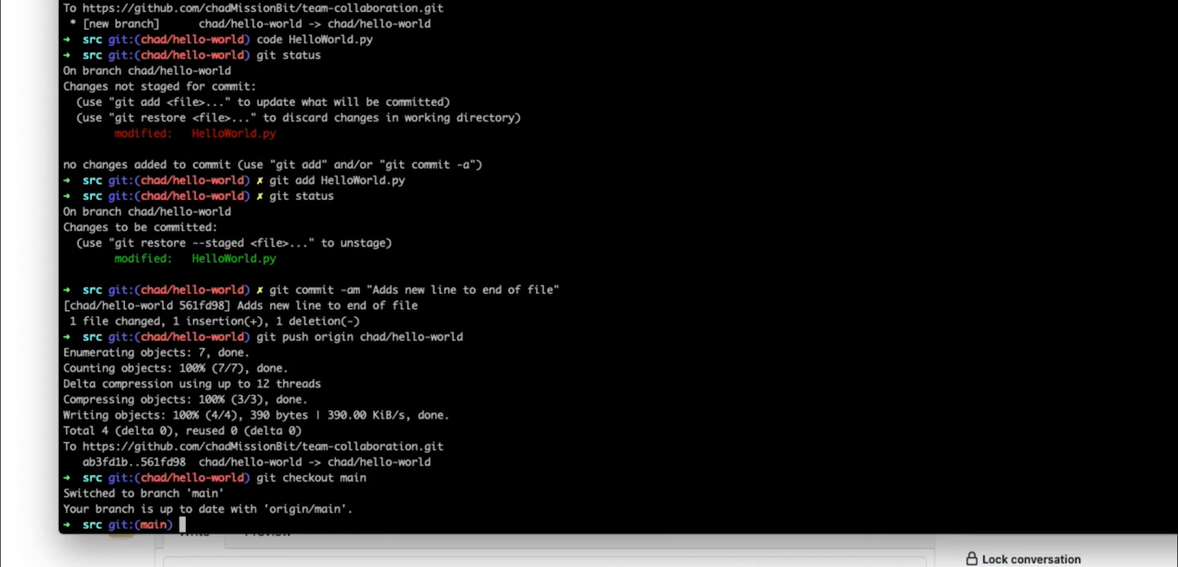
type("git pull")
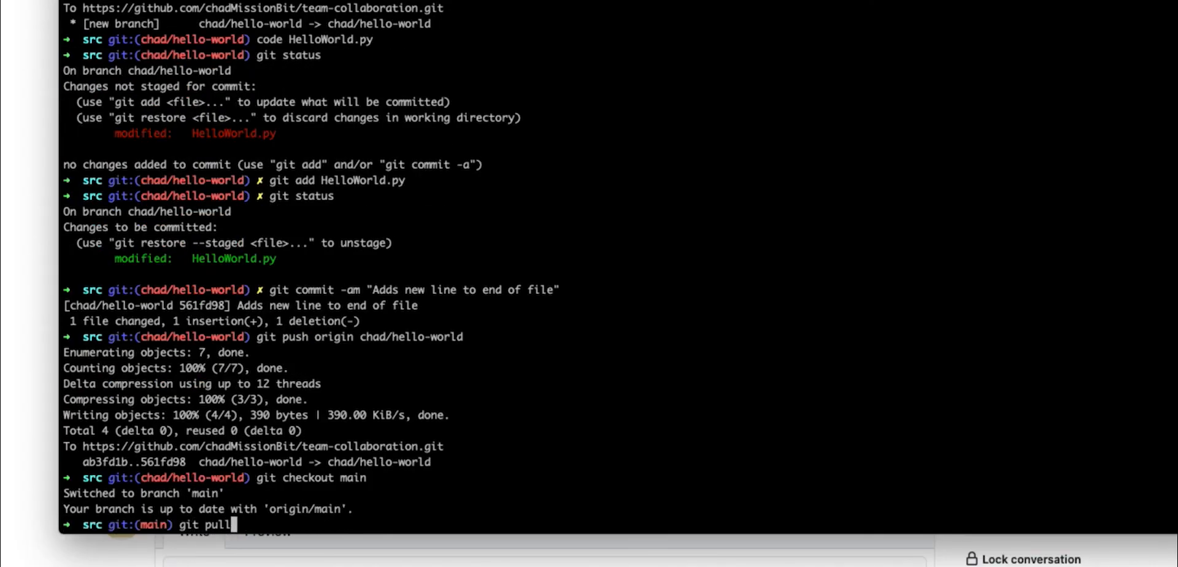